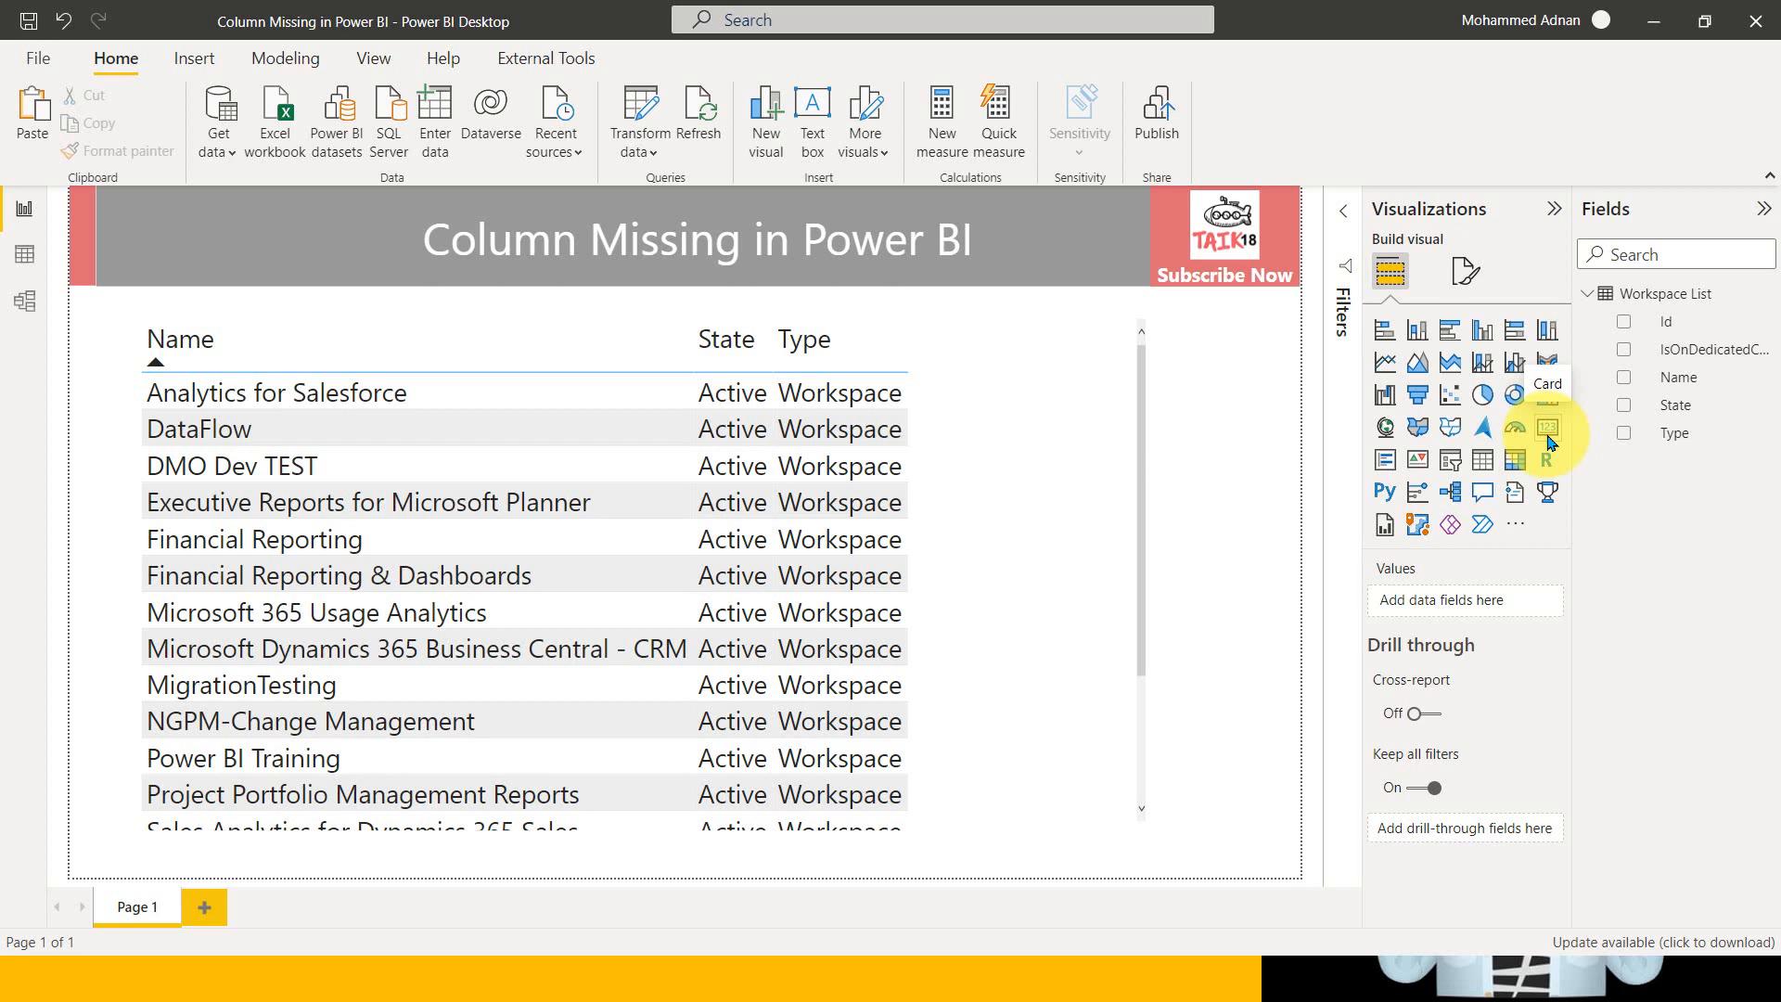
{"action": "mouse_move", "coordinate": [699, 123]}
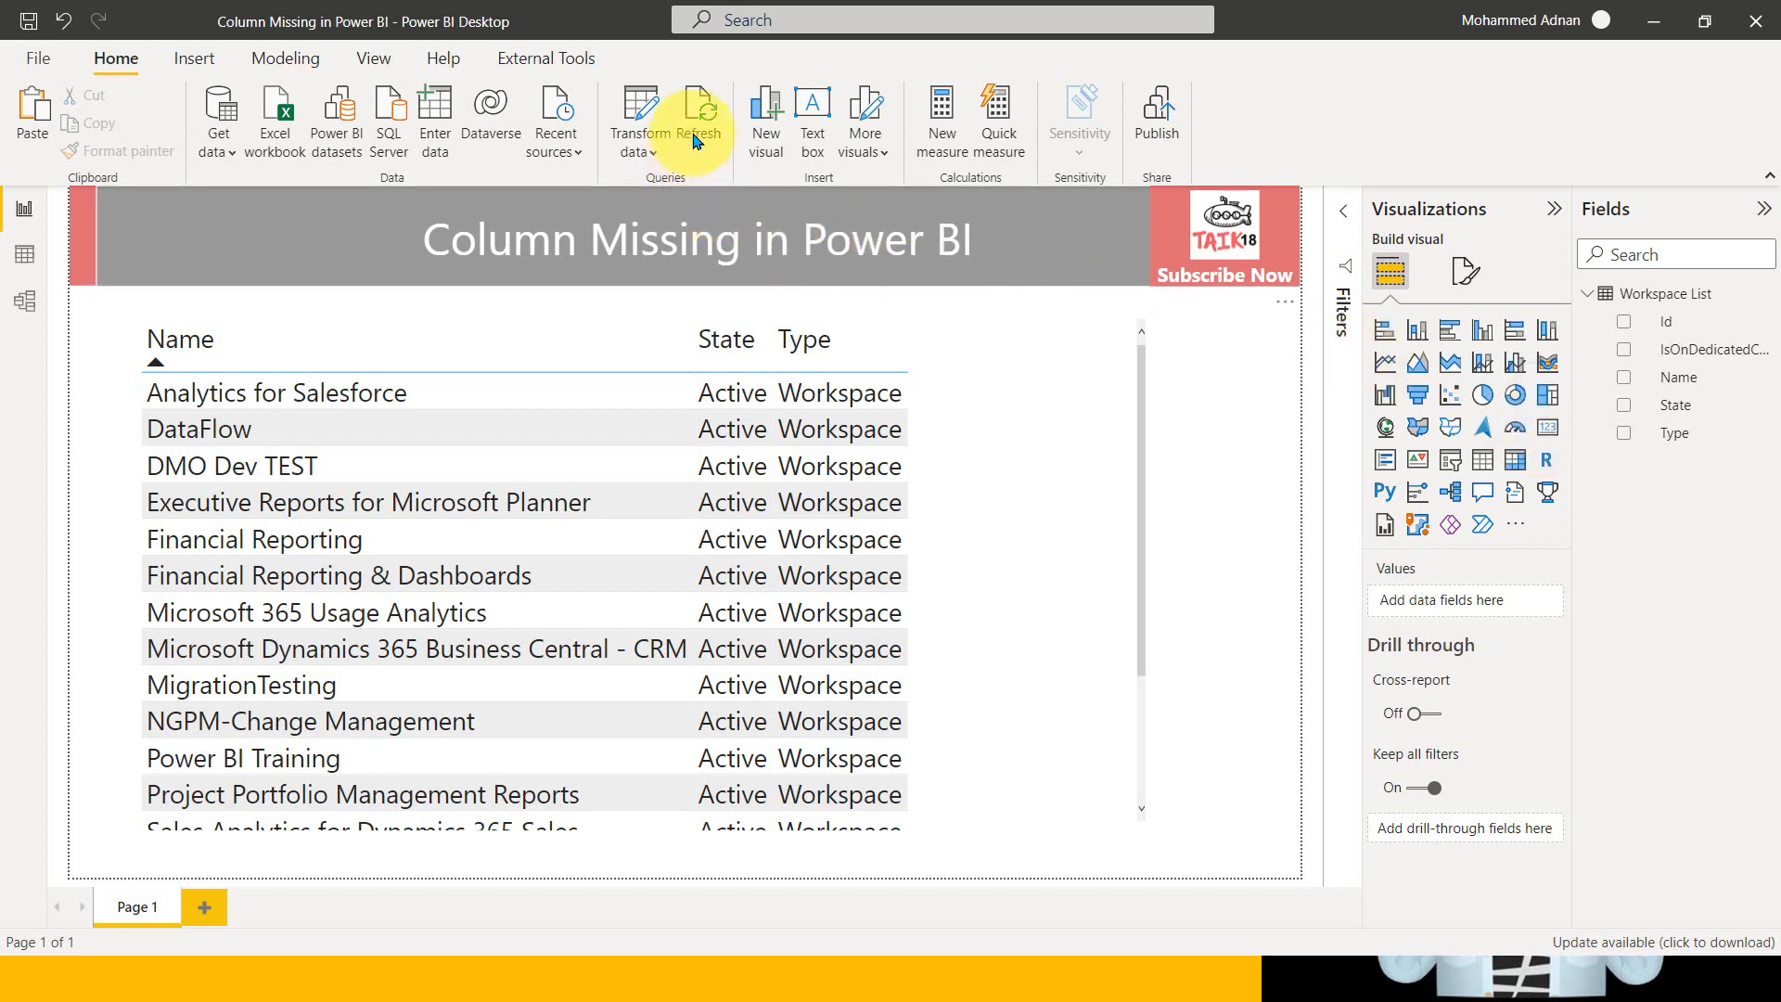
{"action": "mouse_move", "coordinate": [1008, 247]}
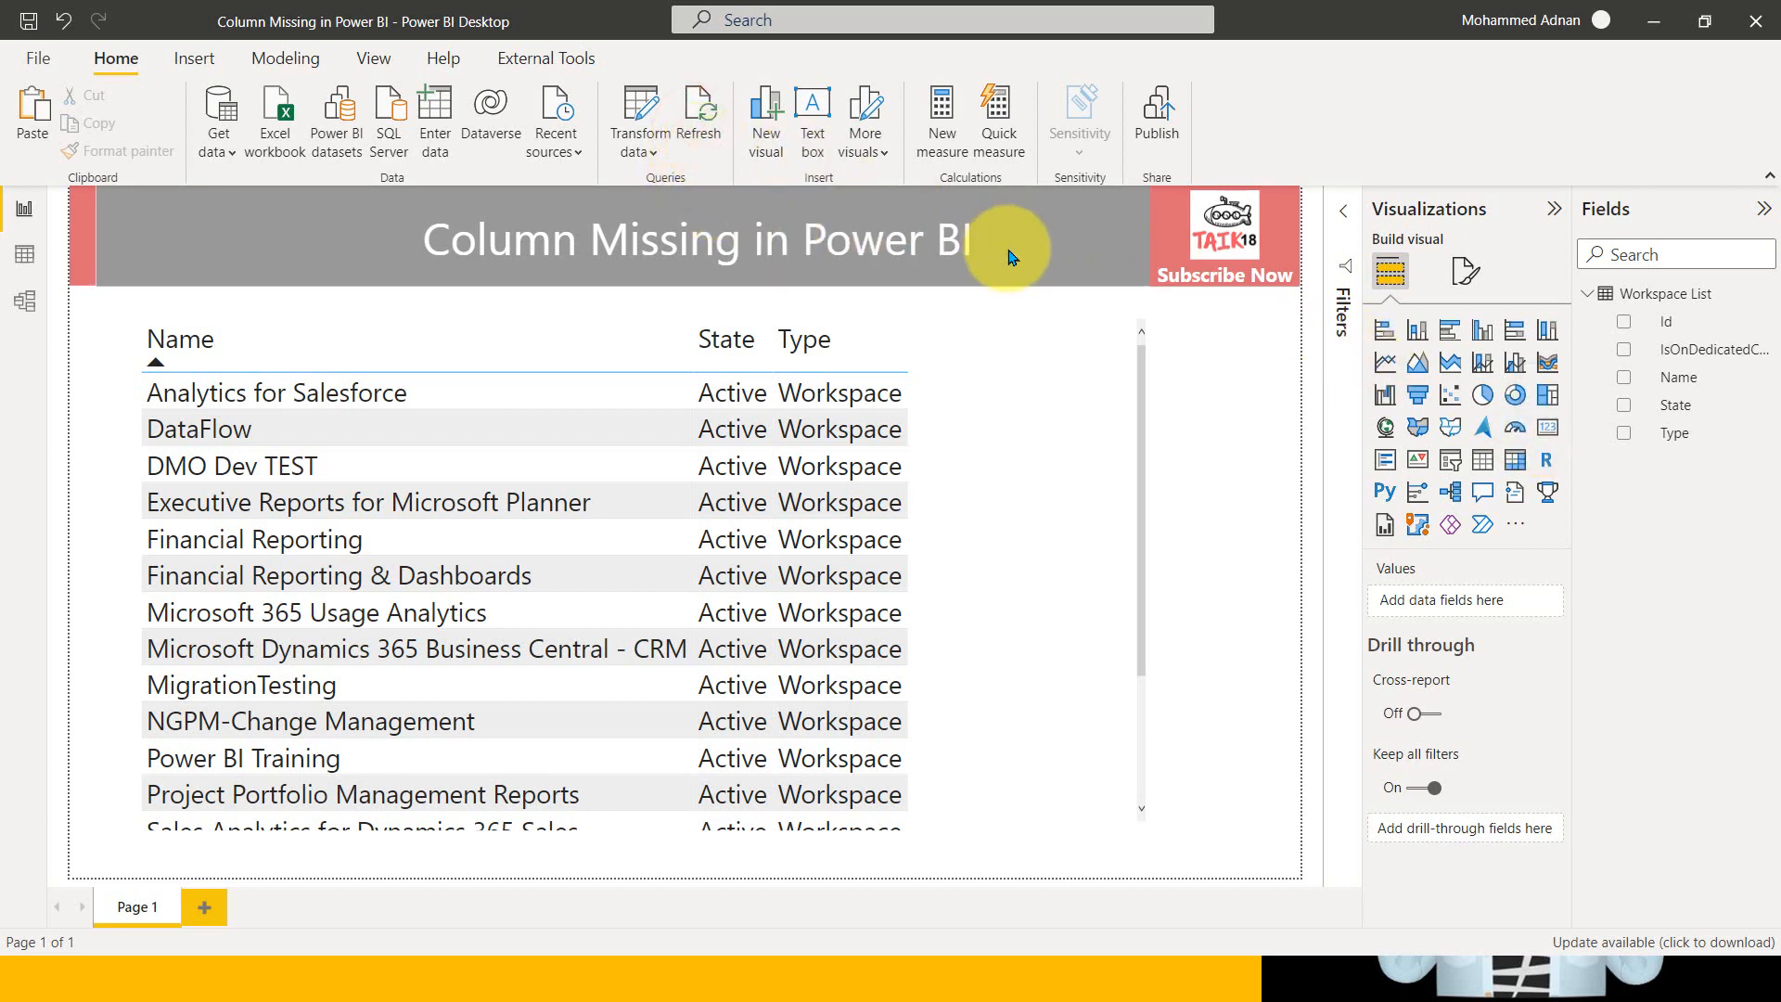
Step: Refresh the report's data from its source and dismiss the refresh error message
{"action": "left_click", "coordinate": [700, 113]}
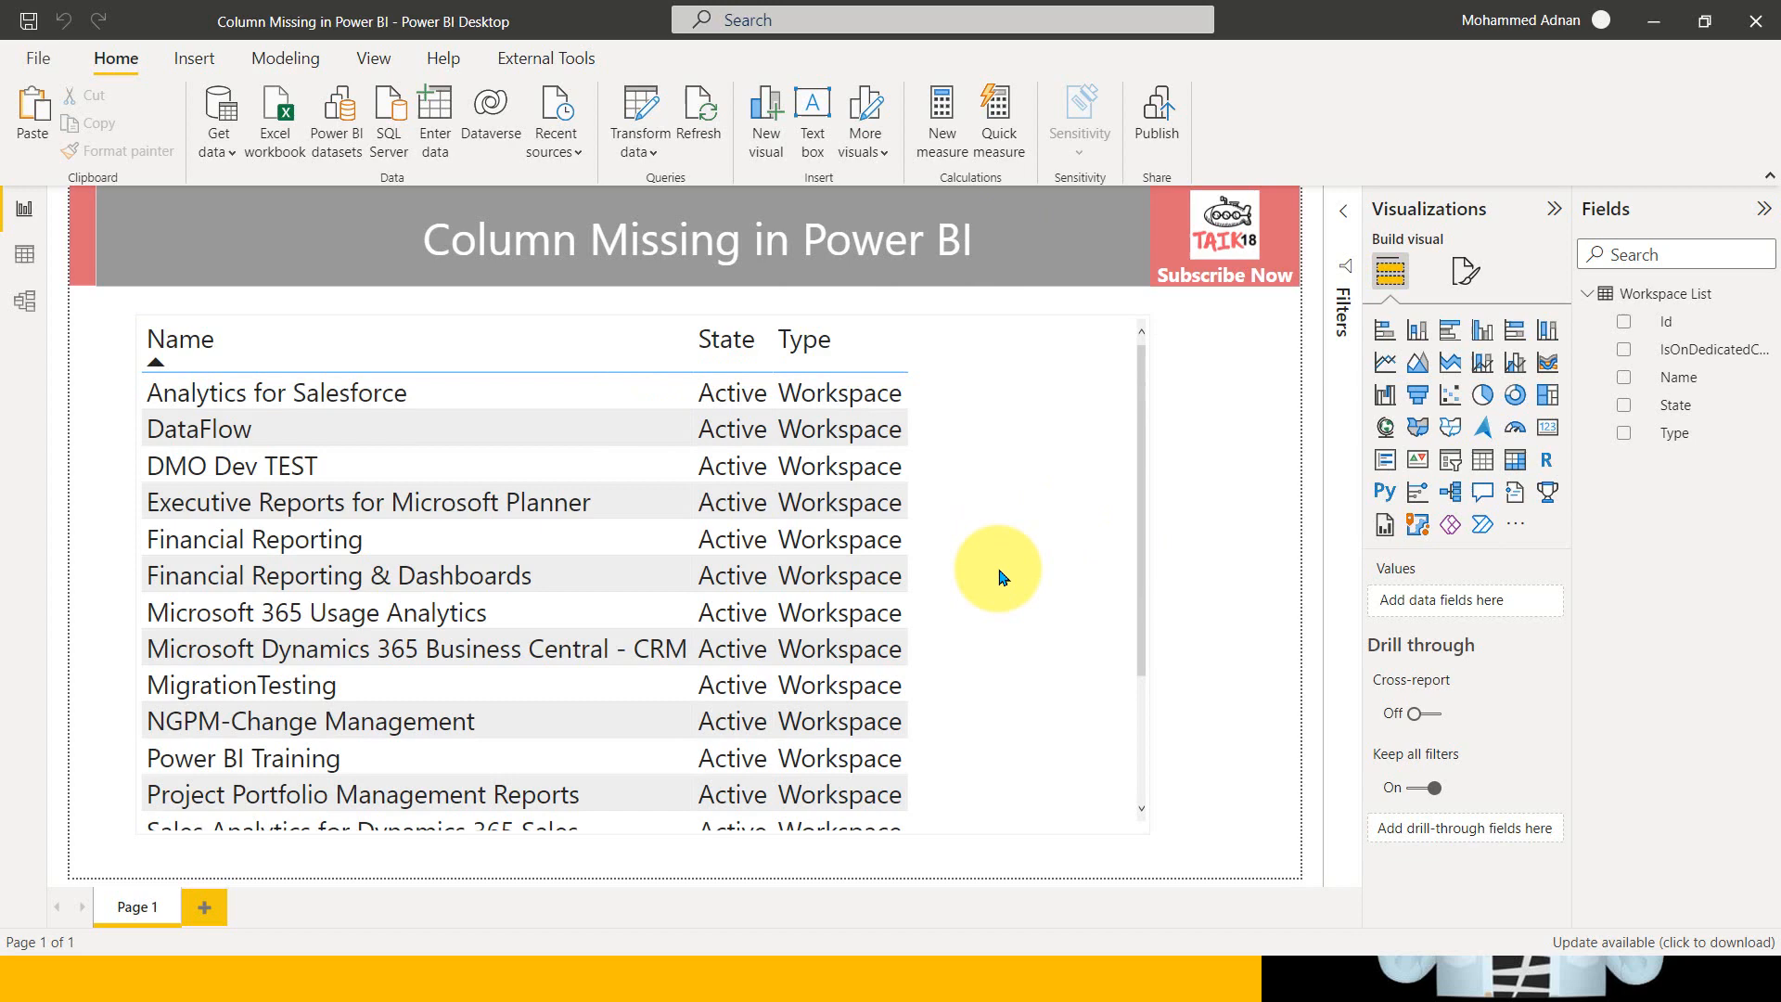
{"action": "left_click", "coordinate": [699, 113]}
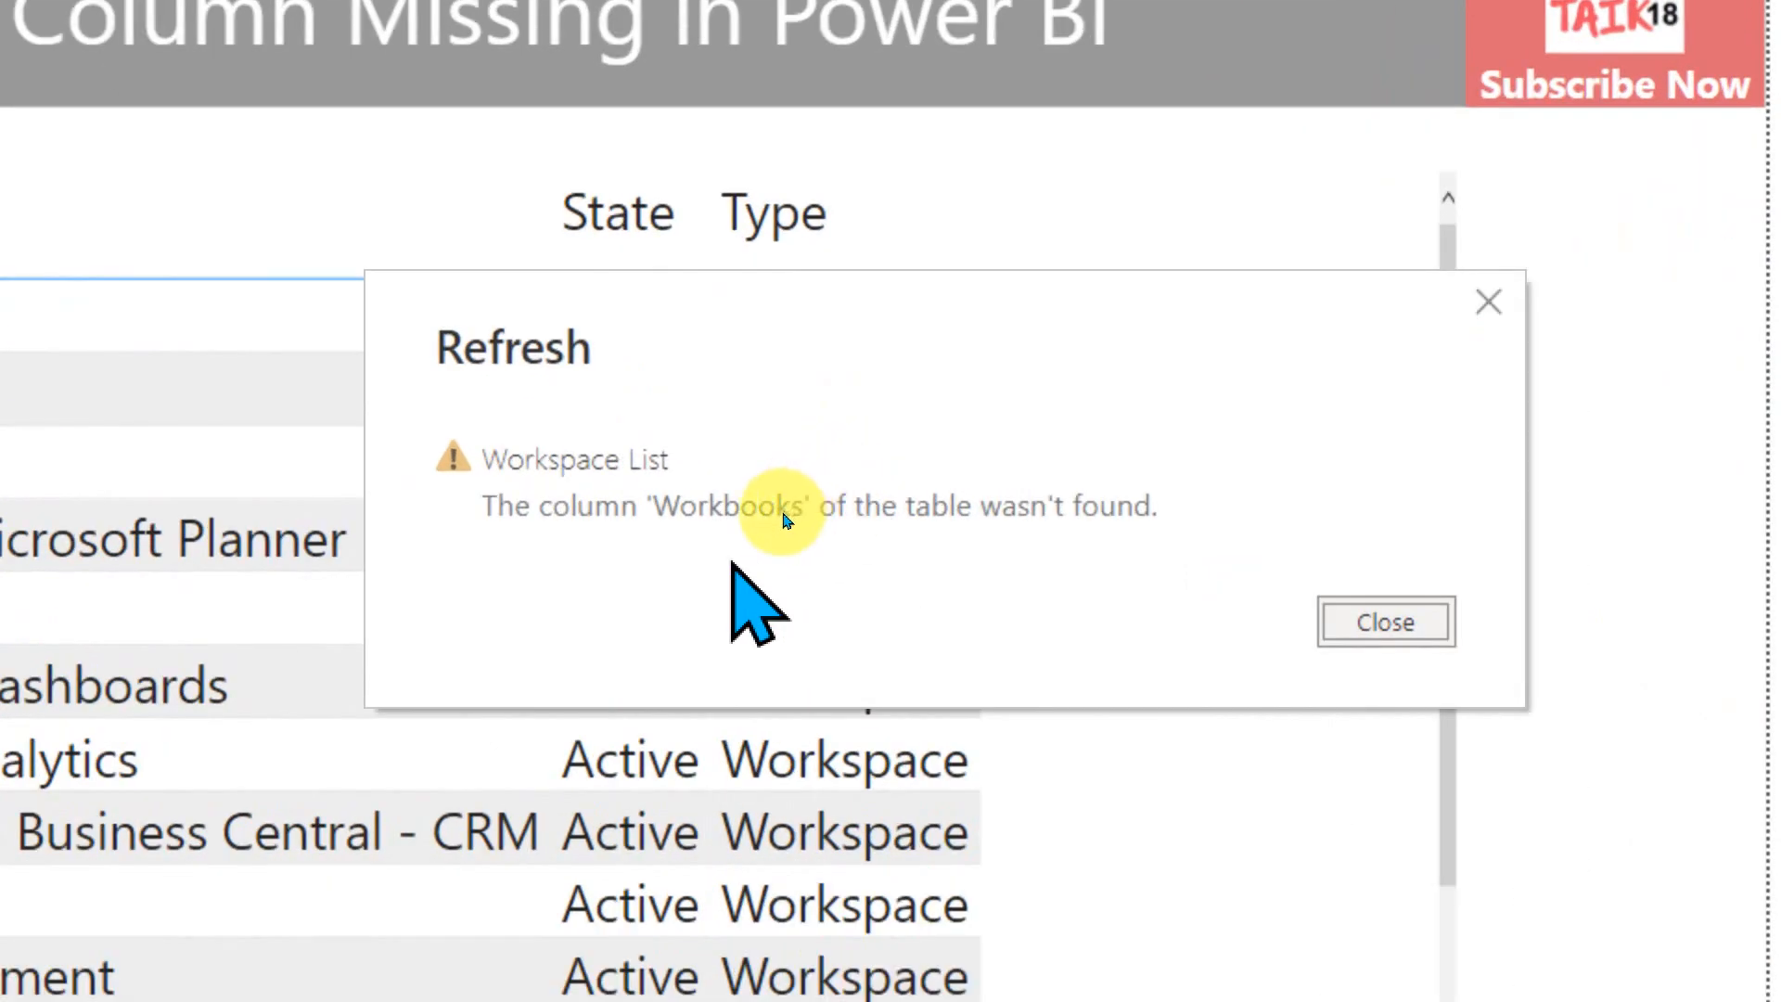
{"action": "mouse_move", "coordinate": [985, 466]}
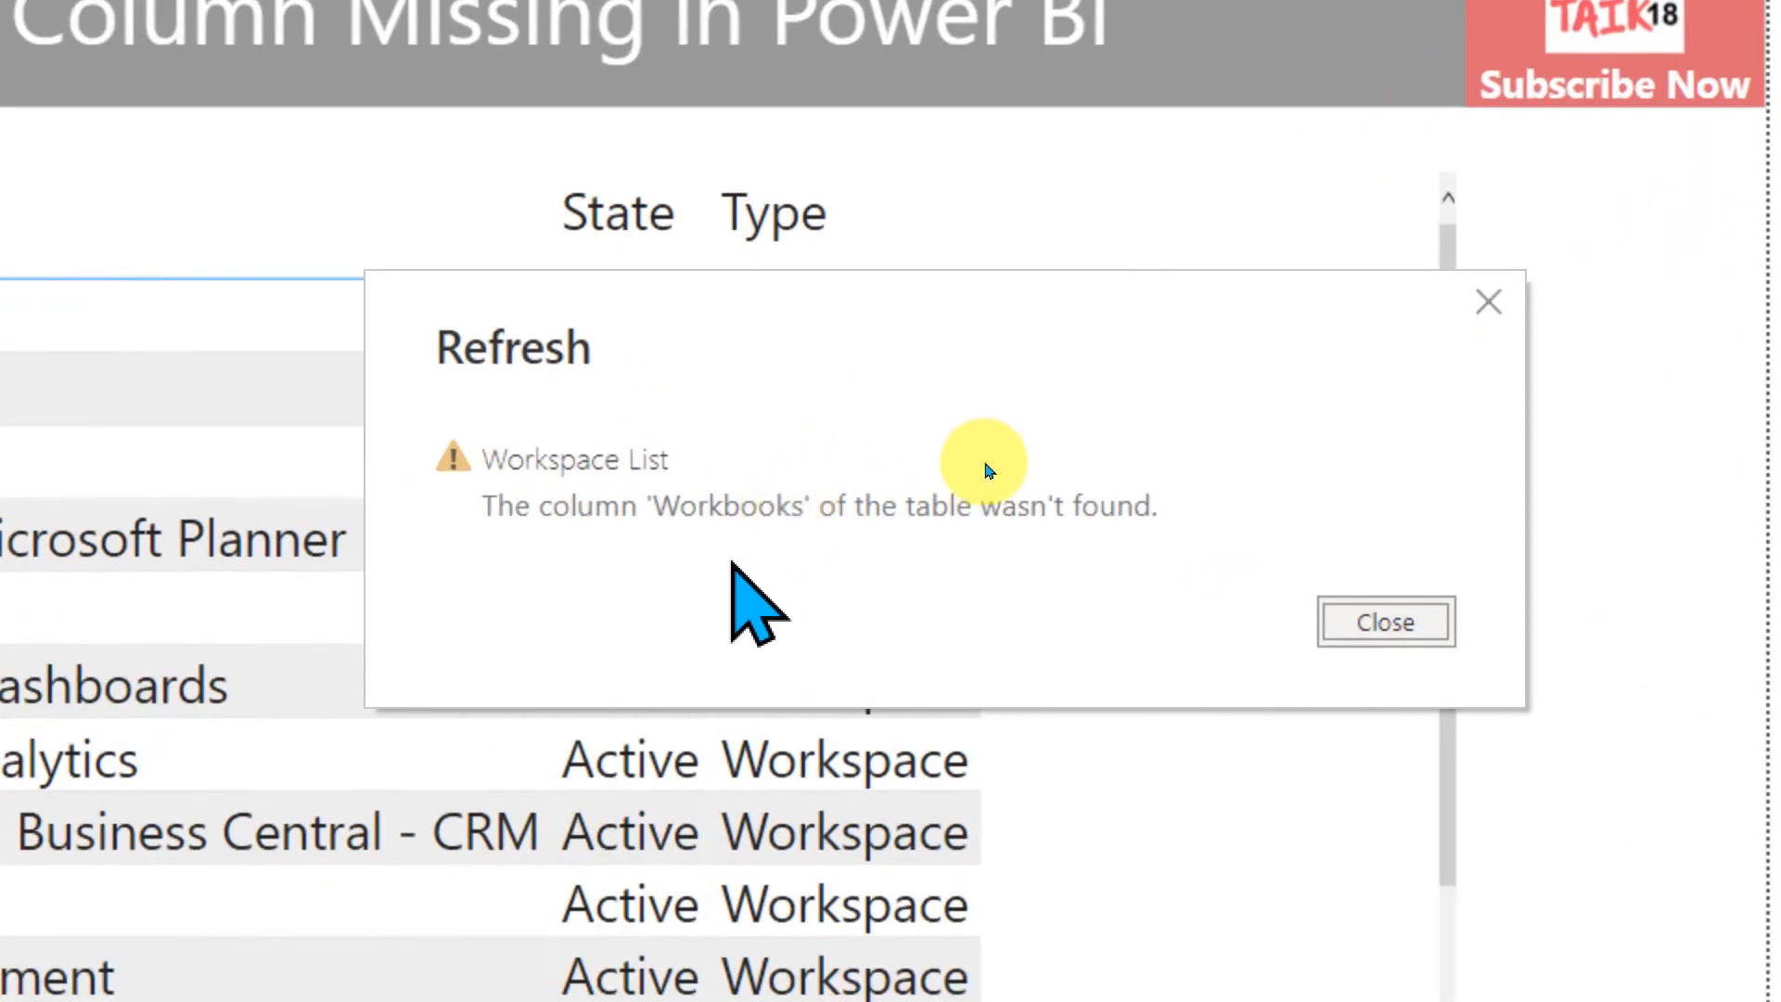
{"action": "mouse_move", "coordinate": [829, 523]}
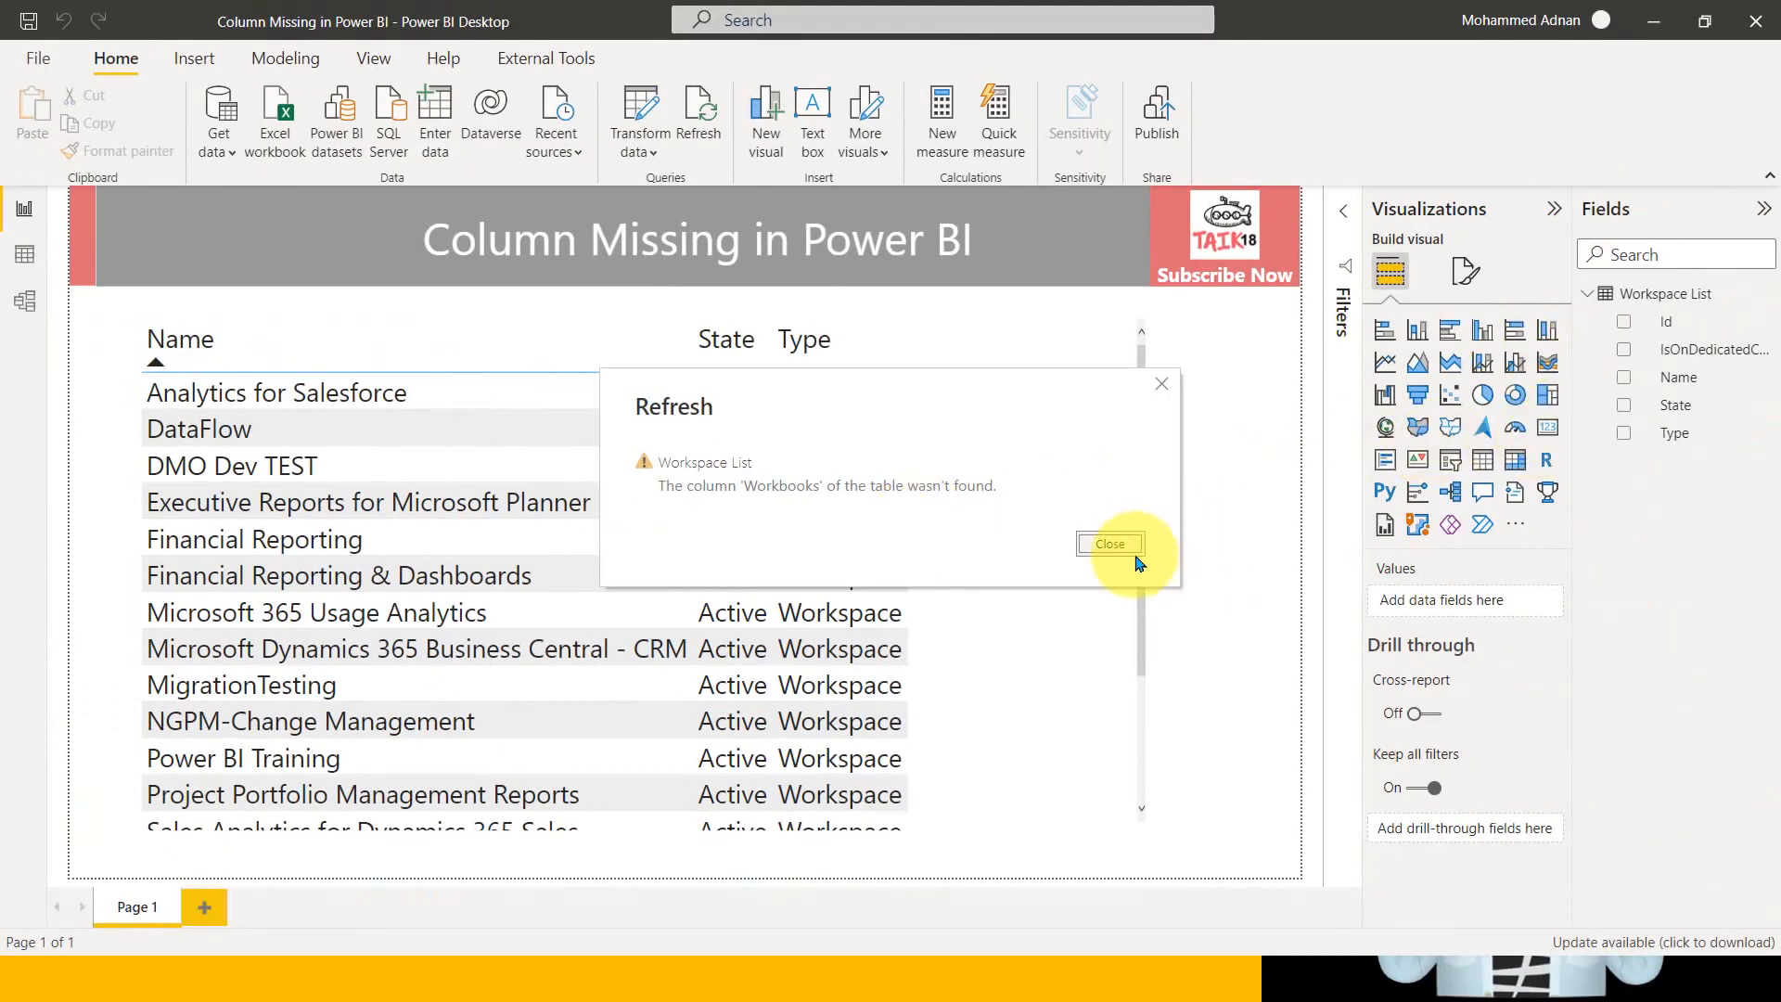
{"action": "left_click", "coordinate": [1110, 544]}
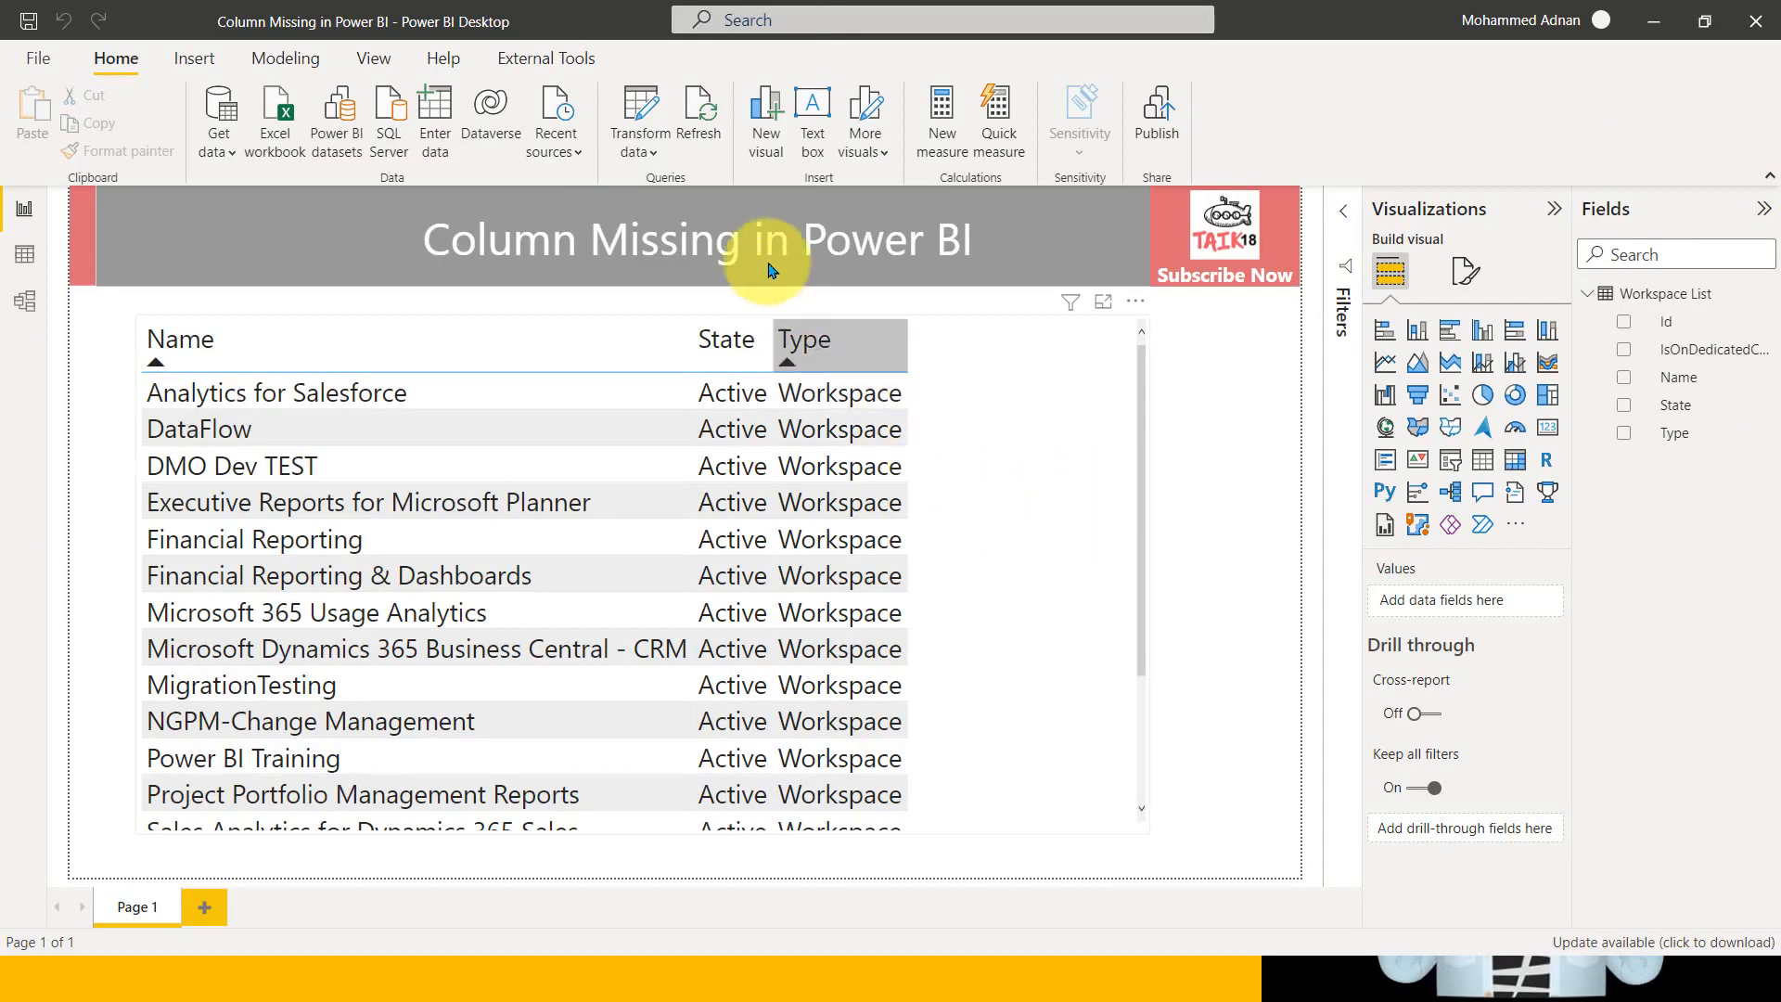
{"action": "mouse_move", "coordinate": [638, 108]}
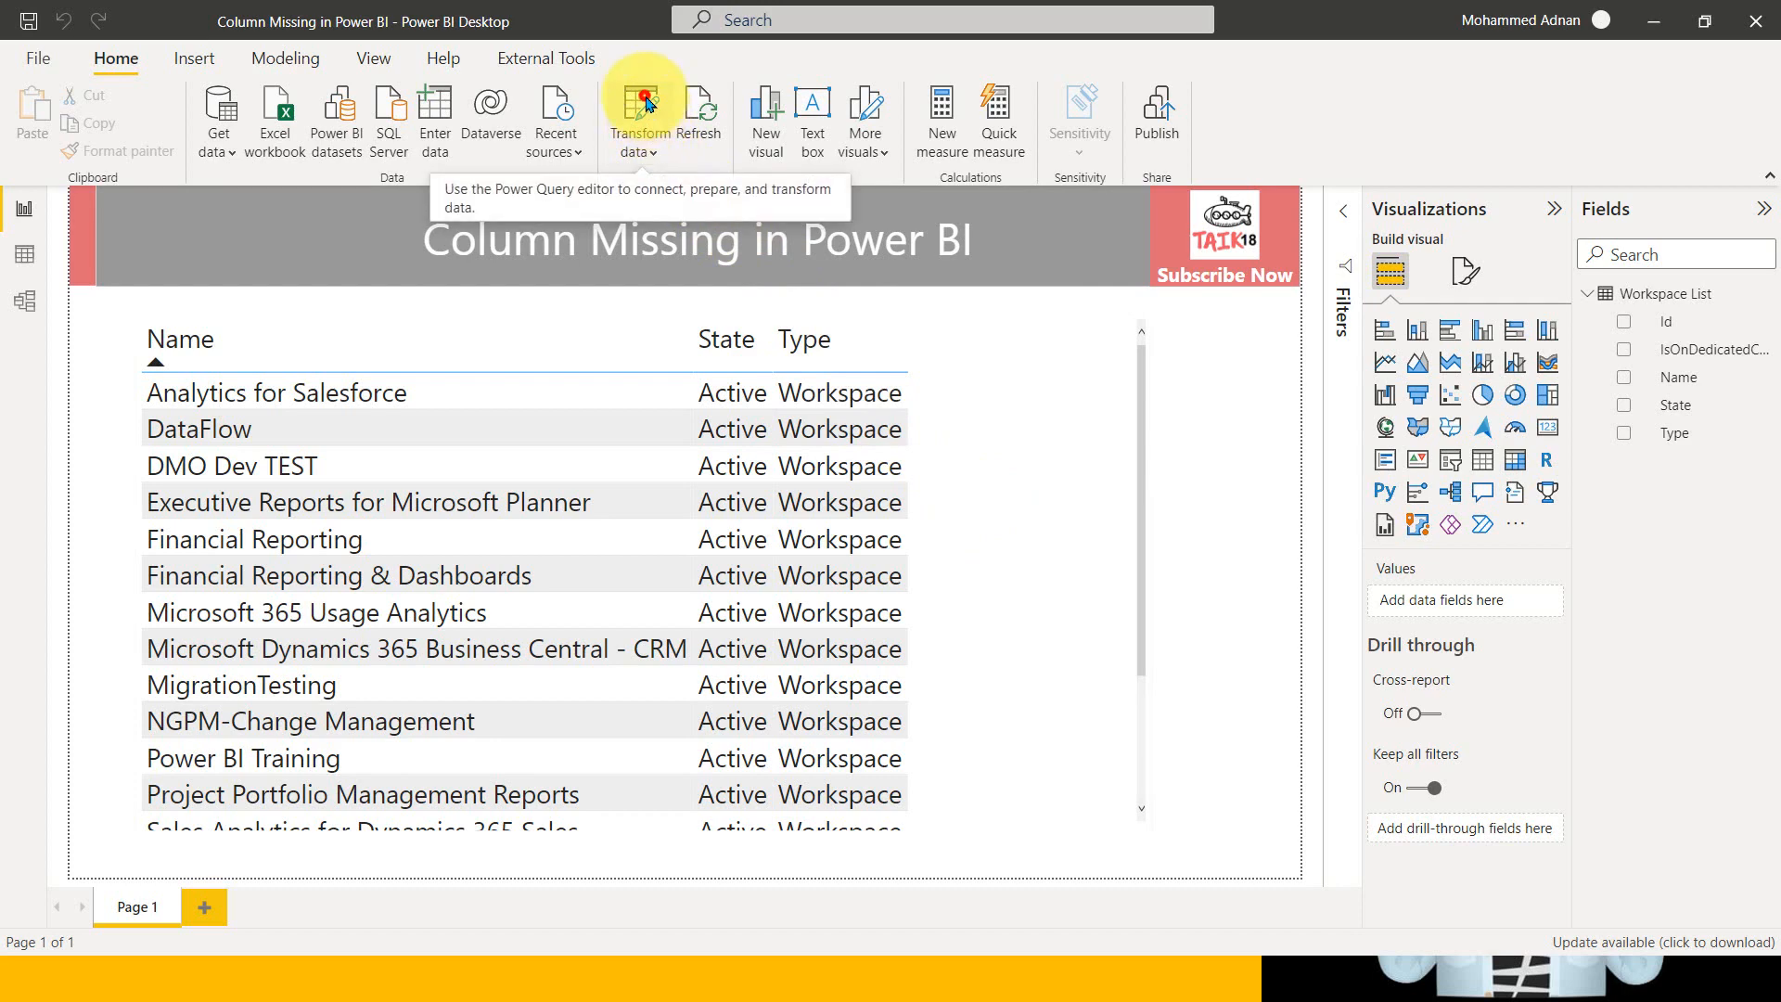
Step: In Transform data, view Workspace List at its Changed Type step showing the Workbooks column
{"action": "left_click", "coordinate": [638, 113]}
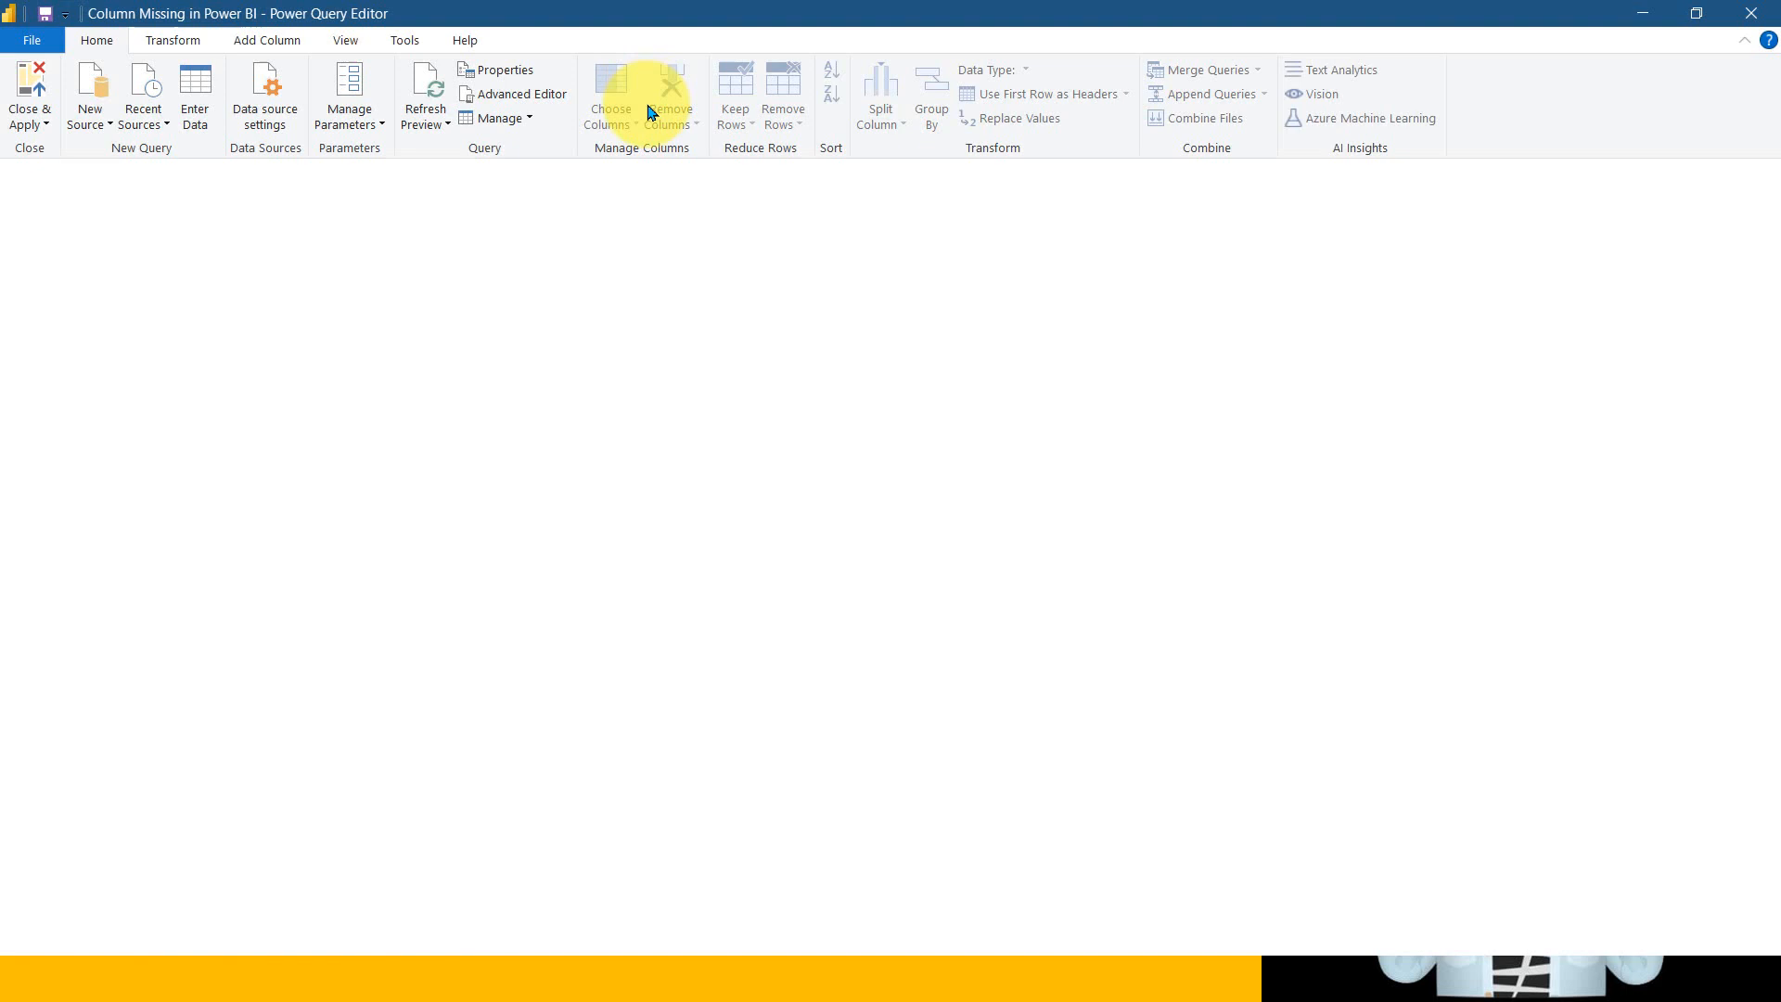
{"action": "mouse_move", "coordinate": [611, 190]}
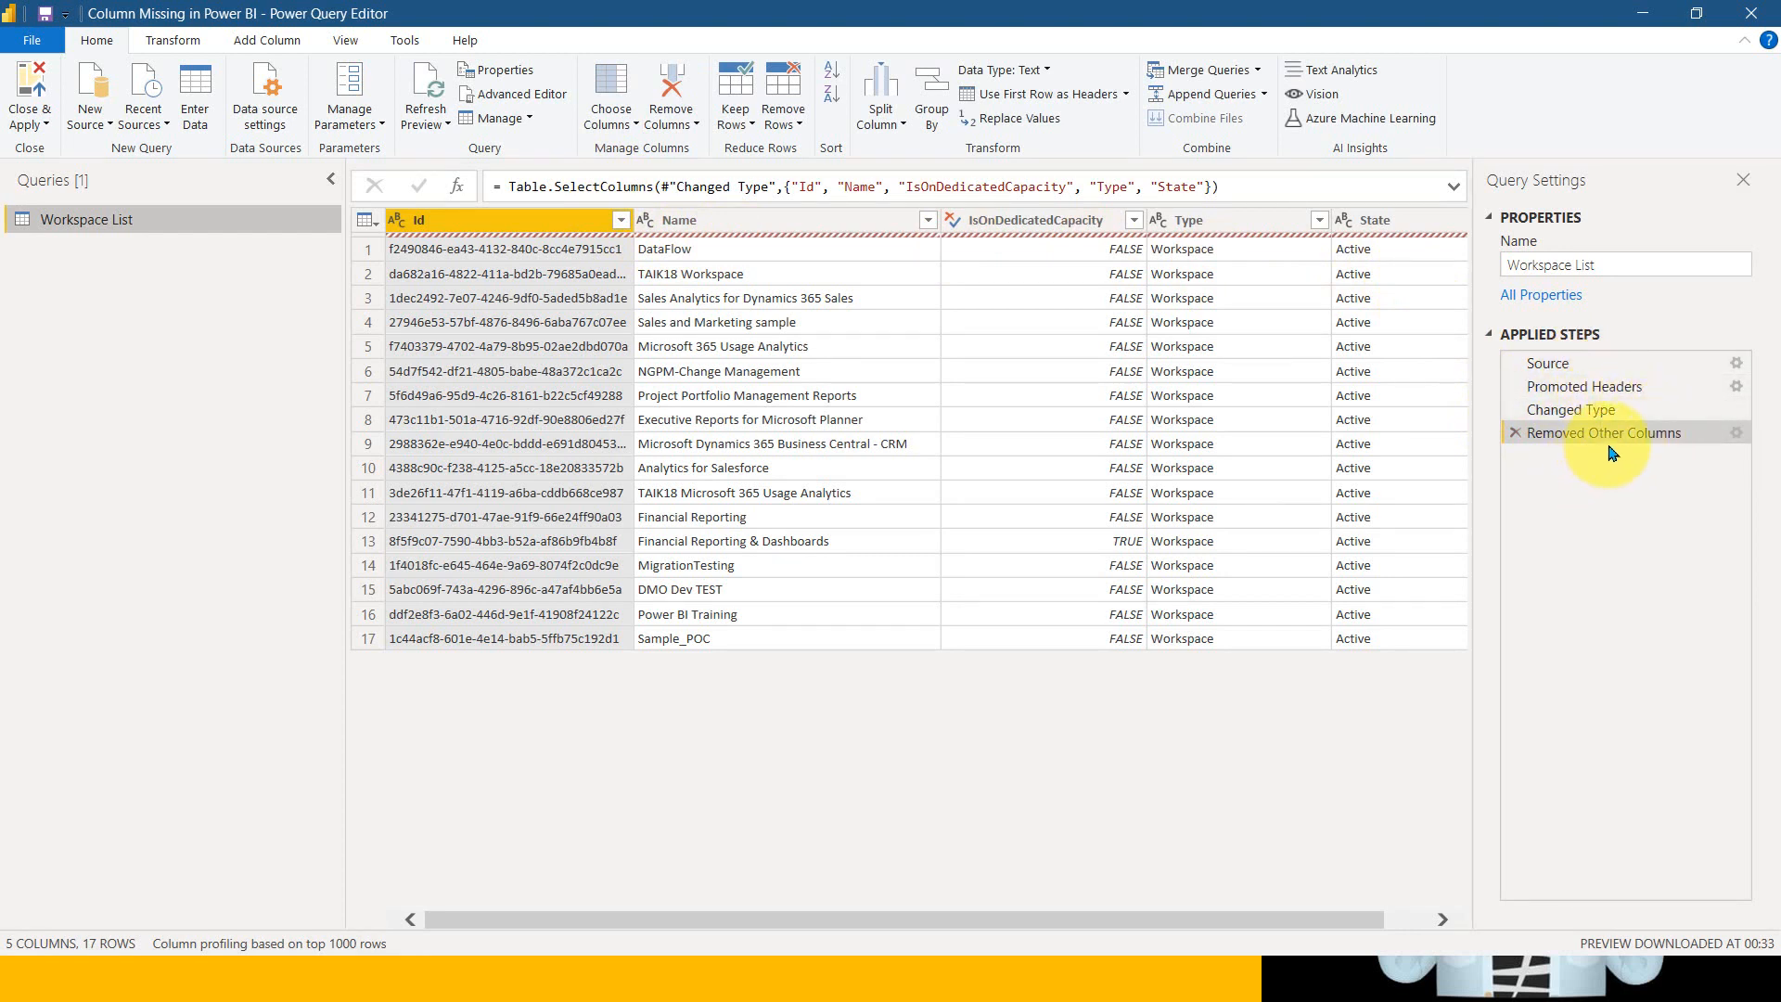
{"action": "mouse_move", "coordinate": [1605, 432]}
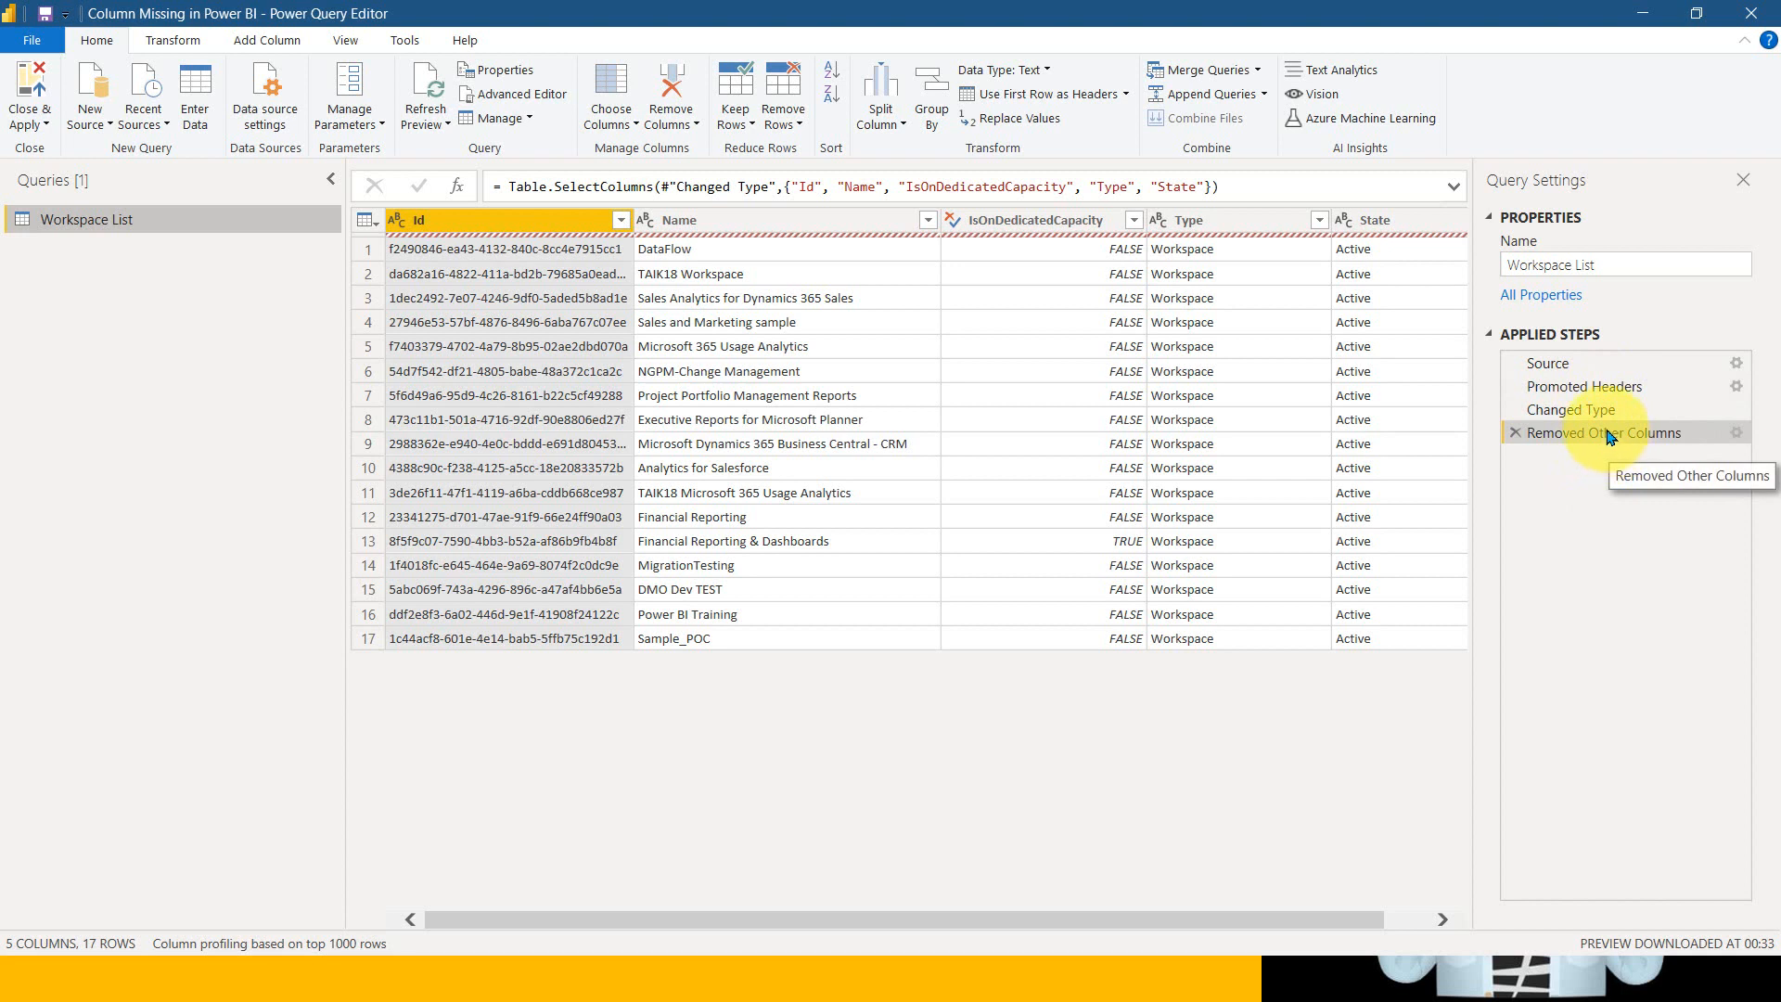
{"action": "mouse_move", "coordinate": [1601, 408]}
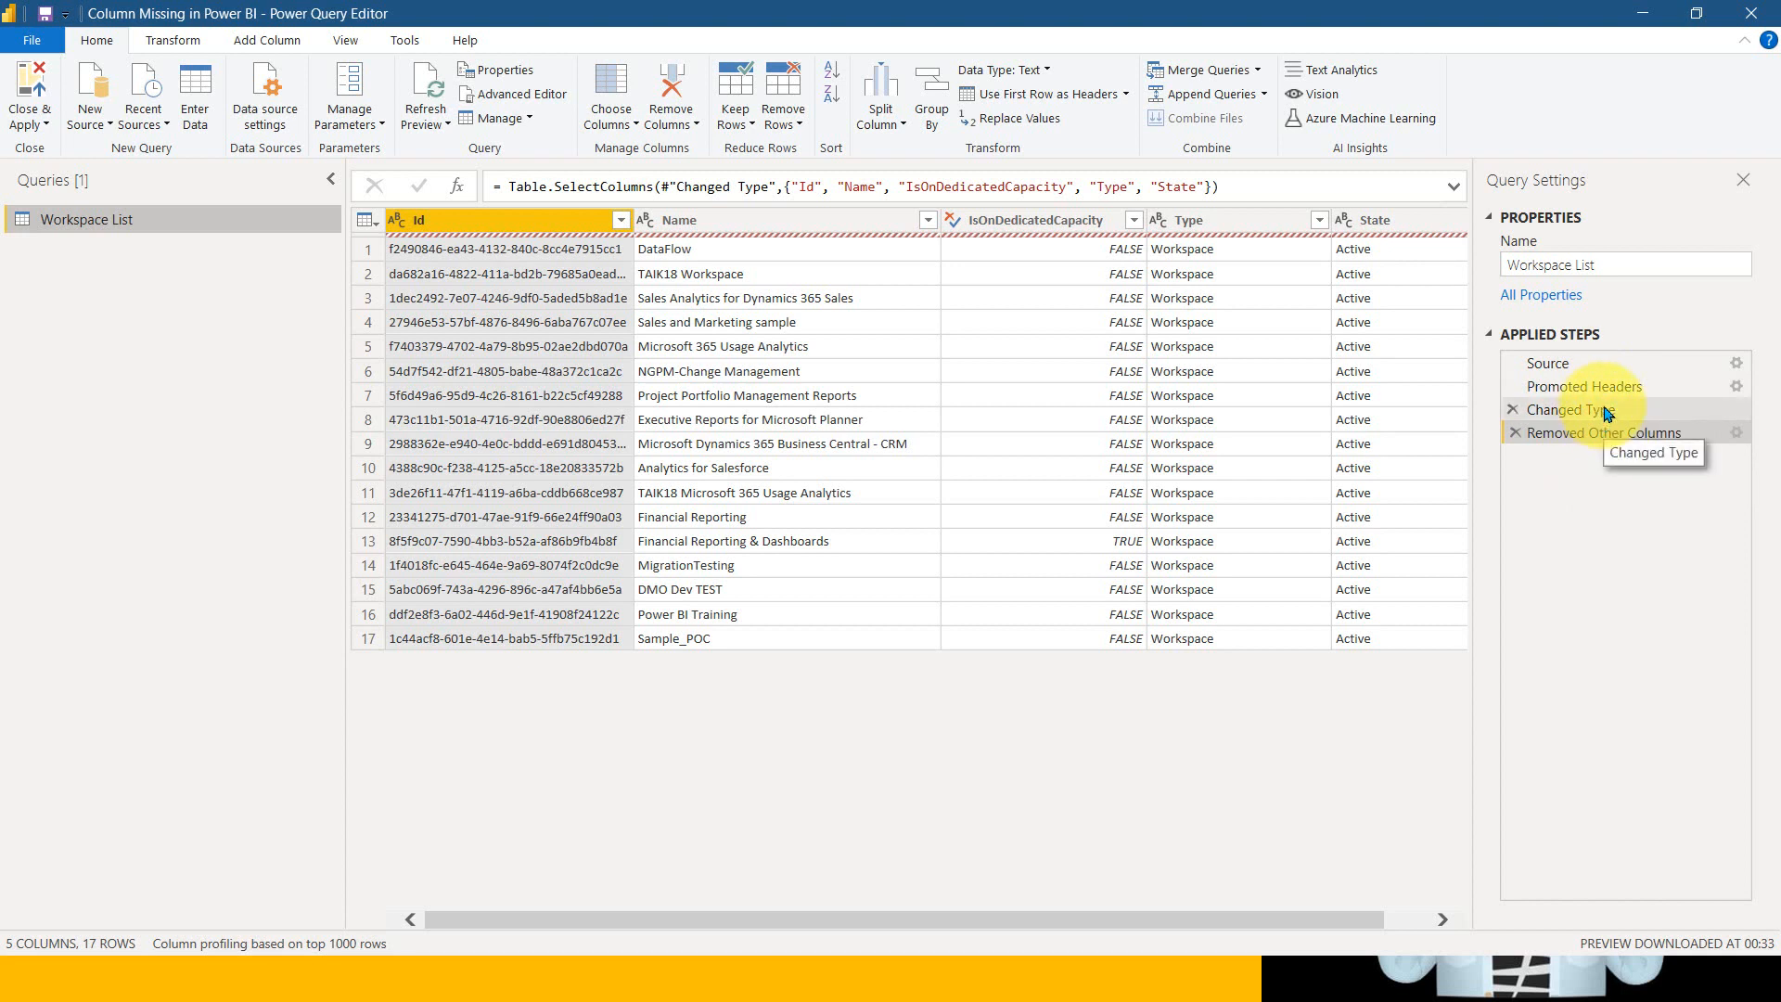
{"action": "left_click", "coordinate": [1577, 408]}
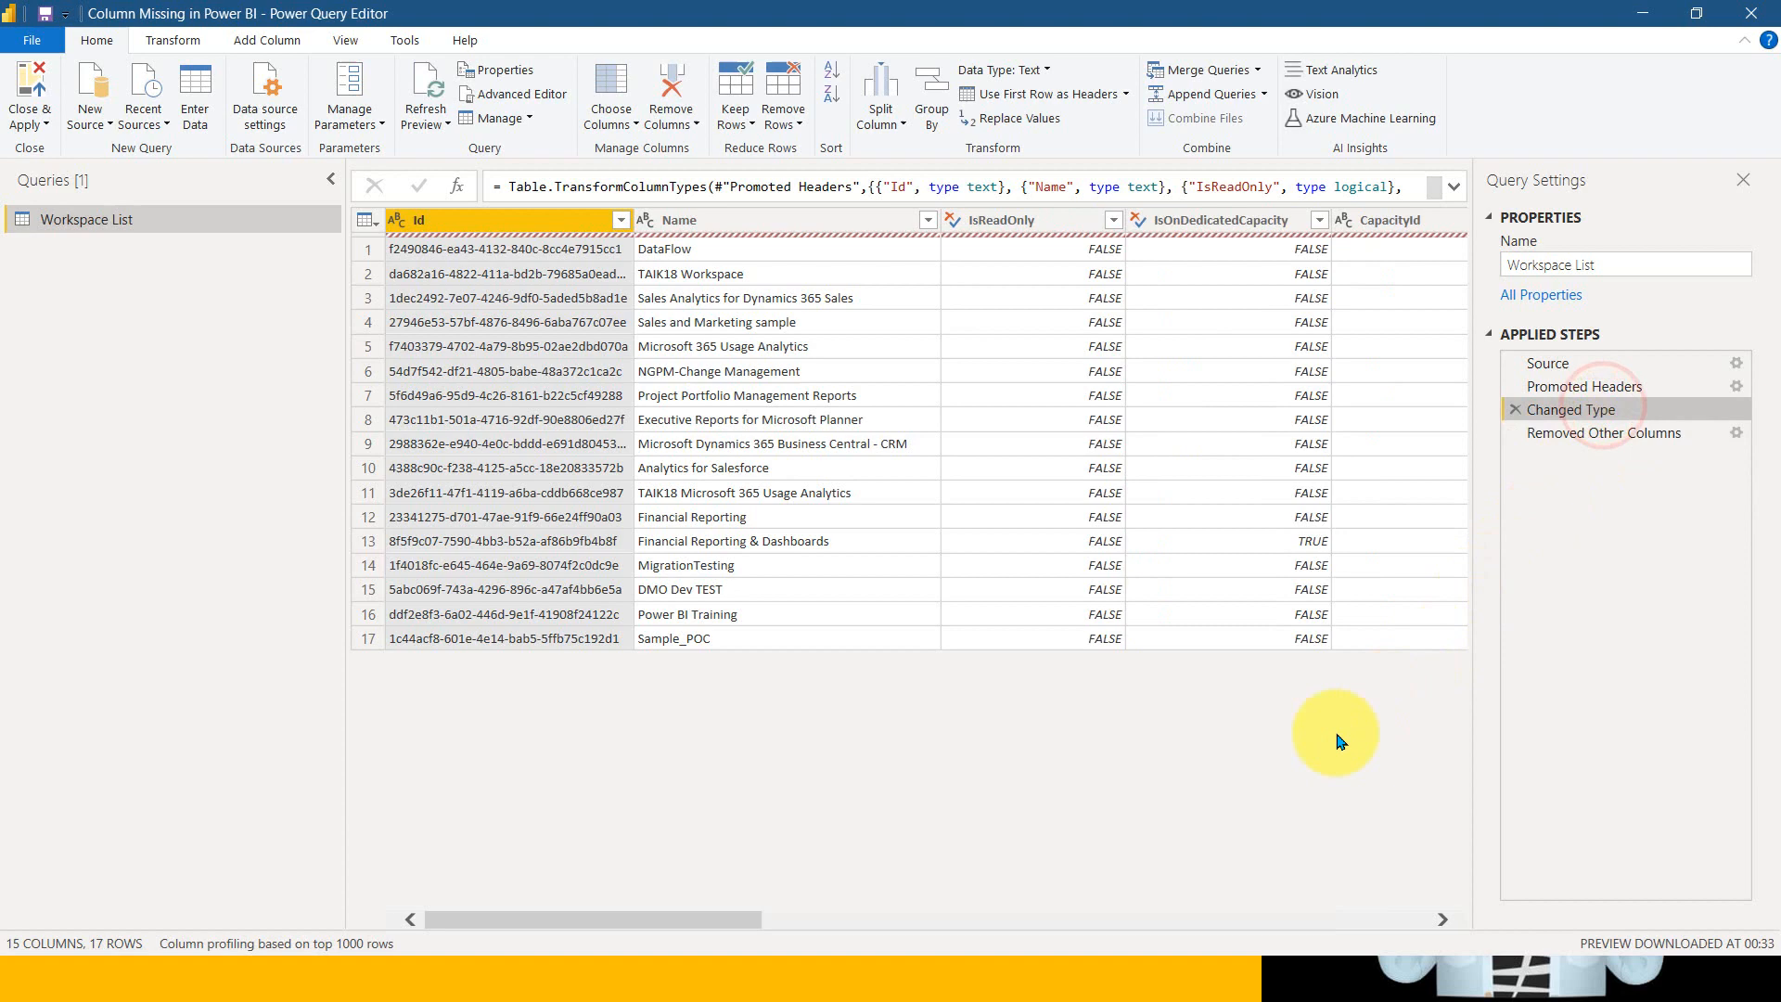
{"action": "scroll", "scroll_direction": "right", "scroll_amount": 3}
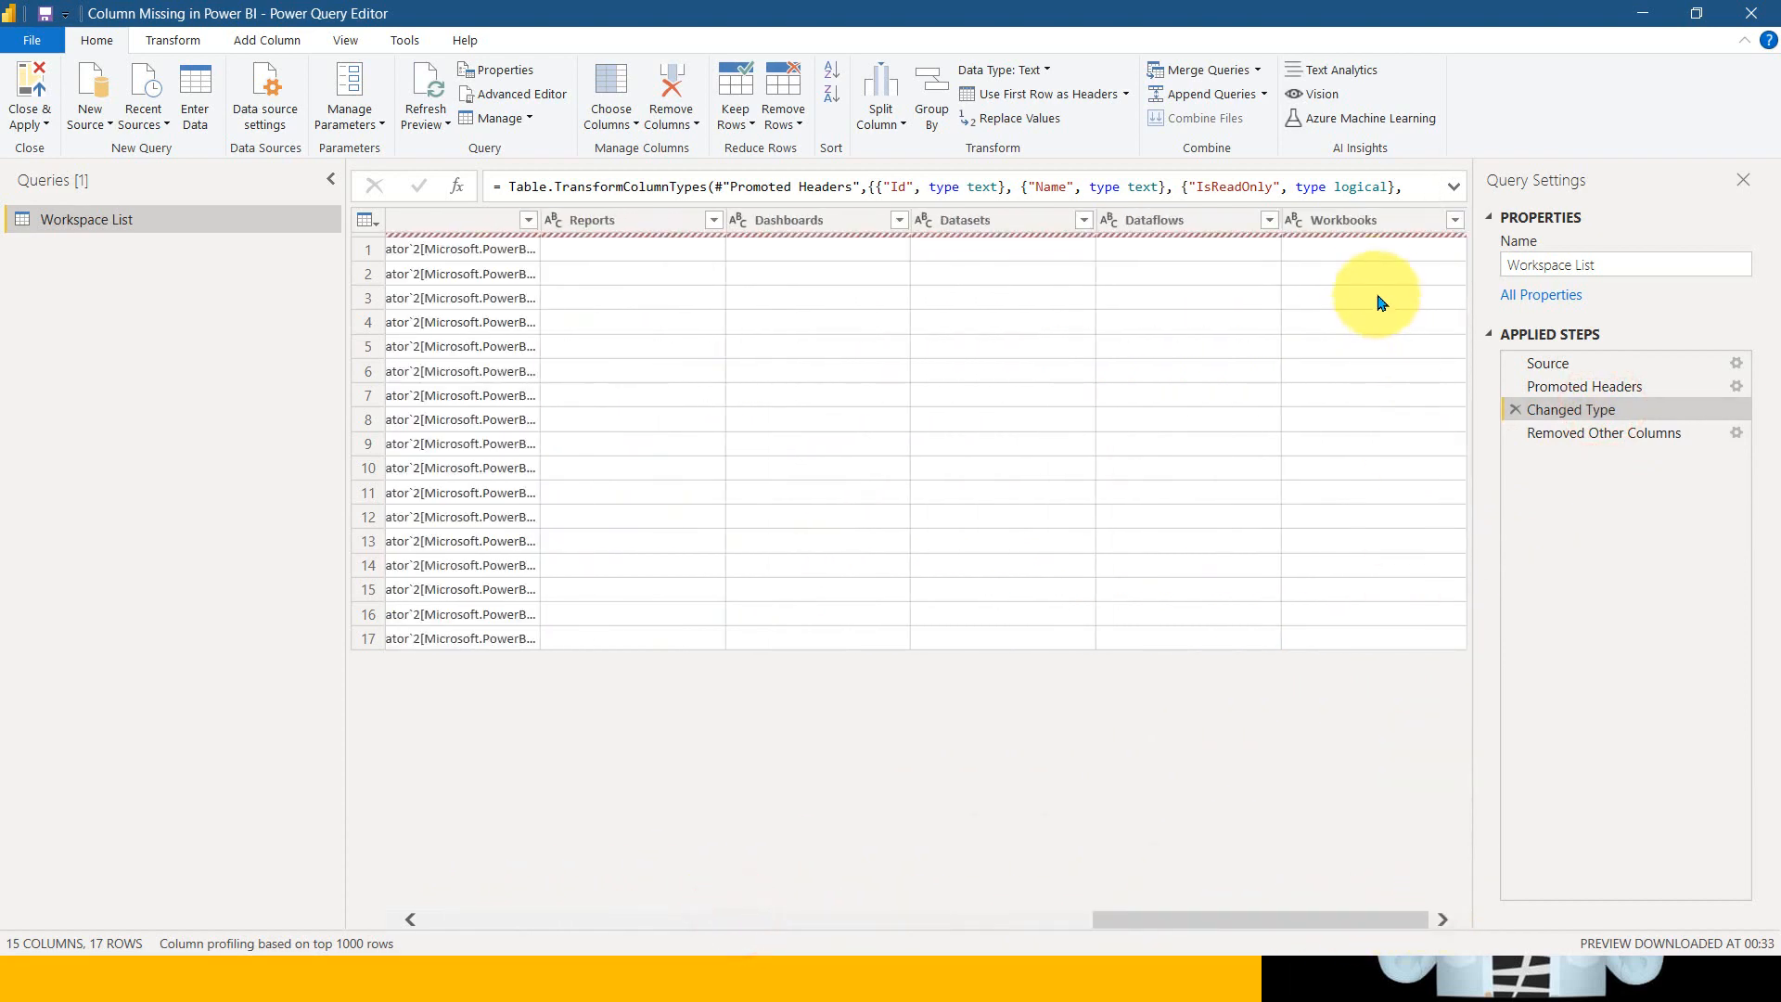
{"action": "mouse_move", "coordinate": [1343, 219]}
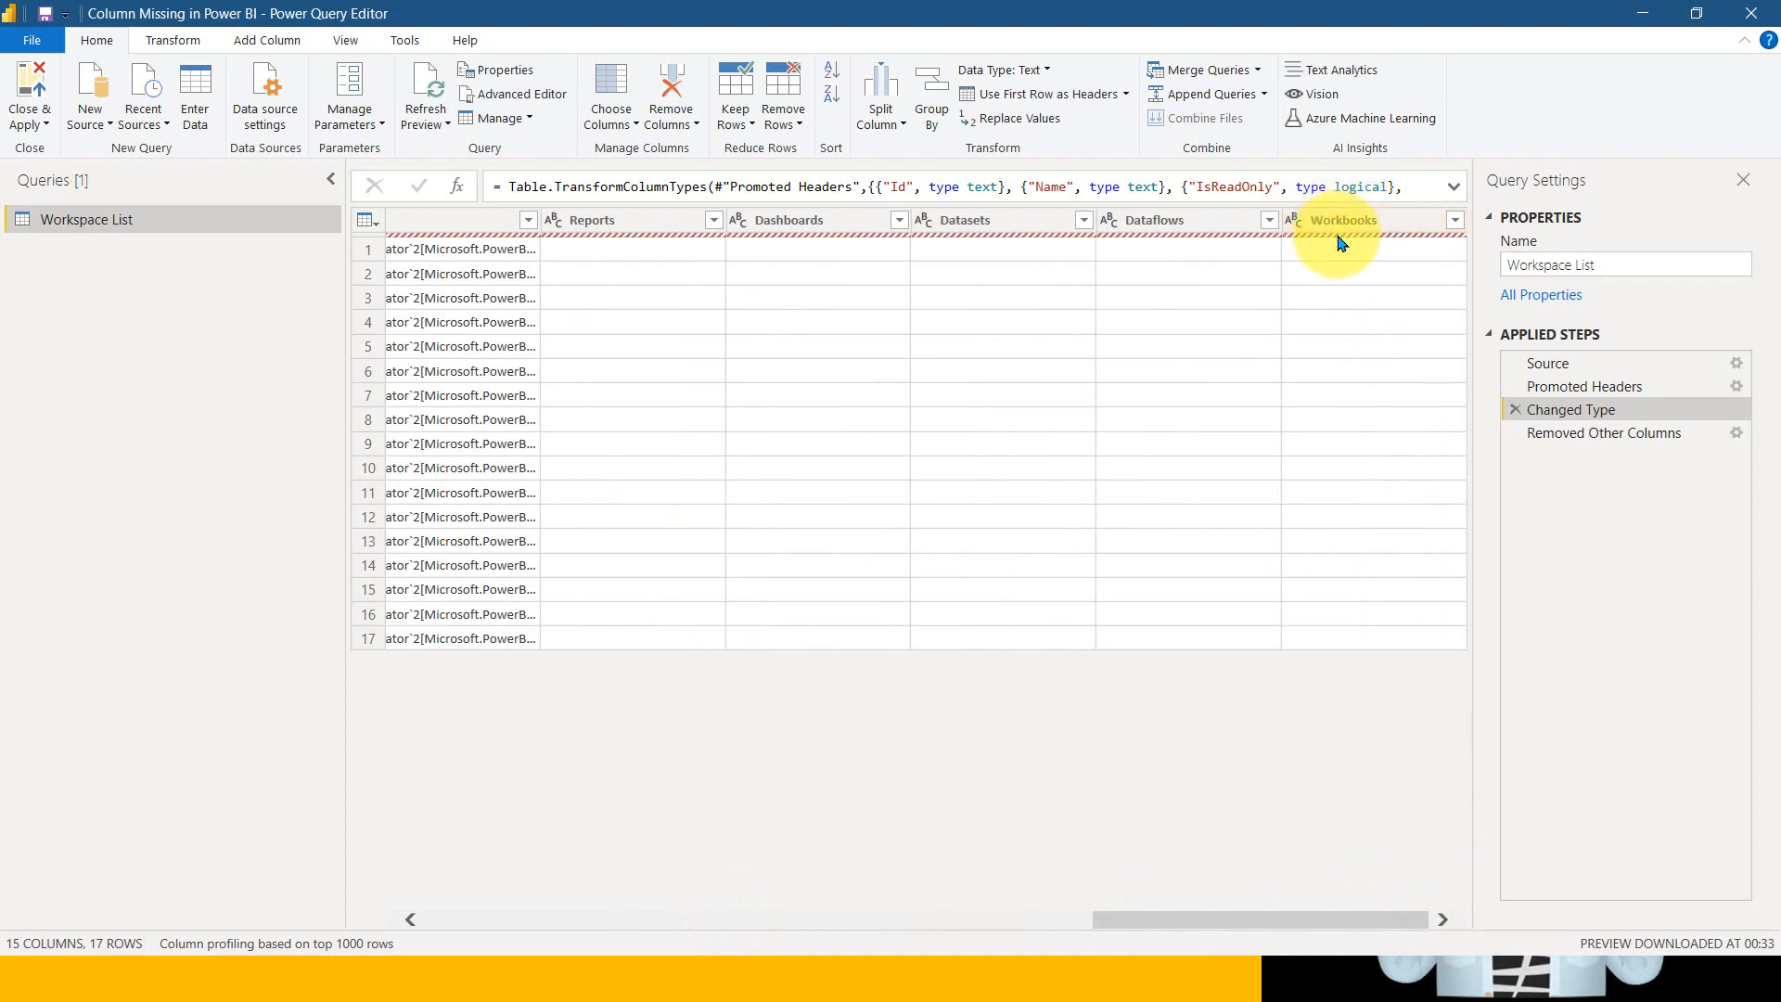
{"action": "mouse_move", "coordinate": [1353, 245]}
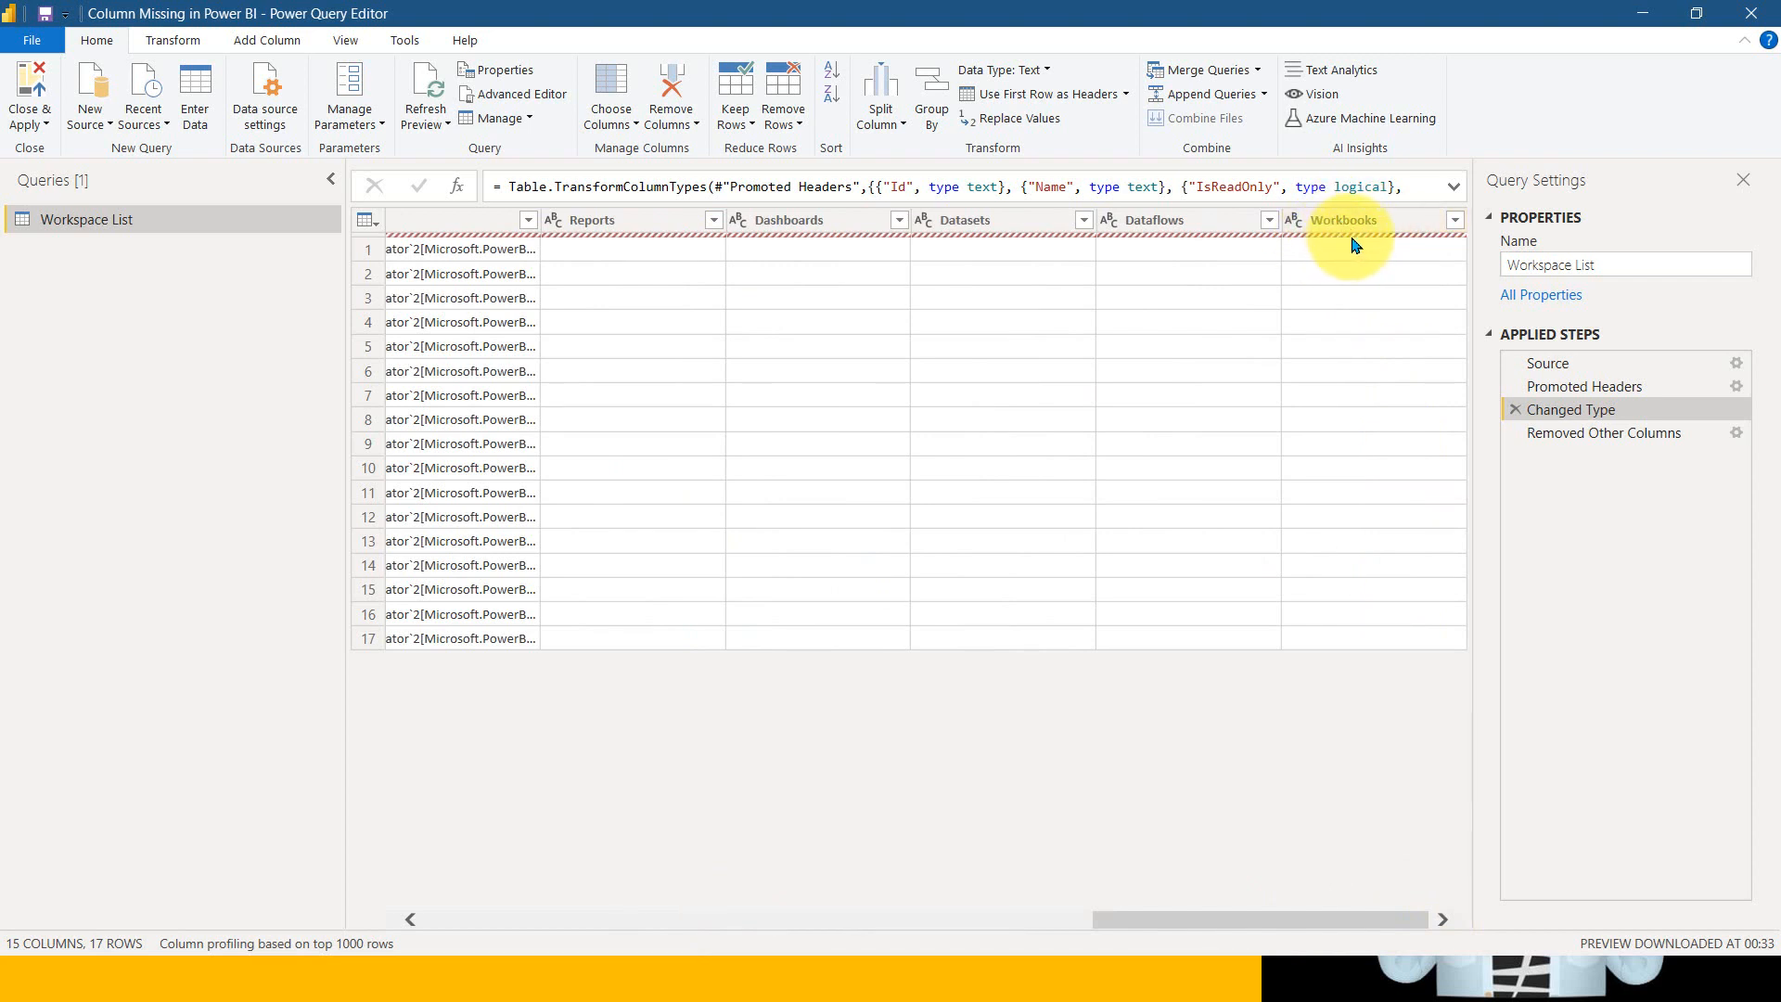
{"action": "mouse_move", "coordinate": [1355, 277]}
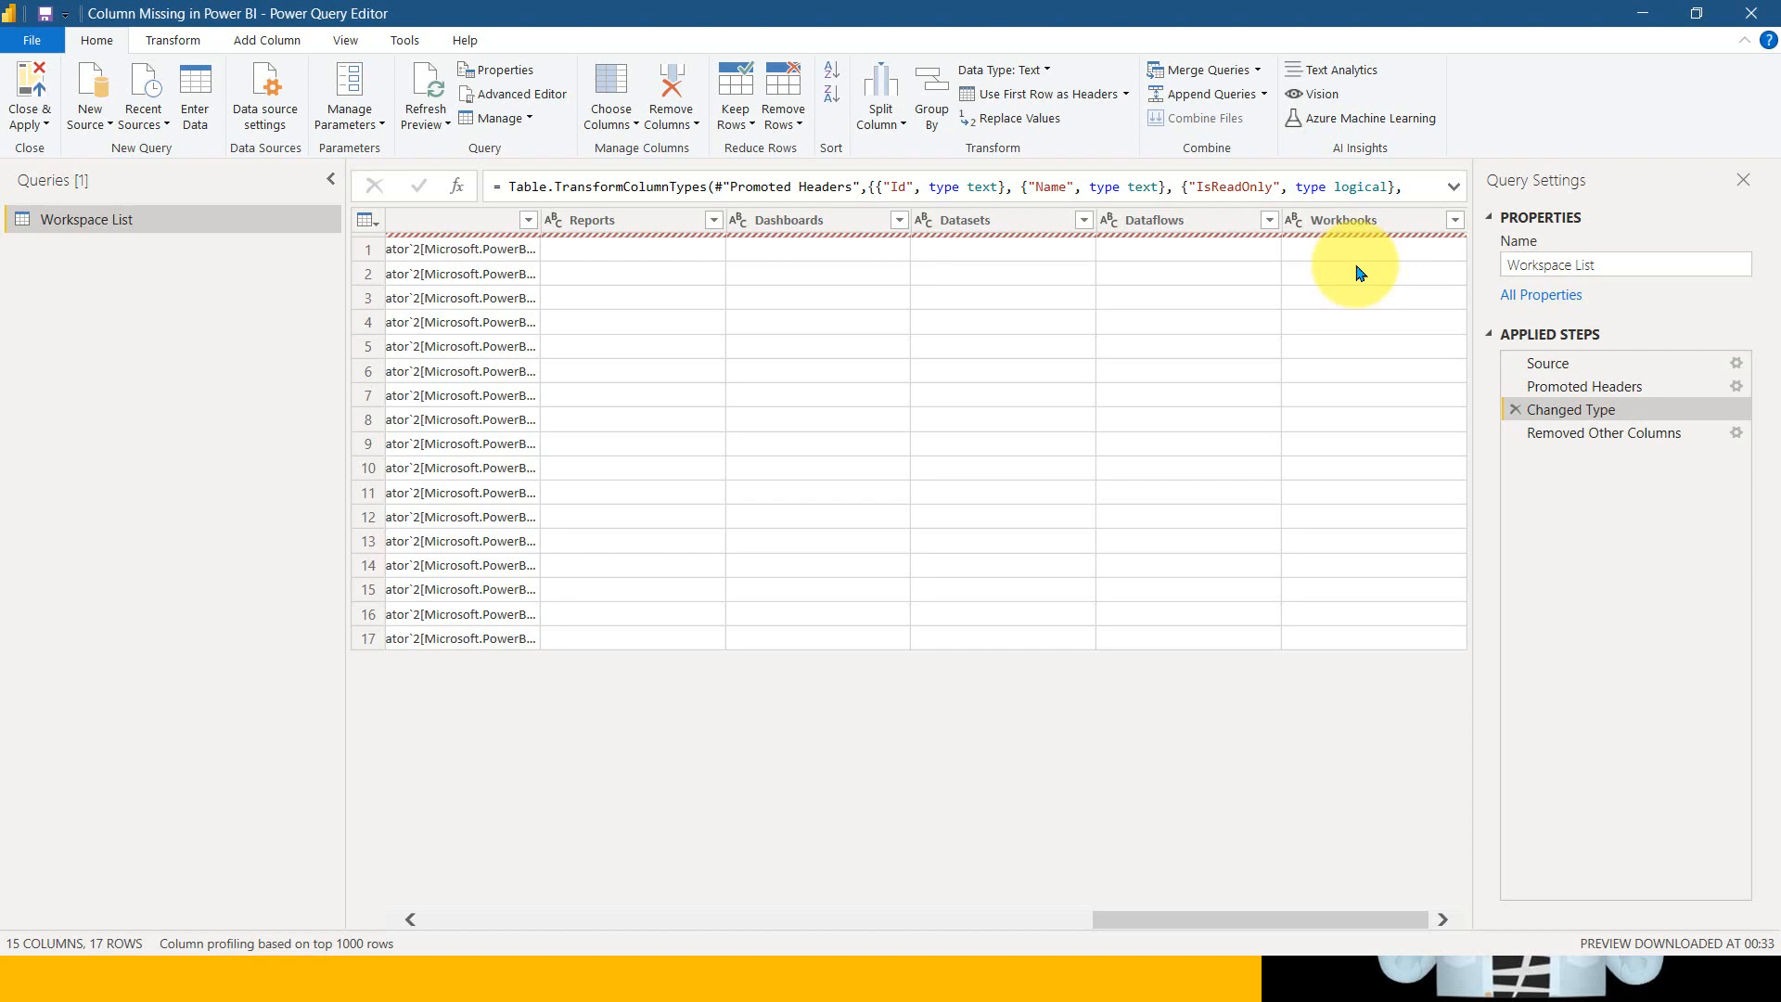
{"action": "mouse_move", "coordinate": [83, 301]}
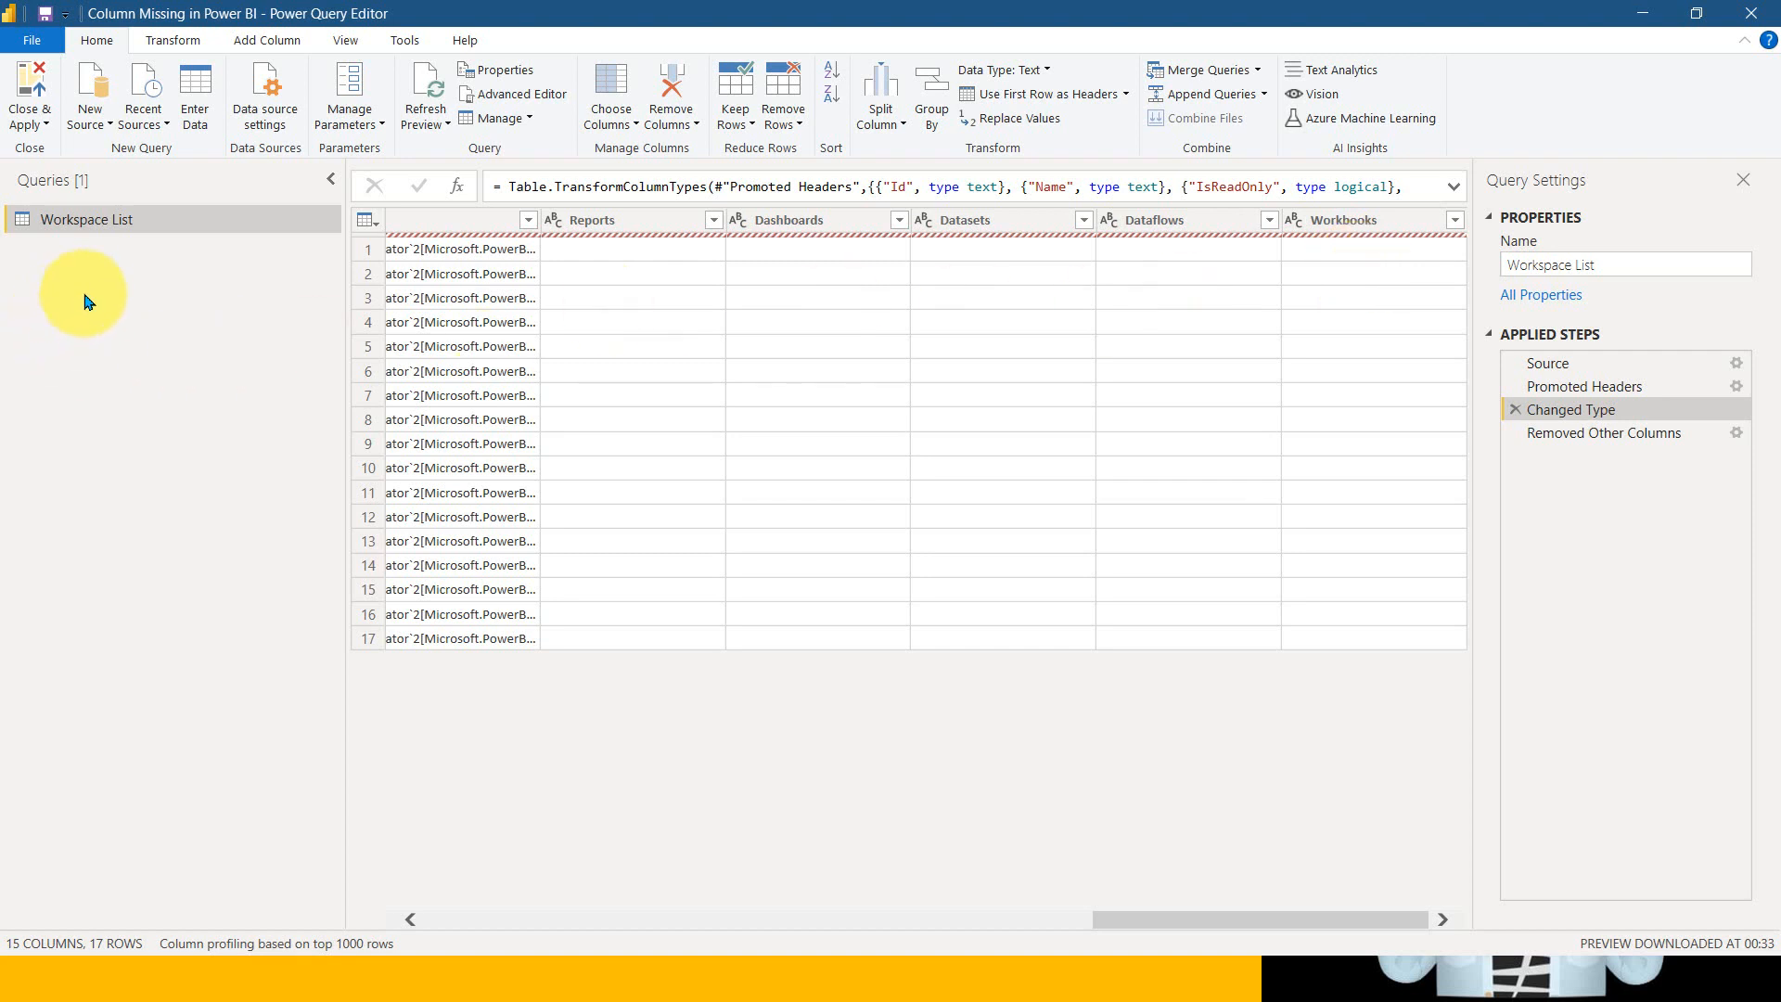
Step: Start a new Text/CSV source and browse the E: drive folder holding the source file
{"action": "right_click", "coordinate": [69, 304]}
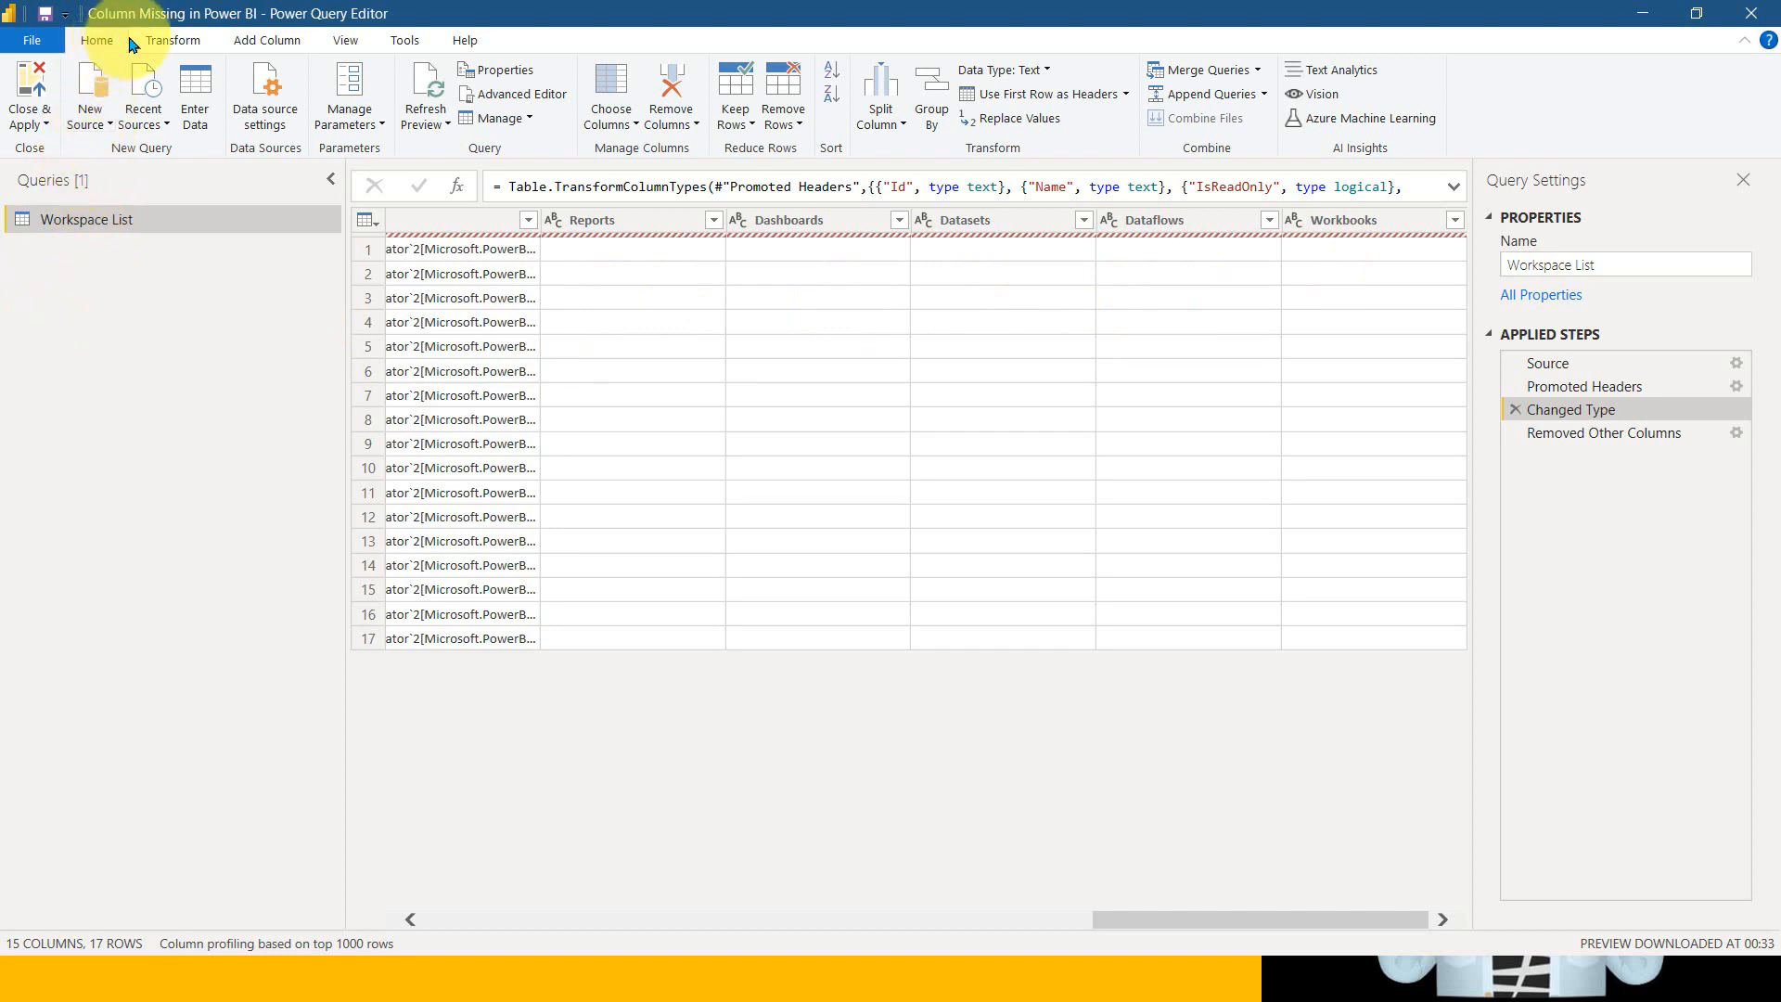
{"action": "mouse_move", "coordinate": [89, 95]}
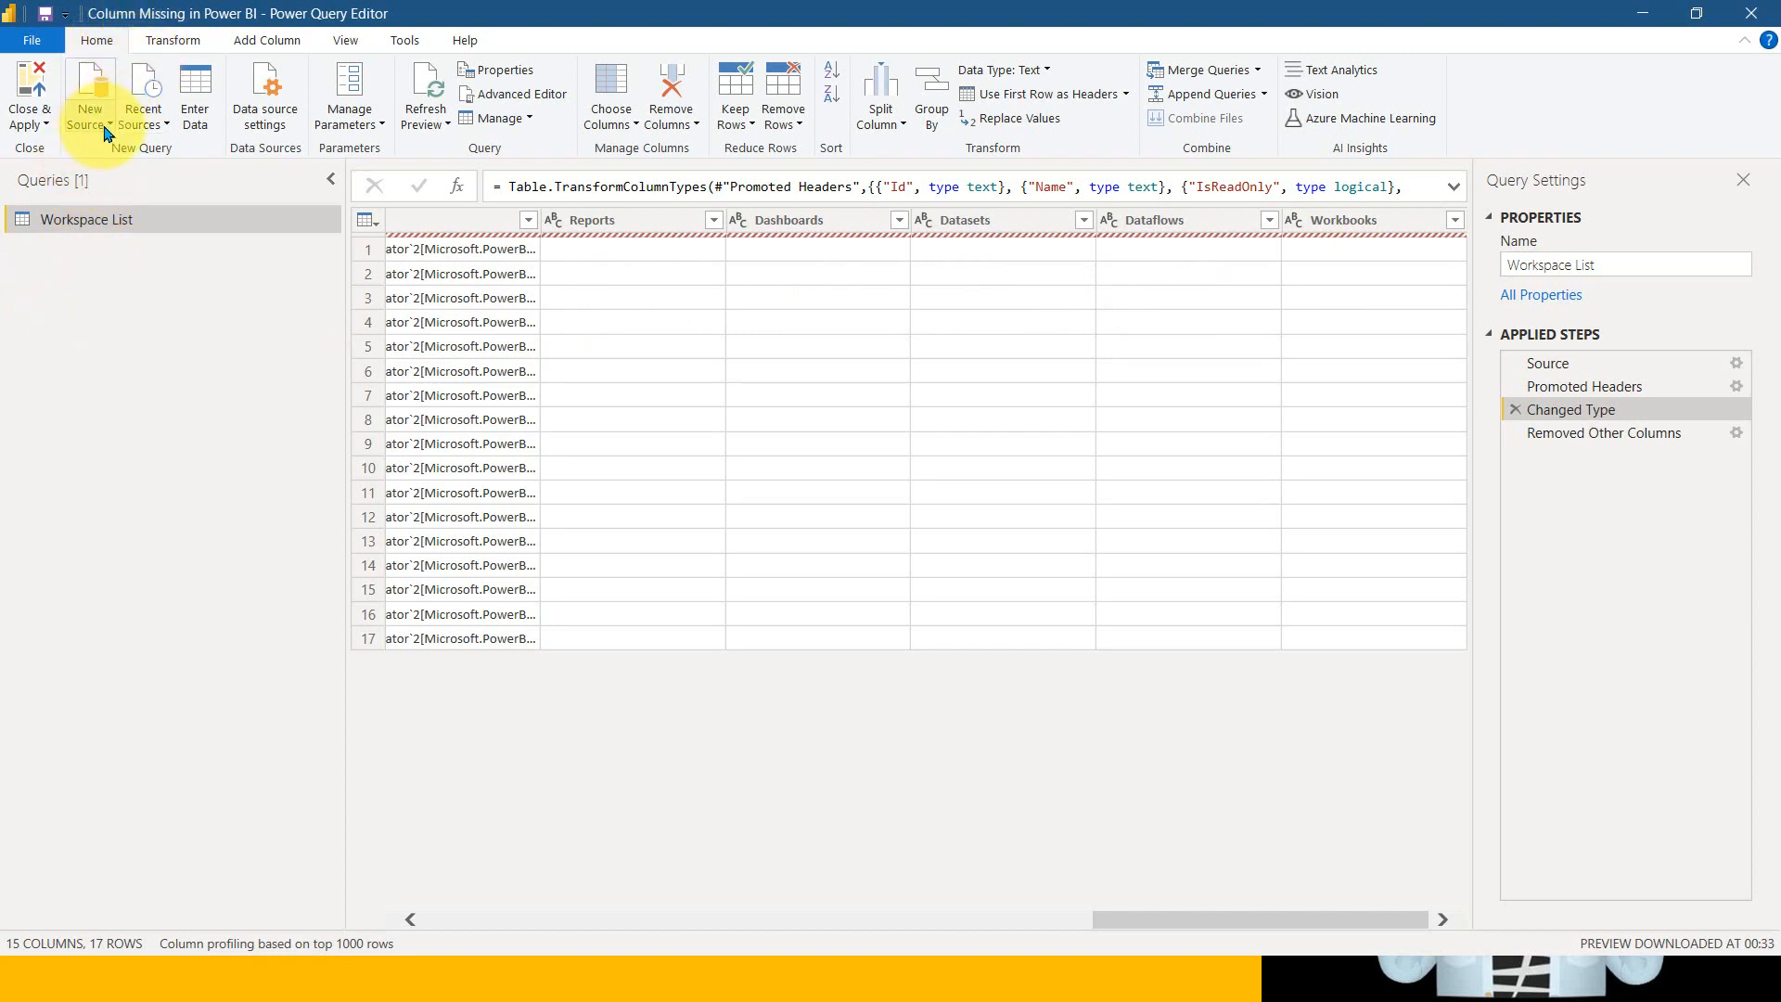
{"action": "left_click", "coordinate": [89, 95]}
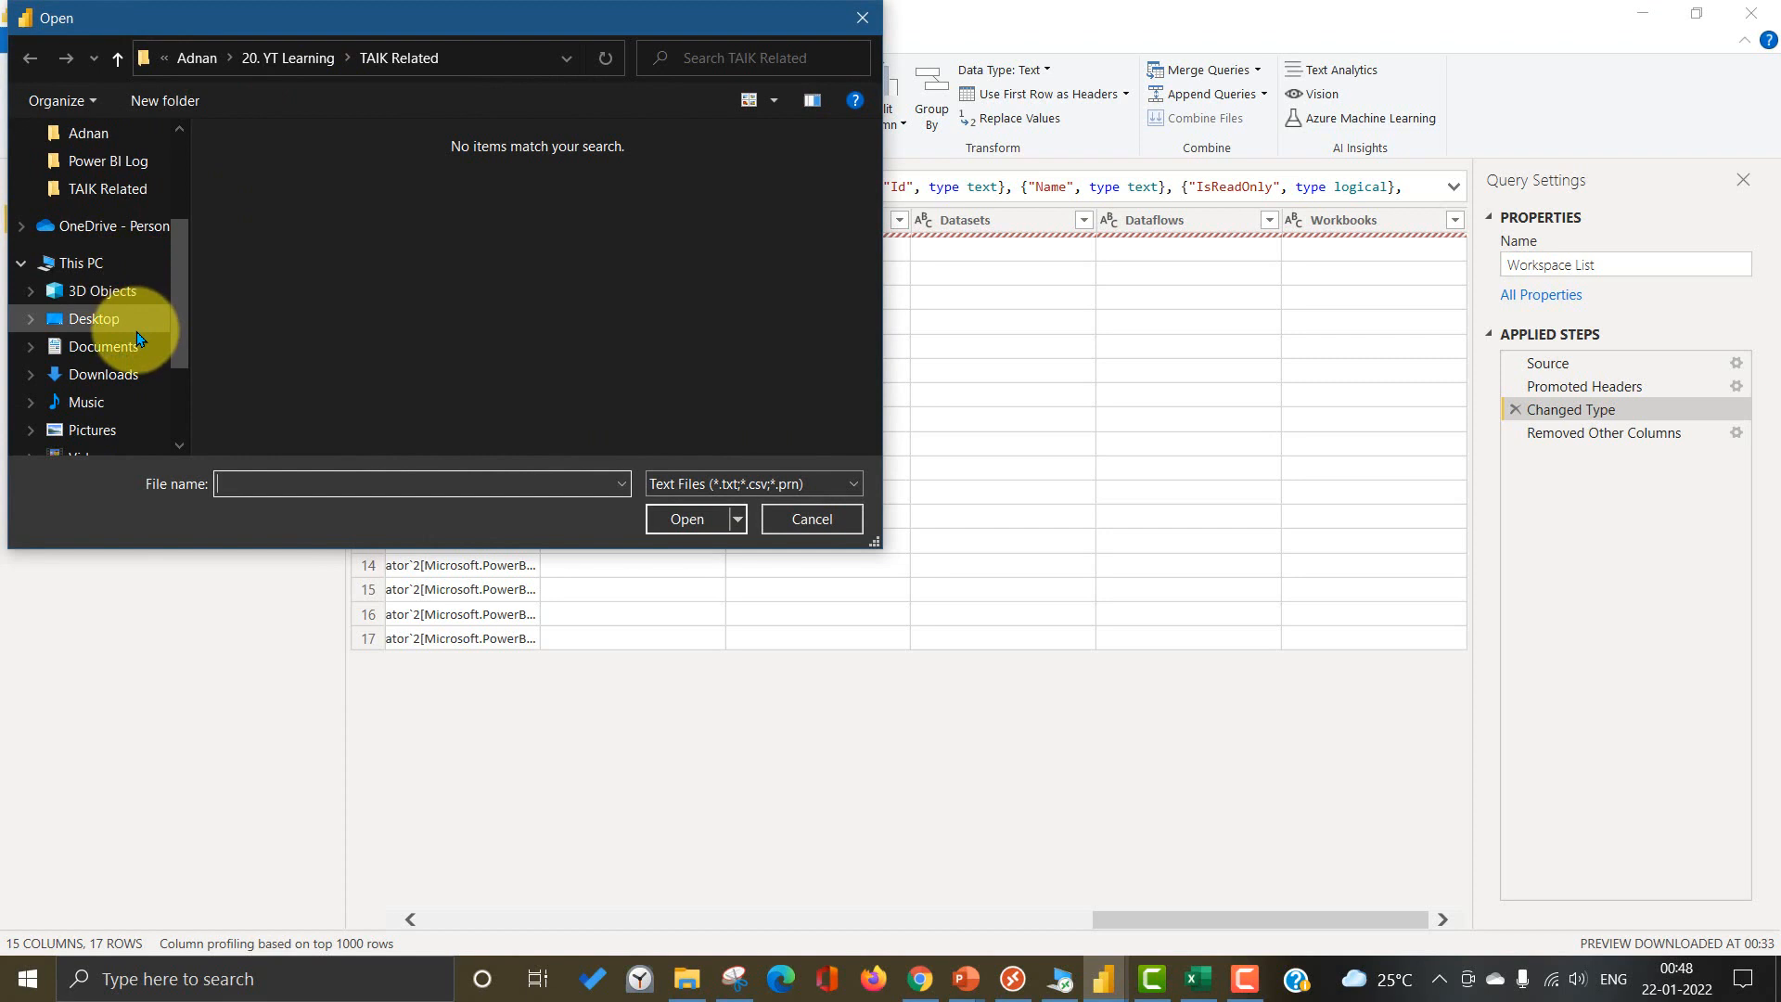
{"action": "left_click", "coordinate": [110, 393]}
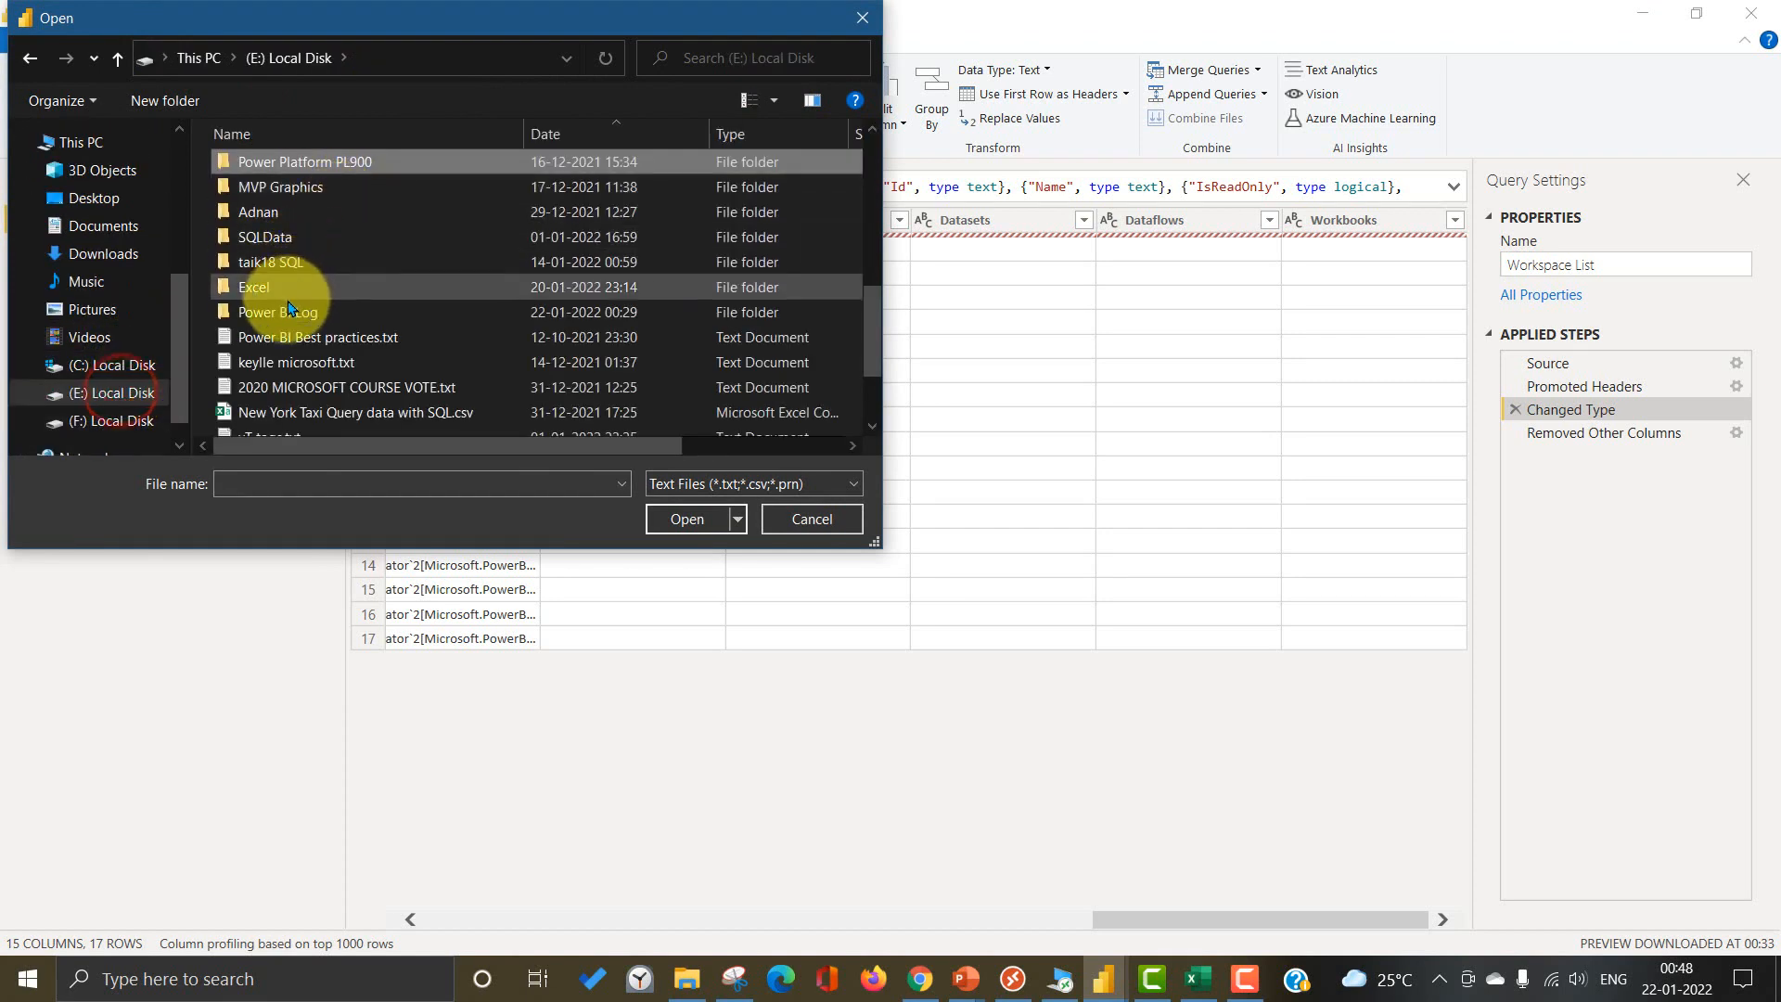
{"action": "double_click", "coordinate": [277, 311]}
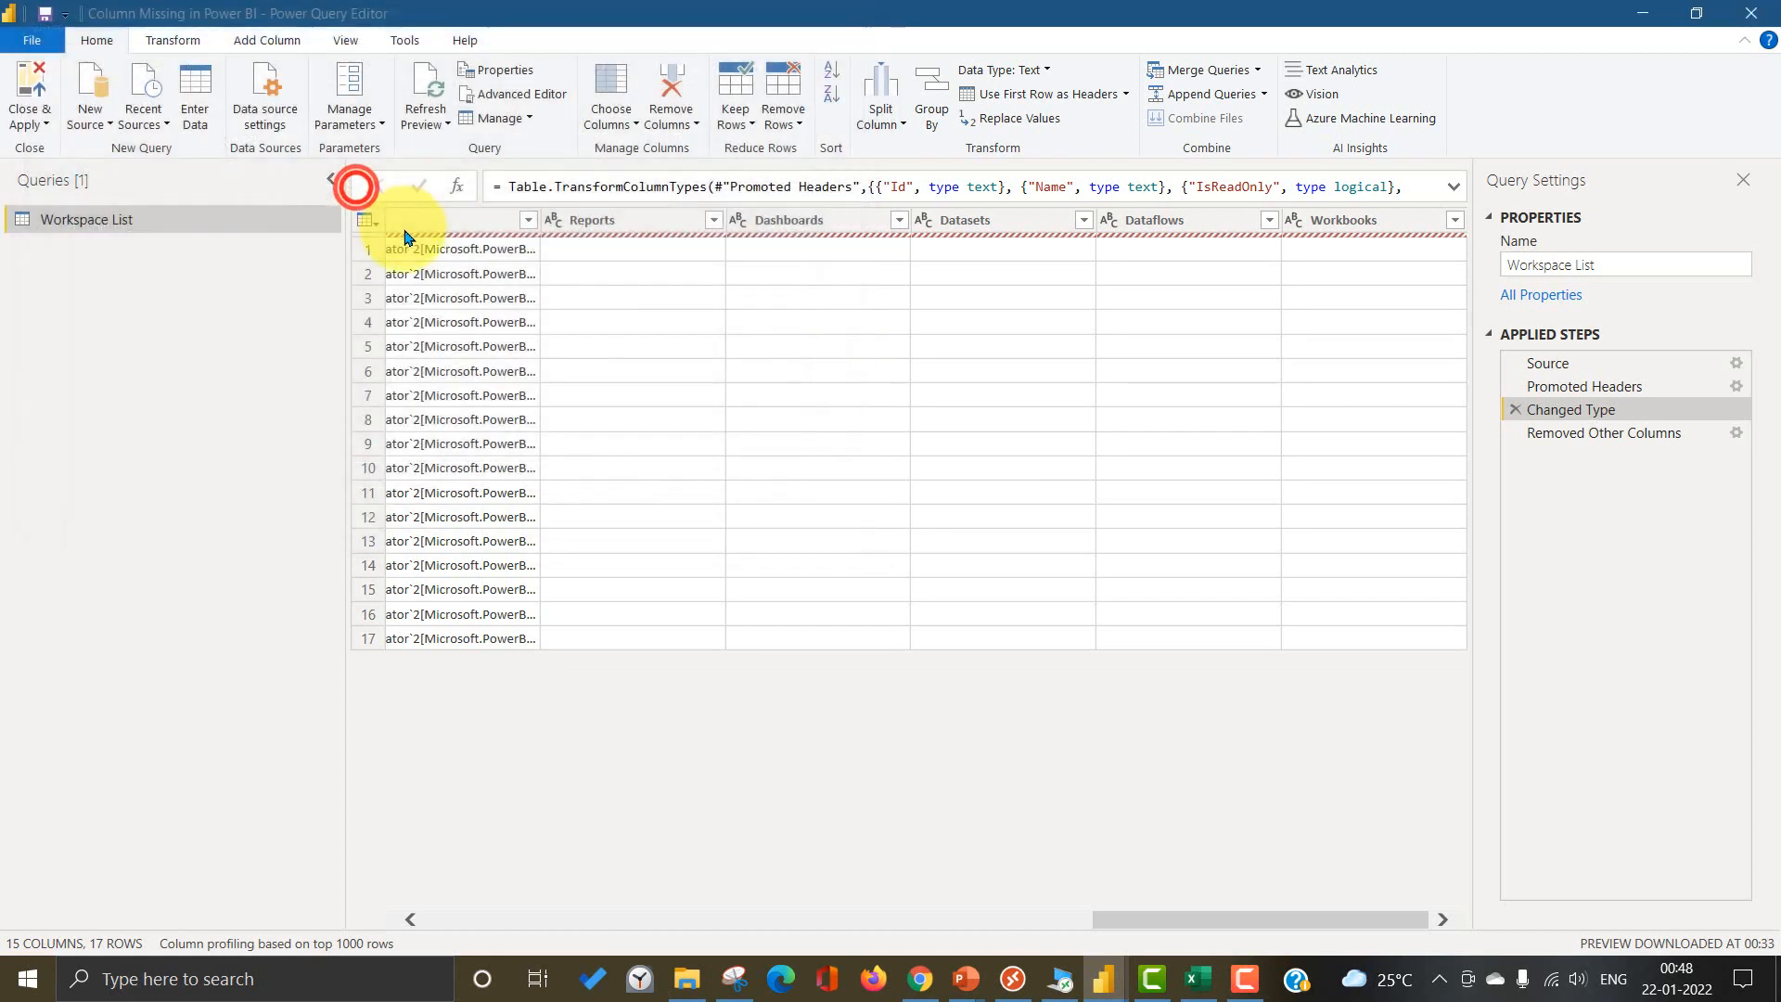
{"action": "mouse_move", "coordinate": [997, 605]}
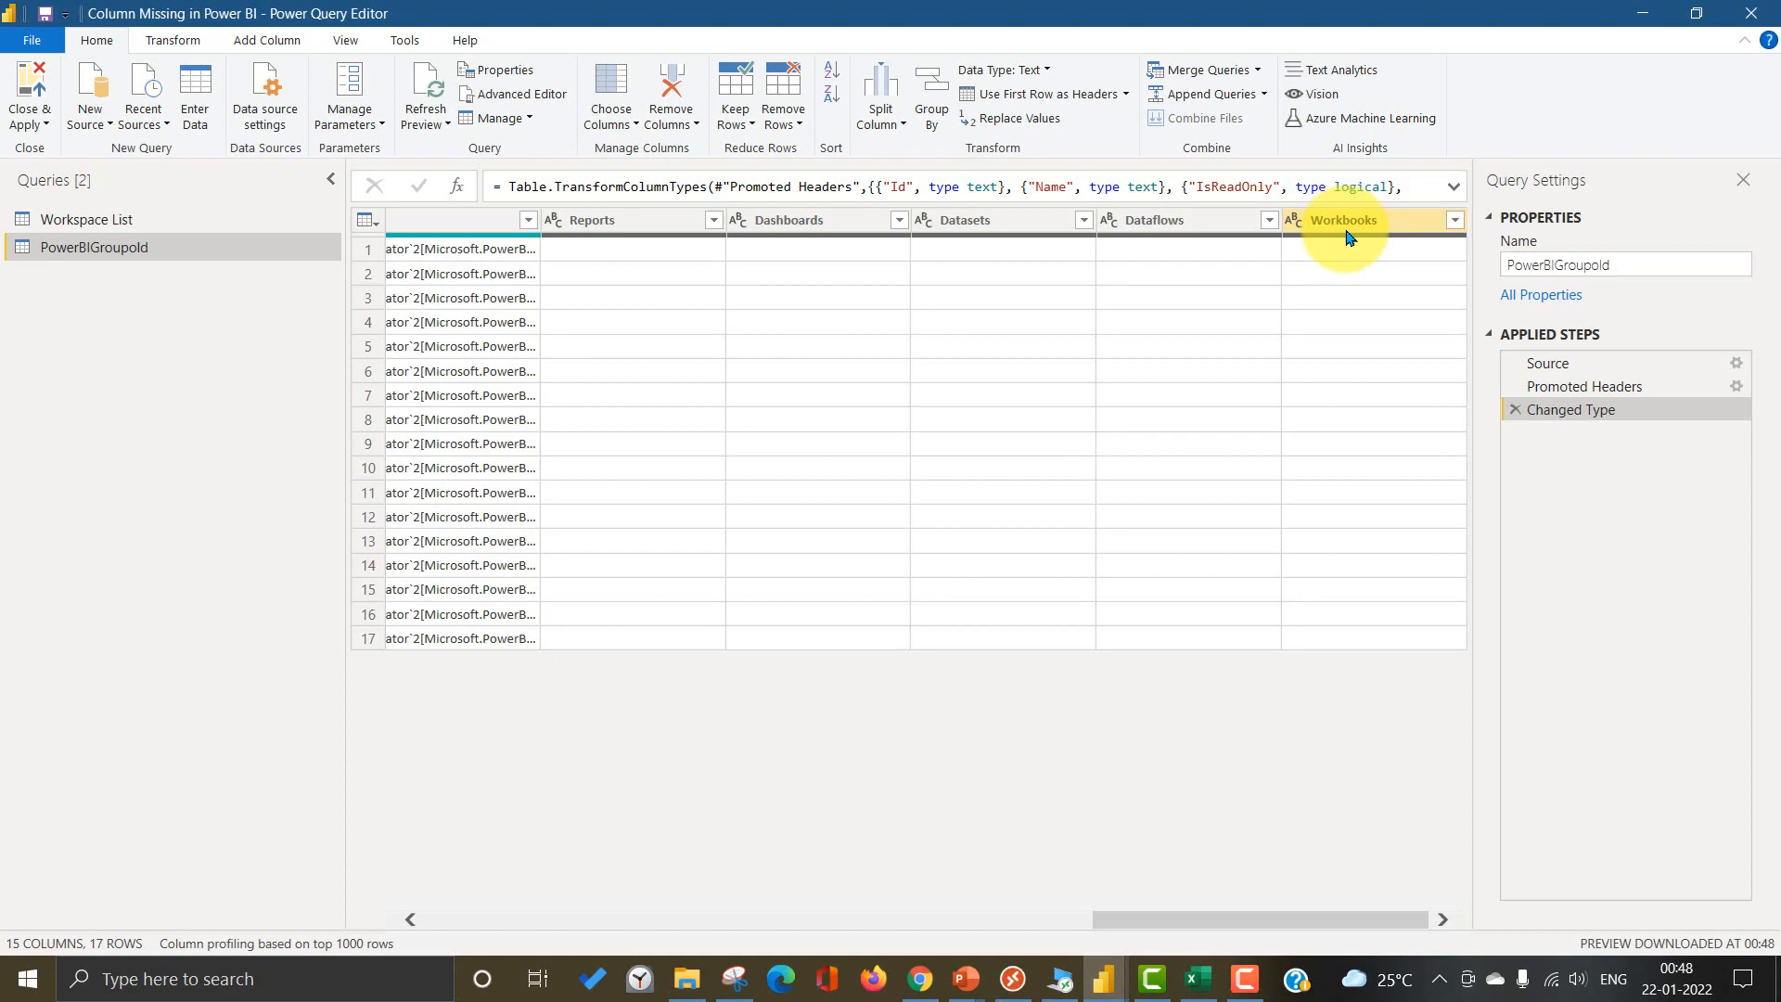
{"action": "mouse_move", "coordinate": [841, 921]}
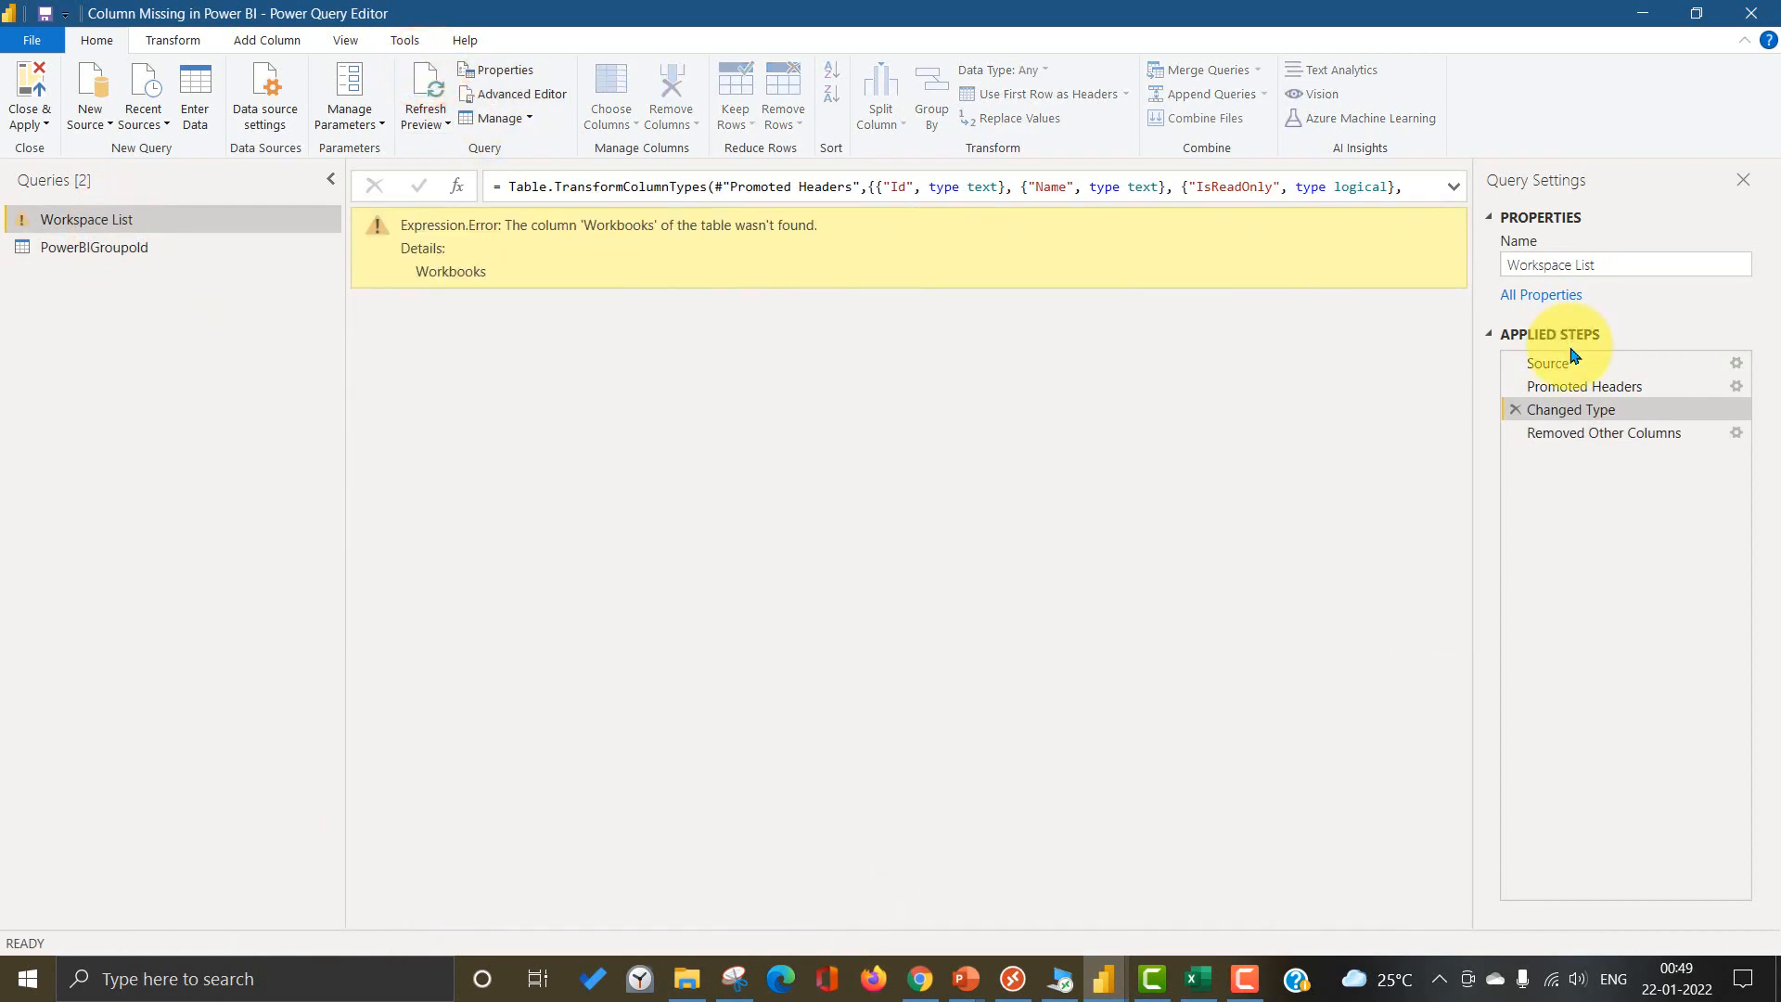
{"action": "mouse_move", "coordinate": [421, 308]}
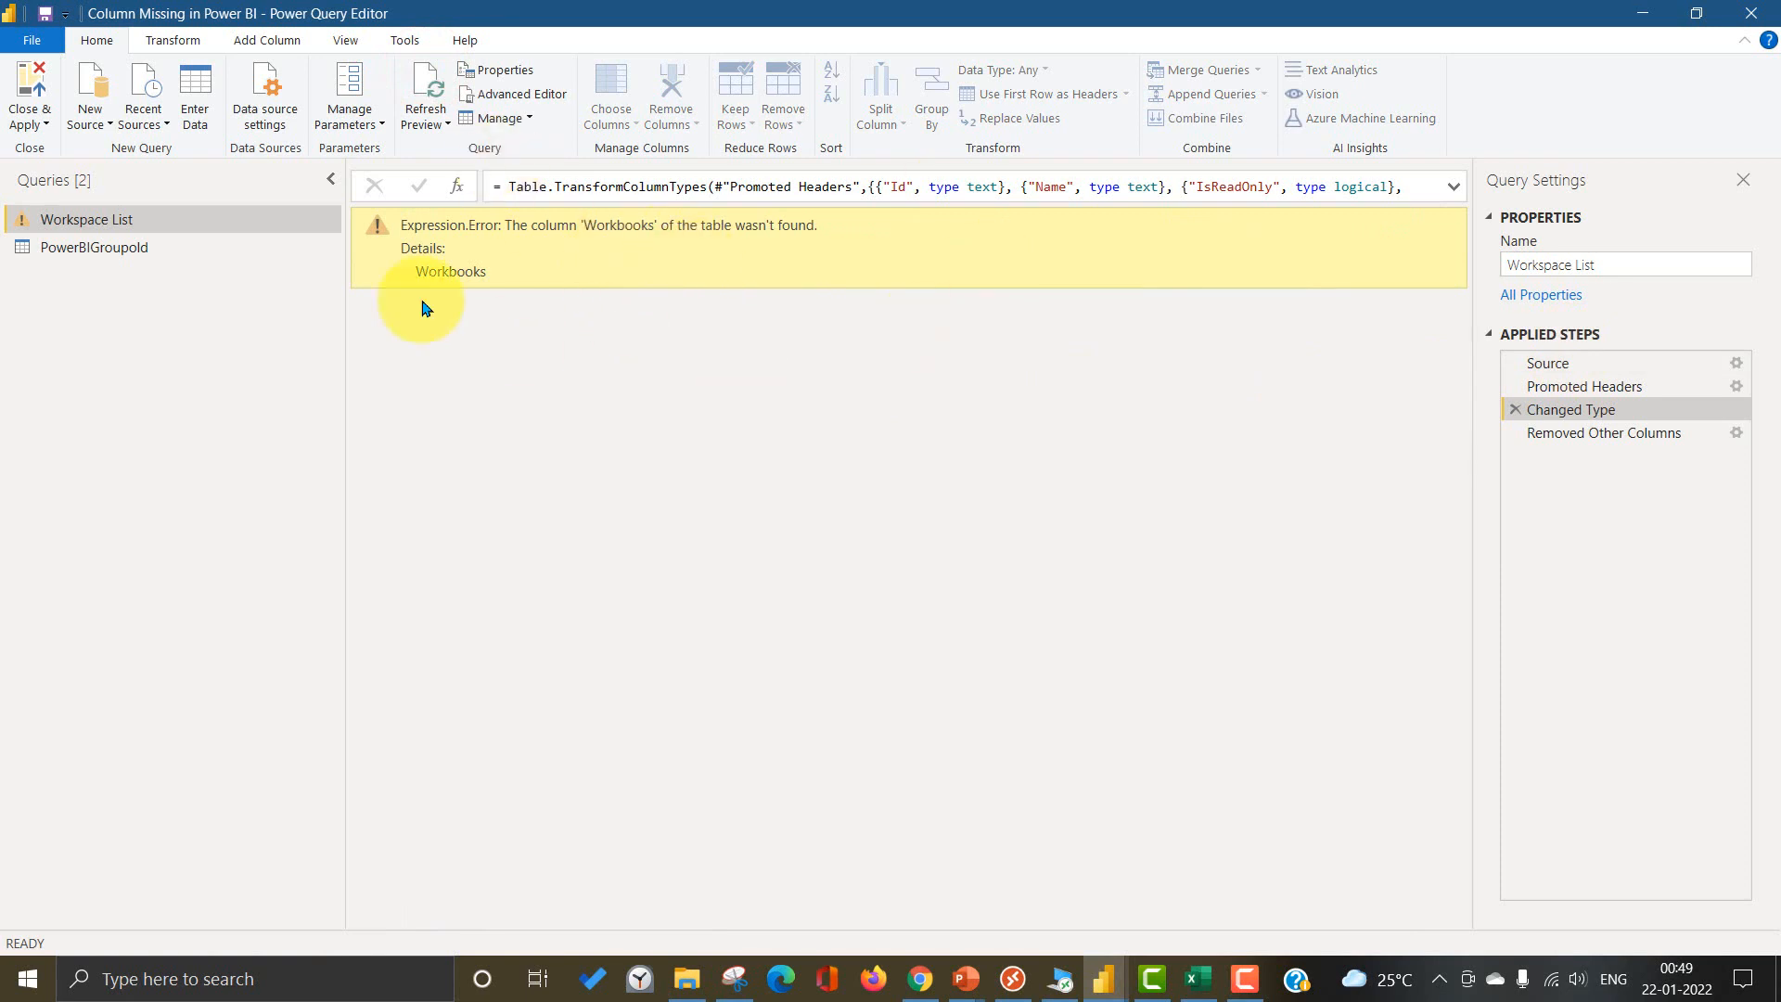
{"action": "mouse_move", "coordinate": [1577, 408]}
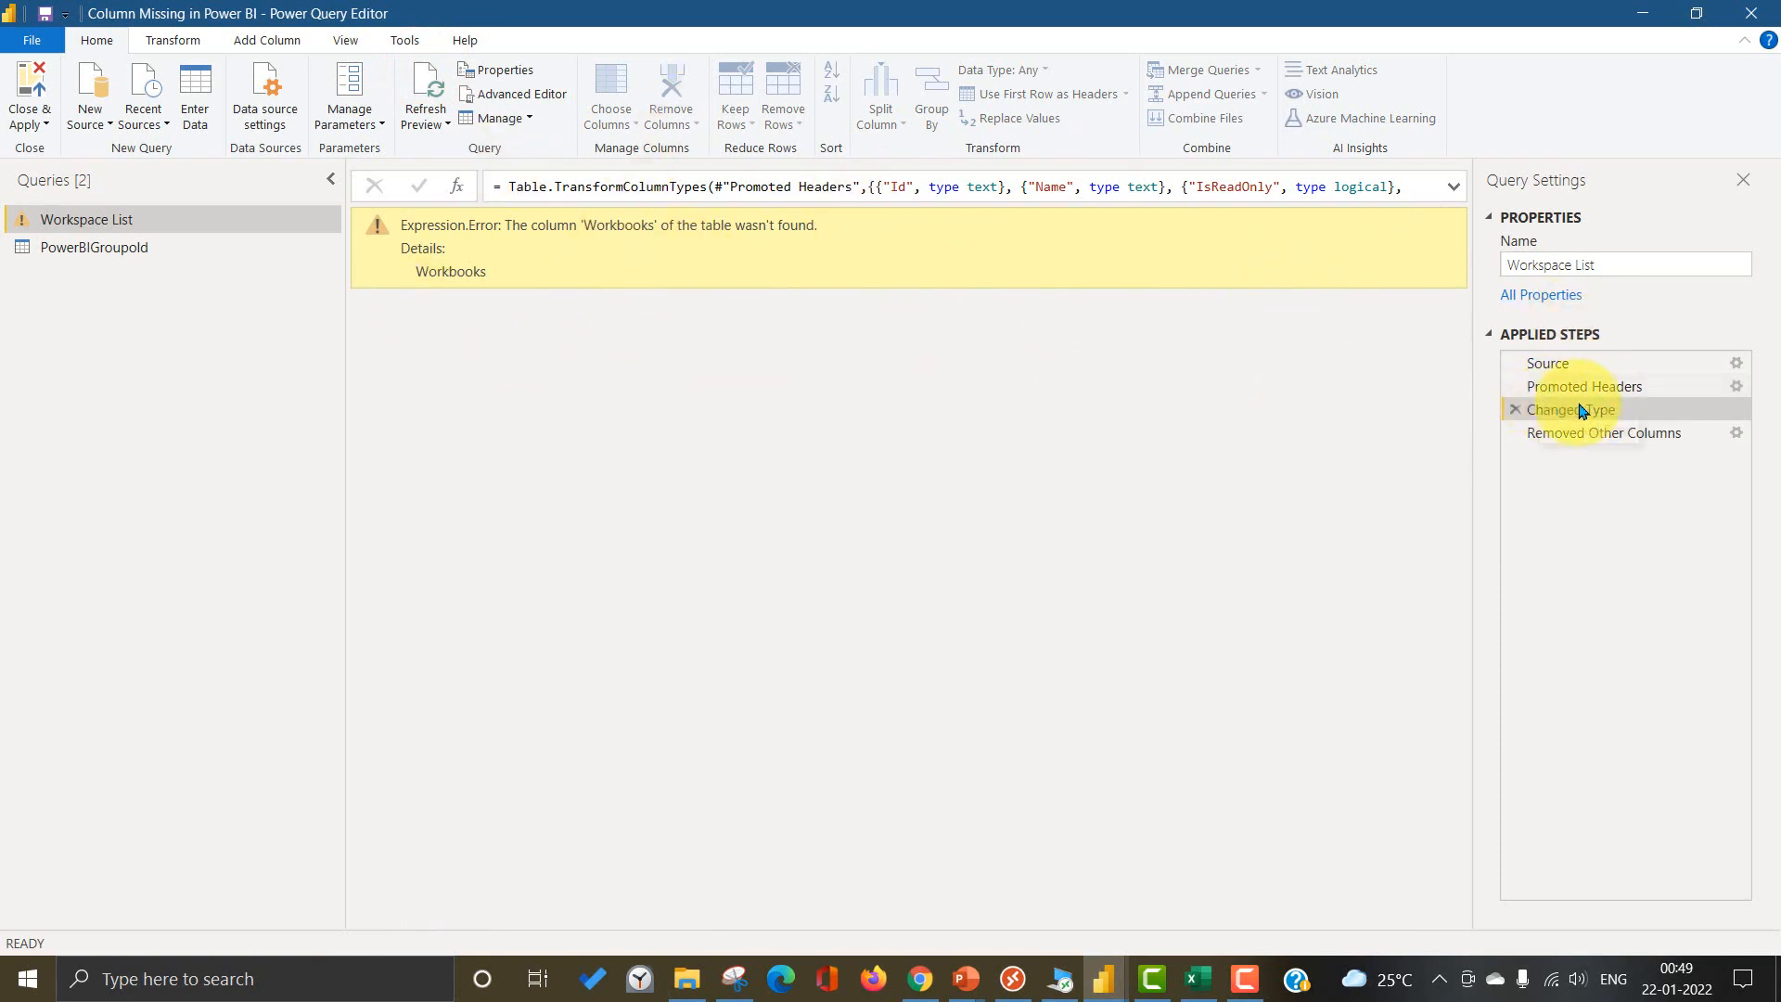
Step: Preview Workspace List at its Promoted Headers step, before the failing Changed Type
{"action": "left_click", "coordinate": [1583, 386]}
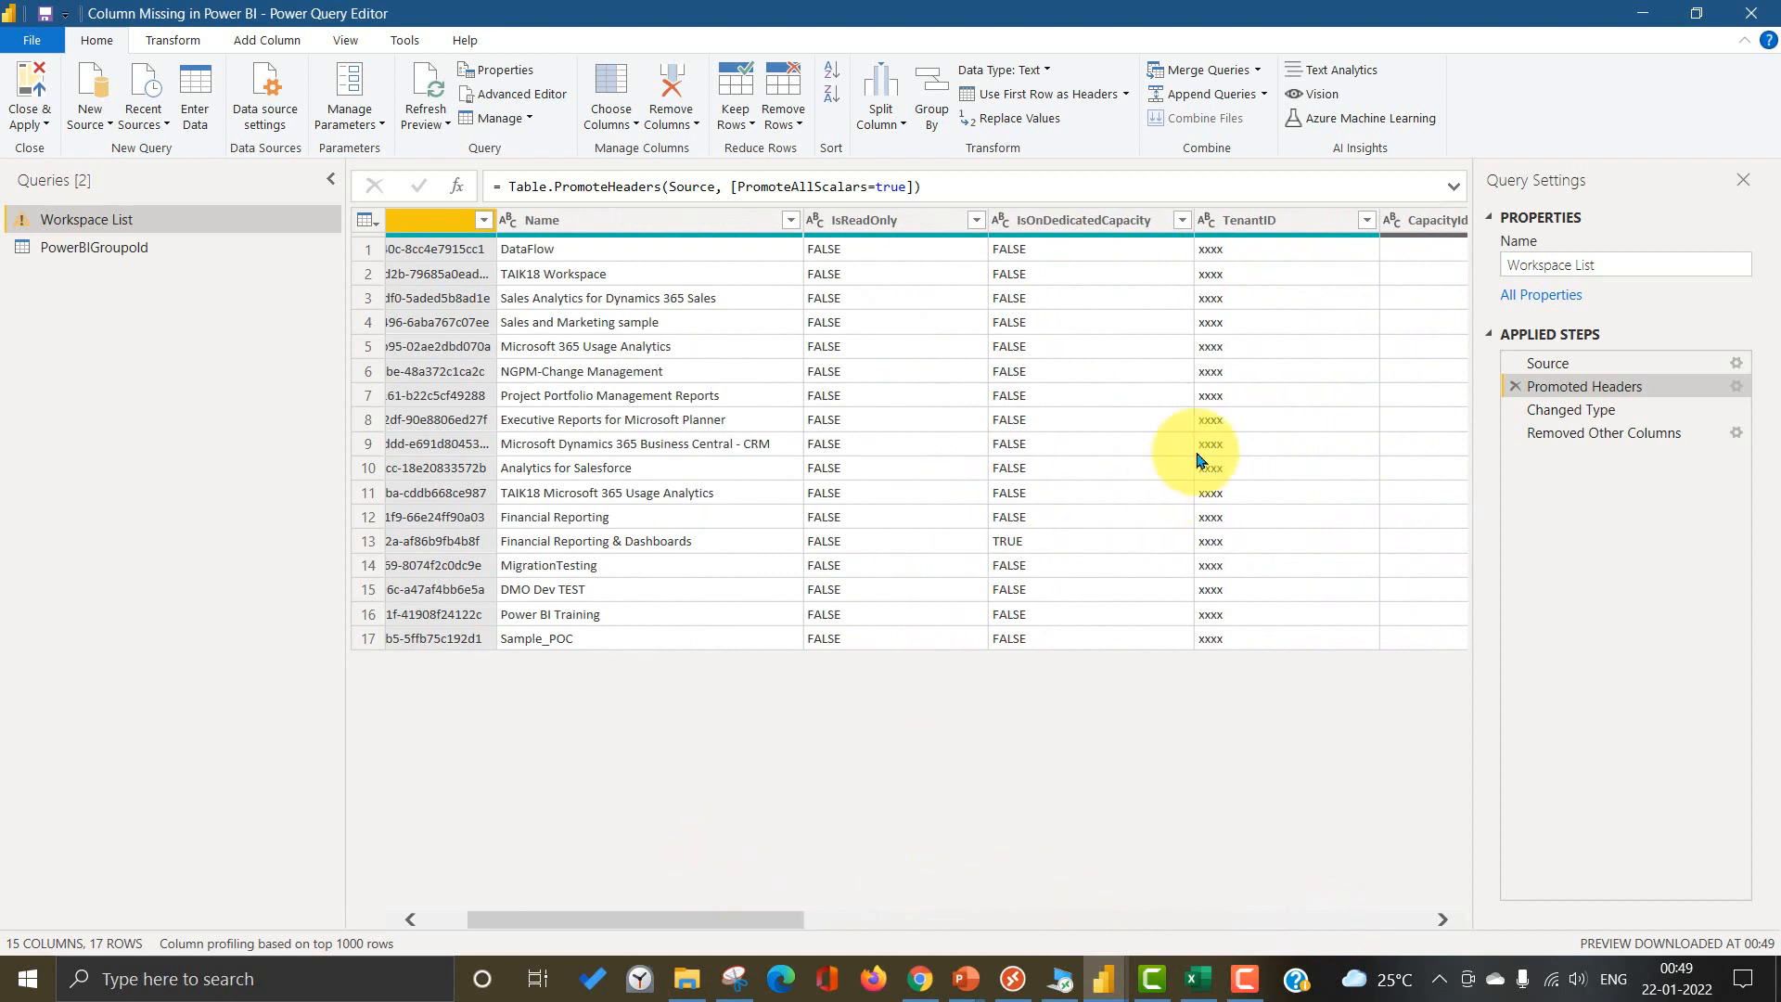
{"action": "mouse_move", "coordinate": [1266, 287]}
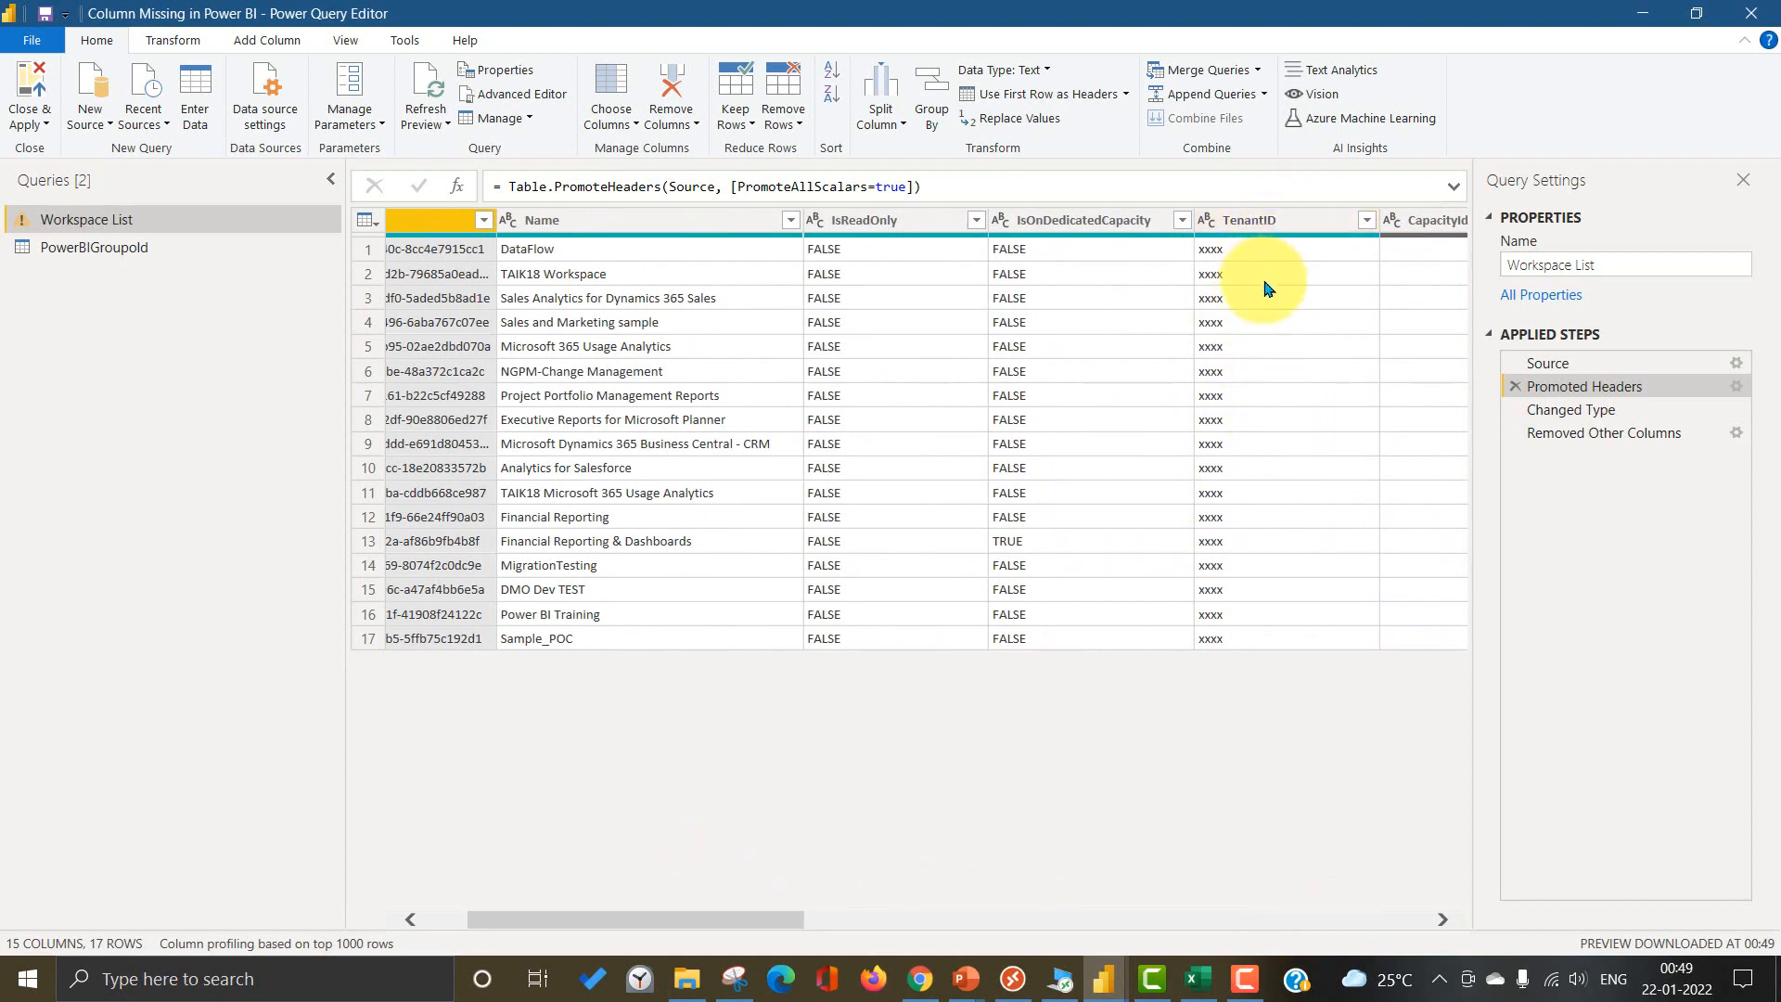
{"action": "mouse_move", "coordinate": [1267, 327]}
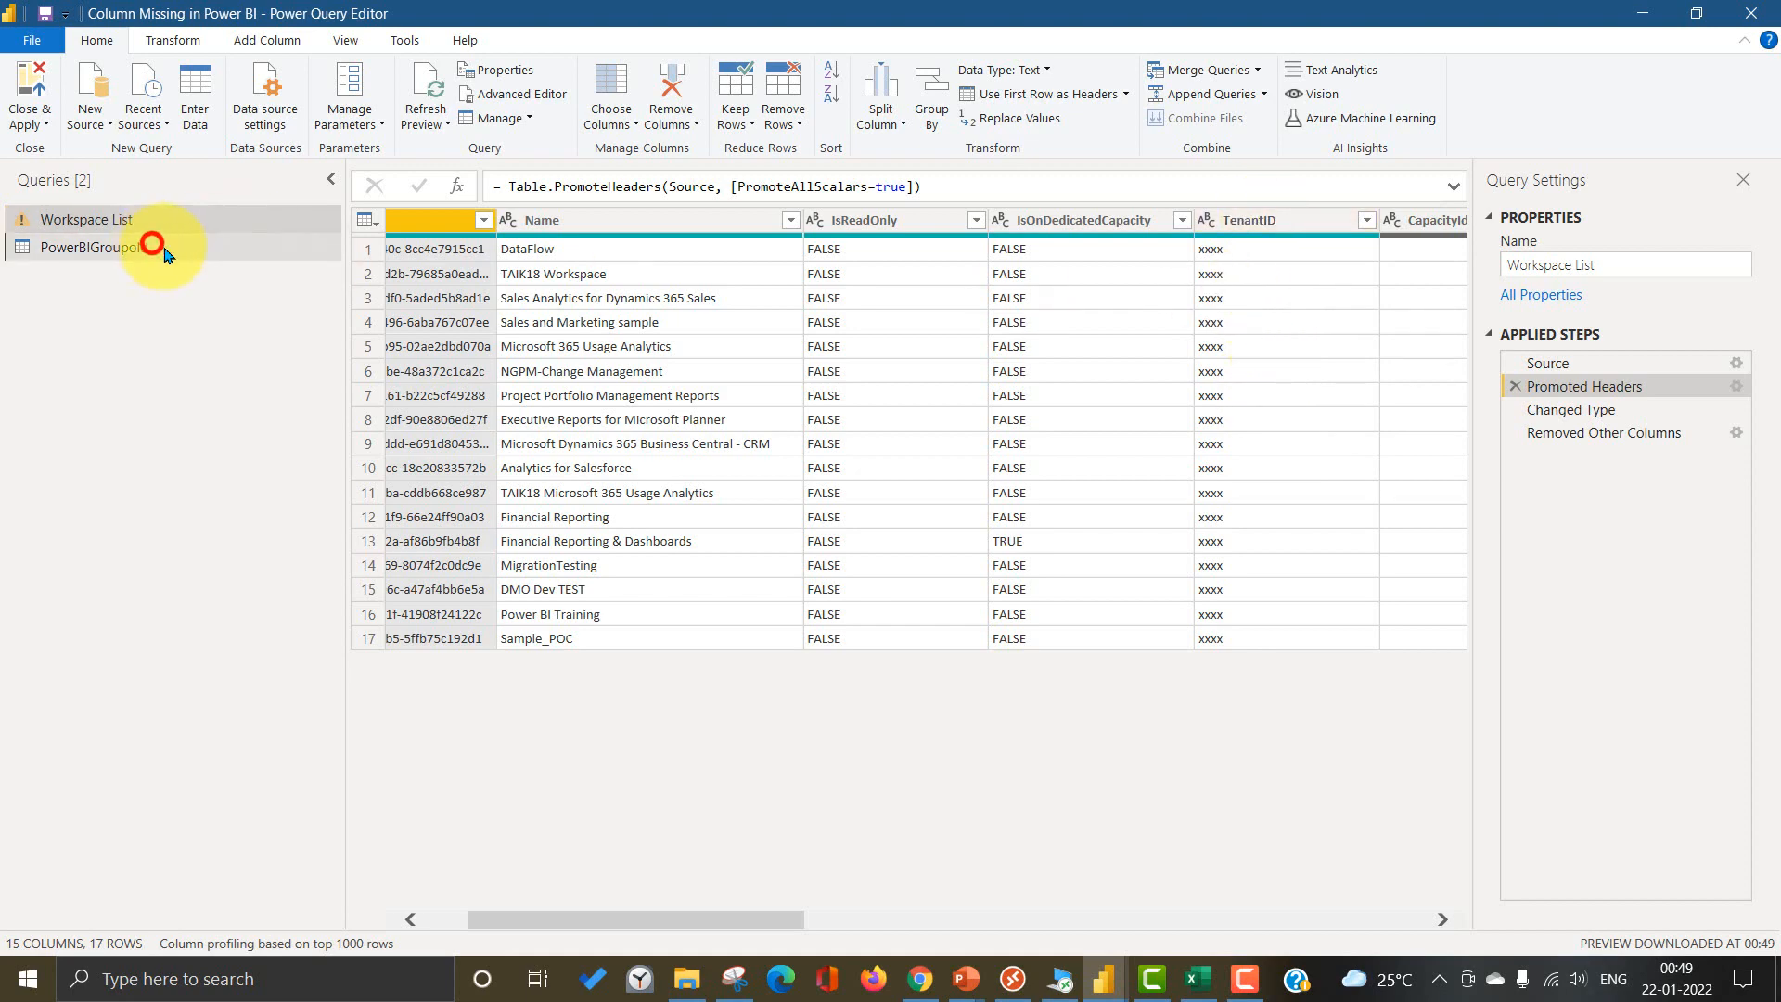
Step: Compare the PowerBIGroupId query's columns, then return to the Workspace List query
{"action": "left_click", "coordinate": [95, 247]}
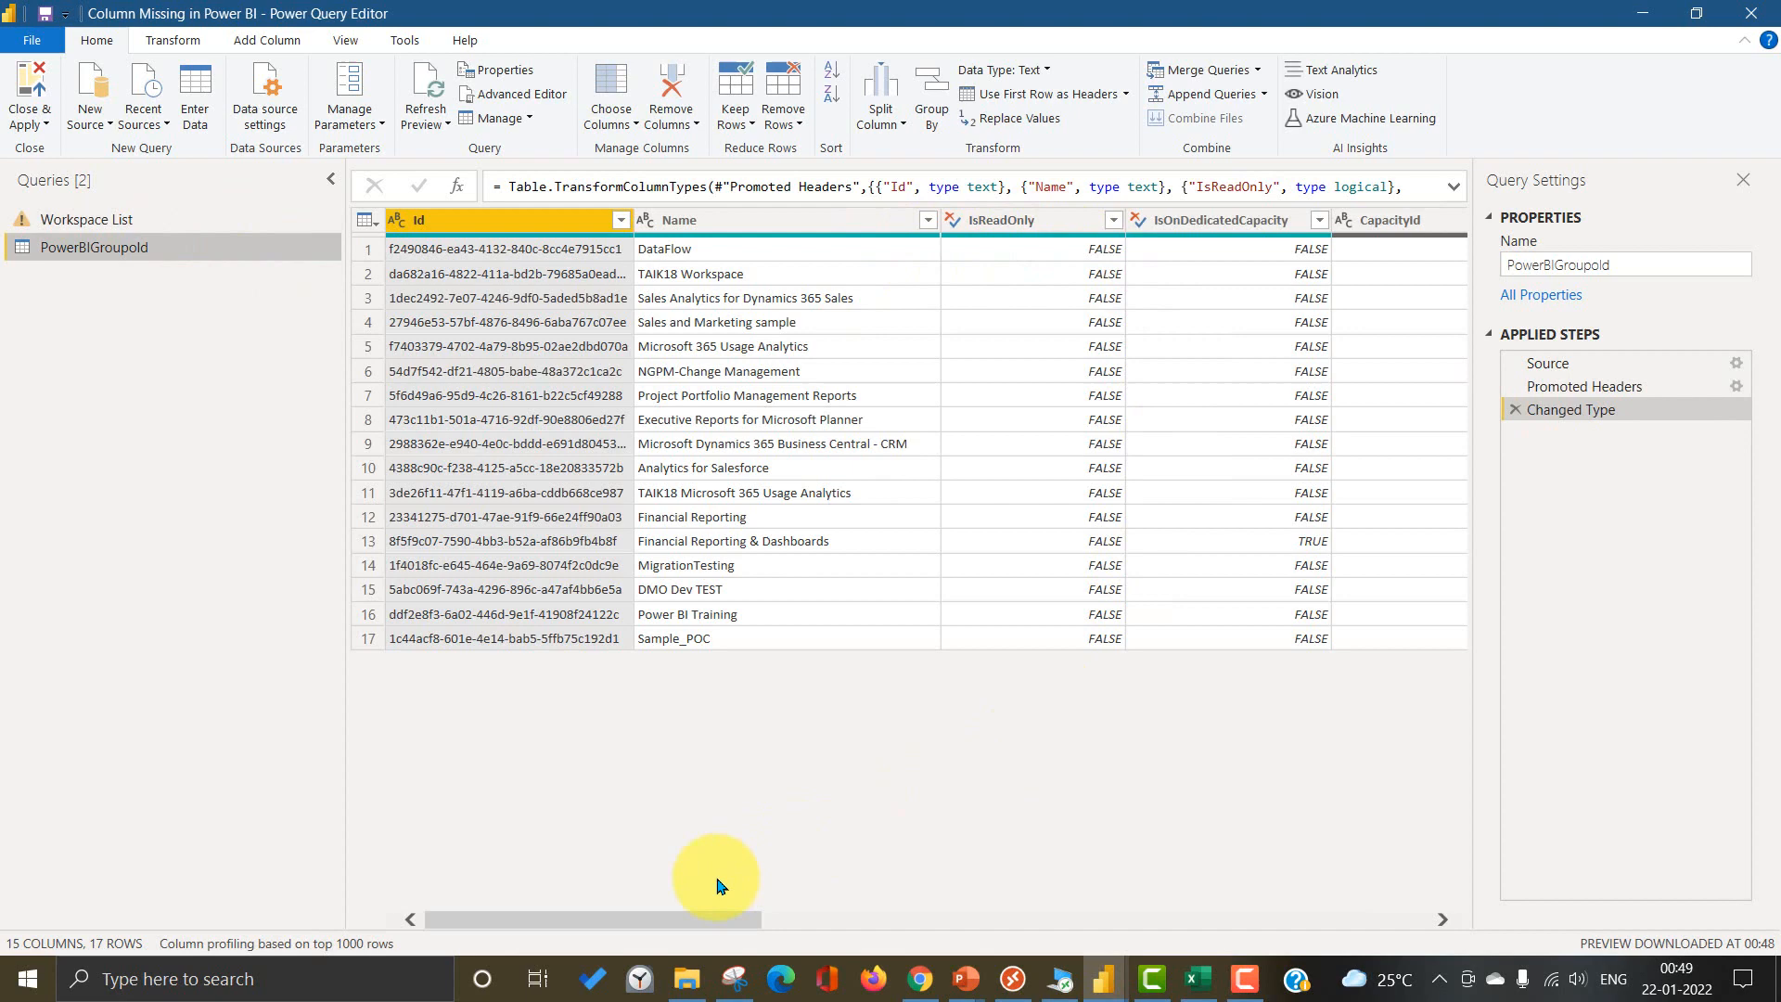
{"action": "scroll", "scroll_direction": "right", "scroll_amount": 3}
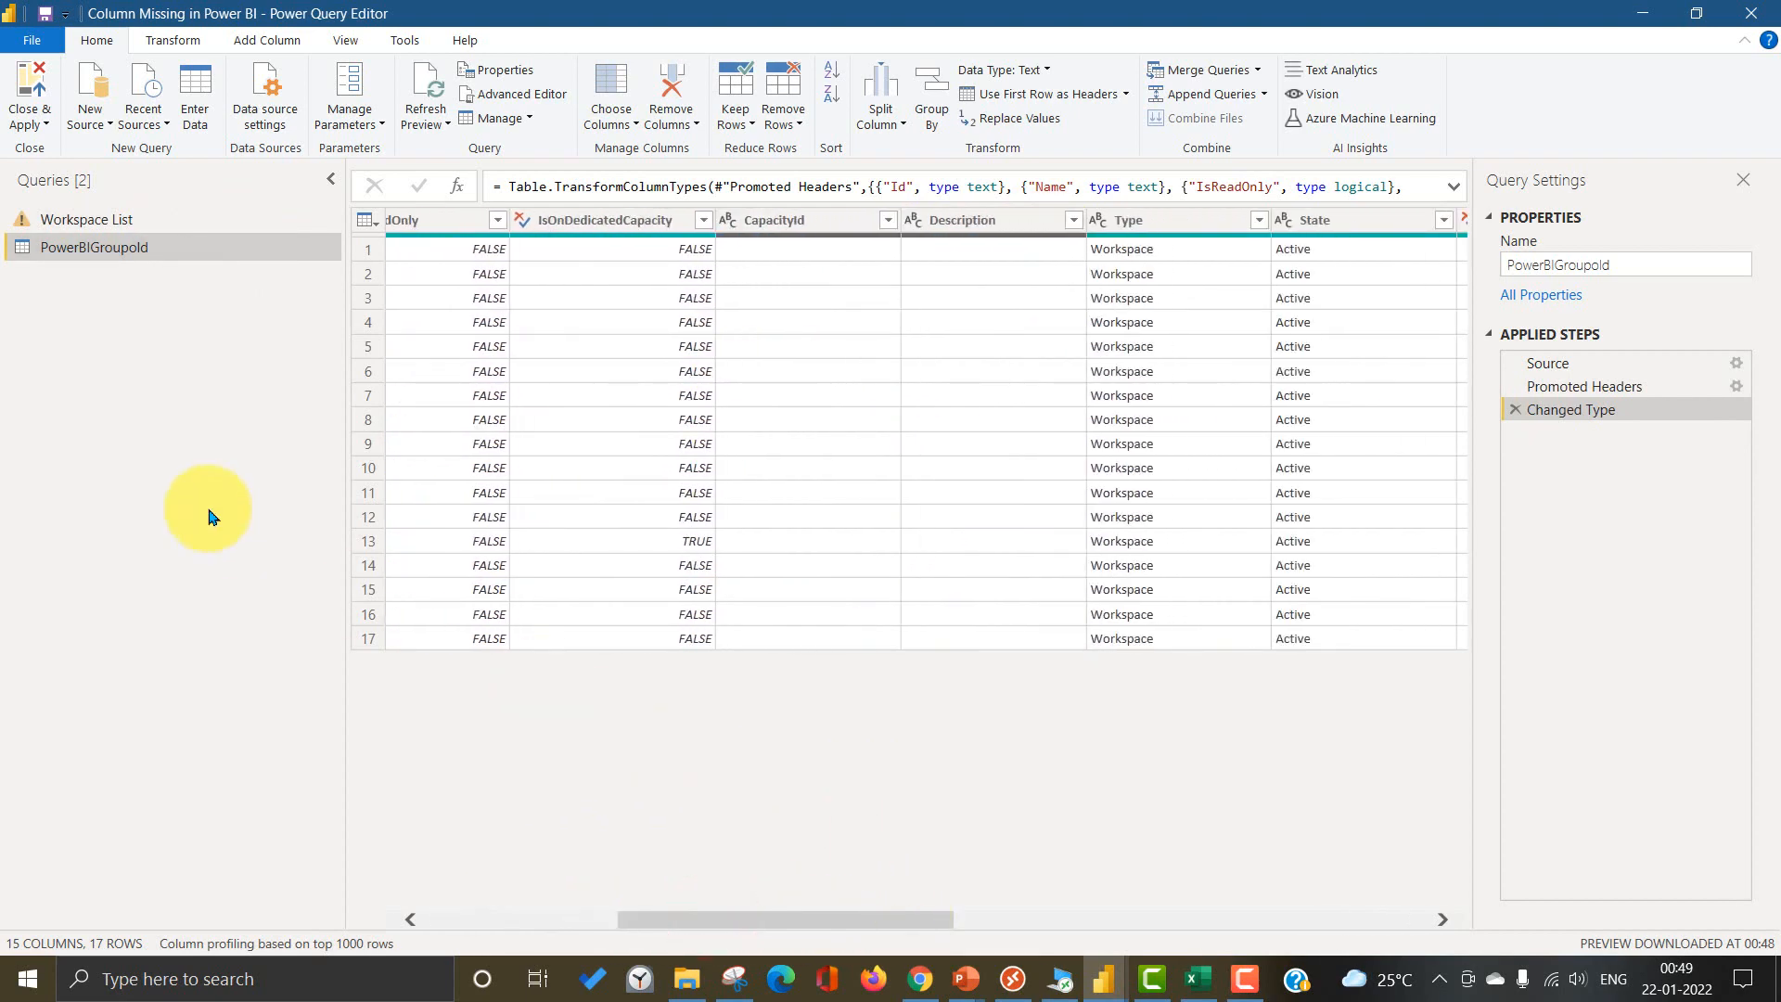
{"action": "left_click", "coordinate": [89, 219]}
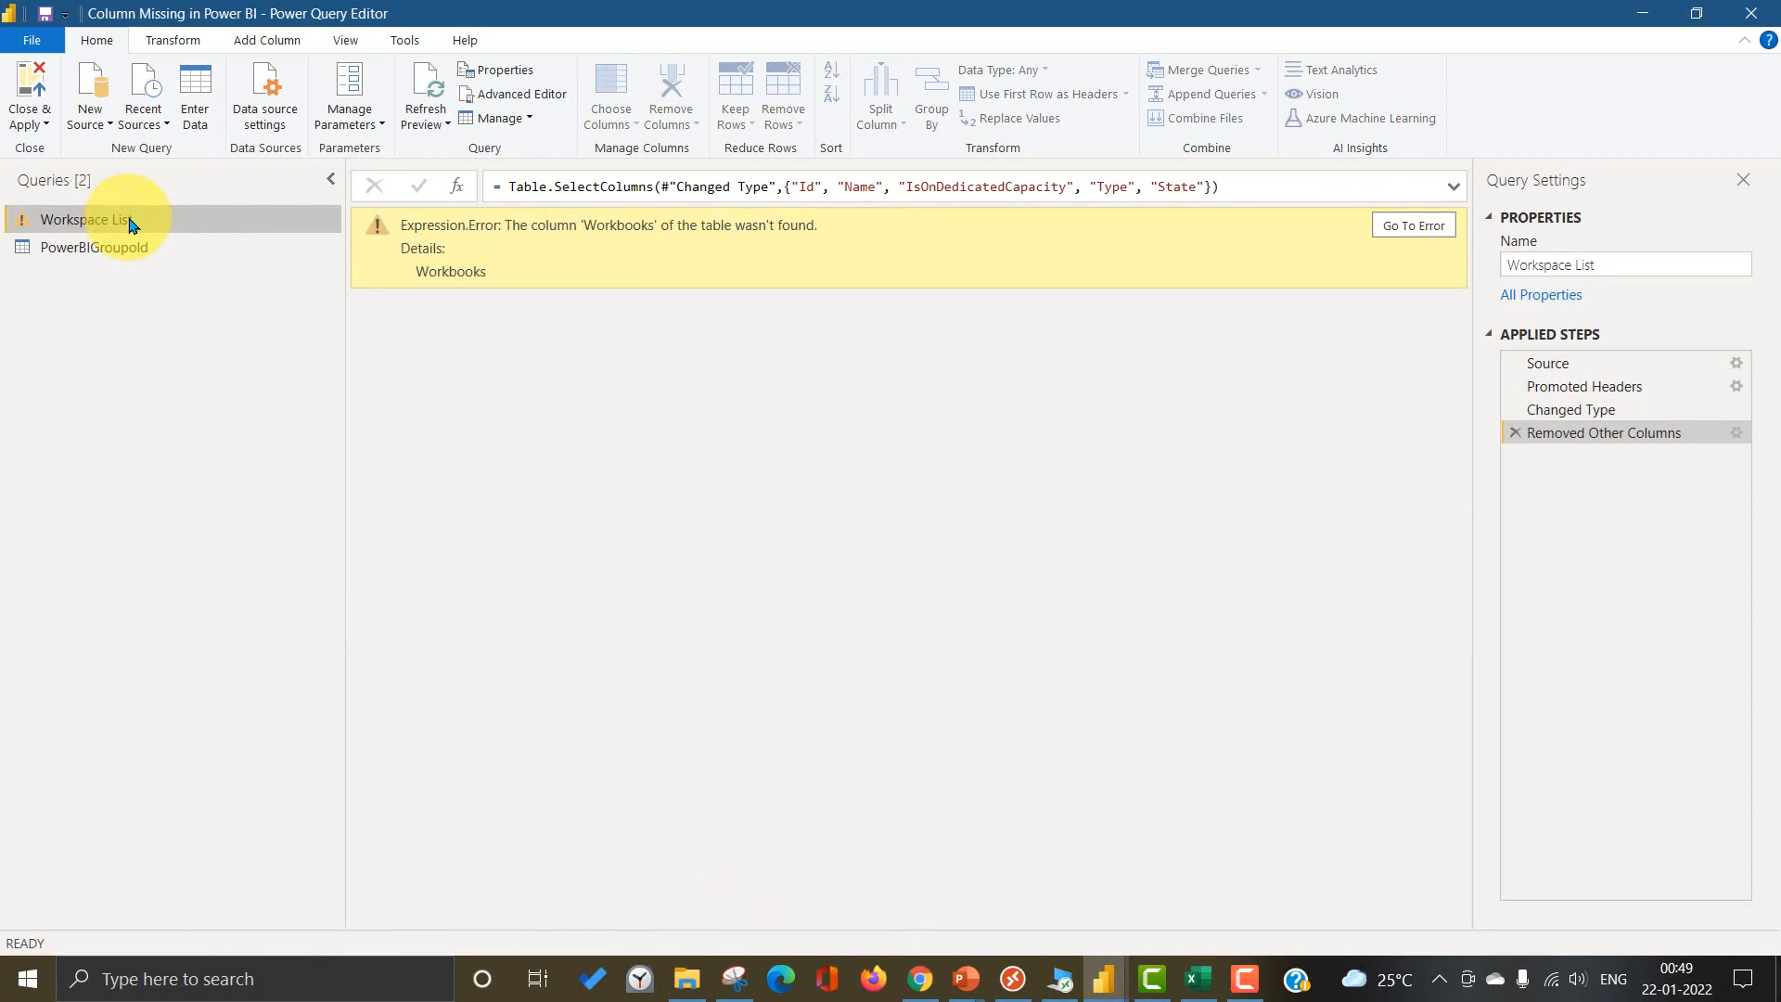
{"action": "mouse_move", "coordinate": [654, 277]}
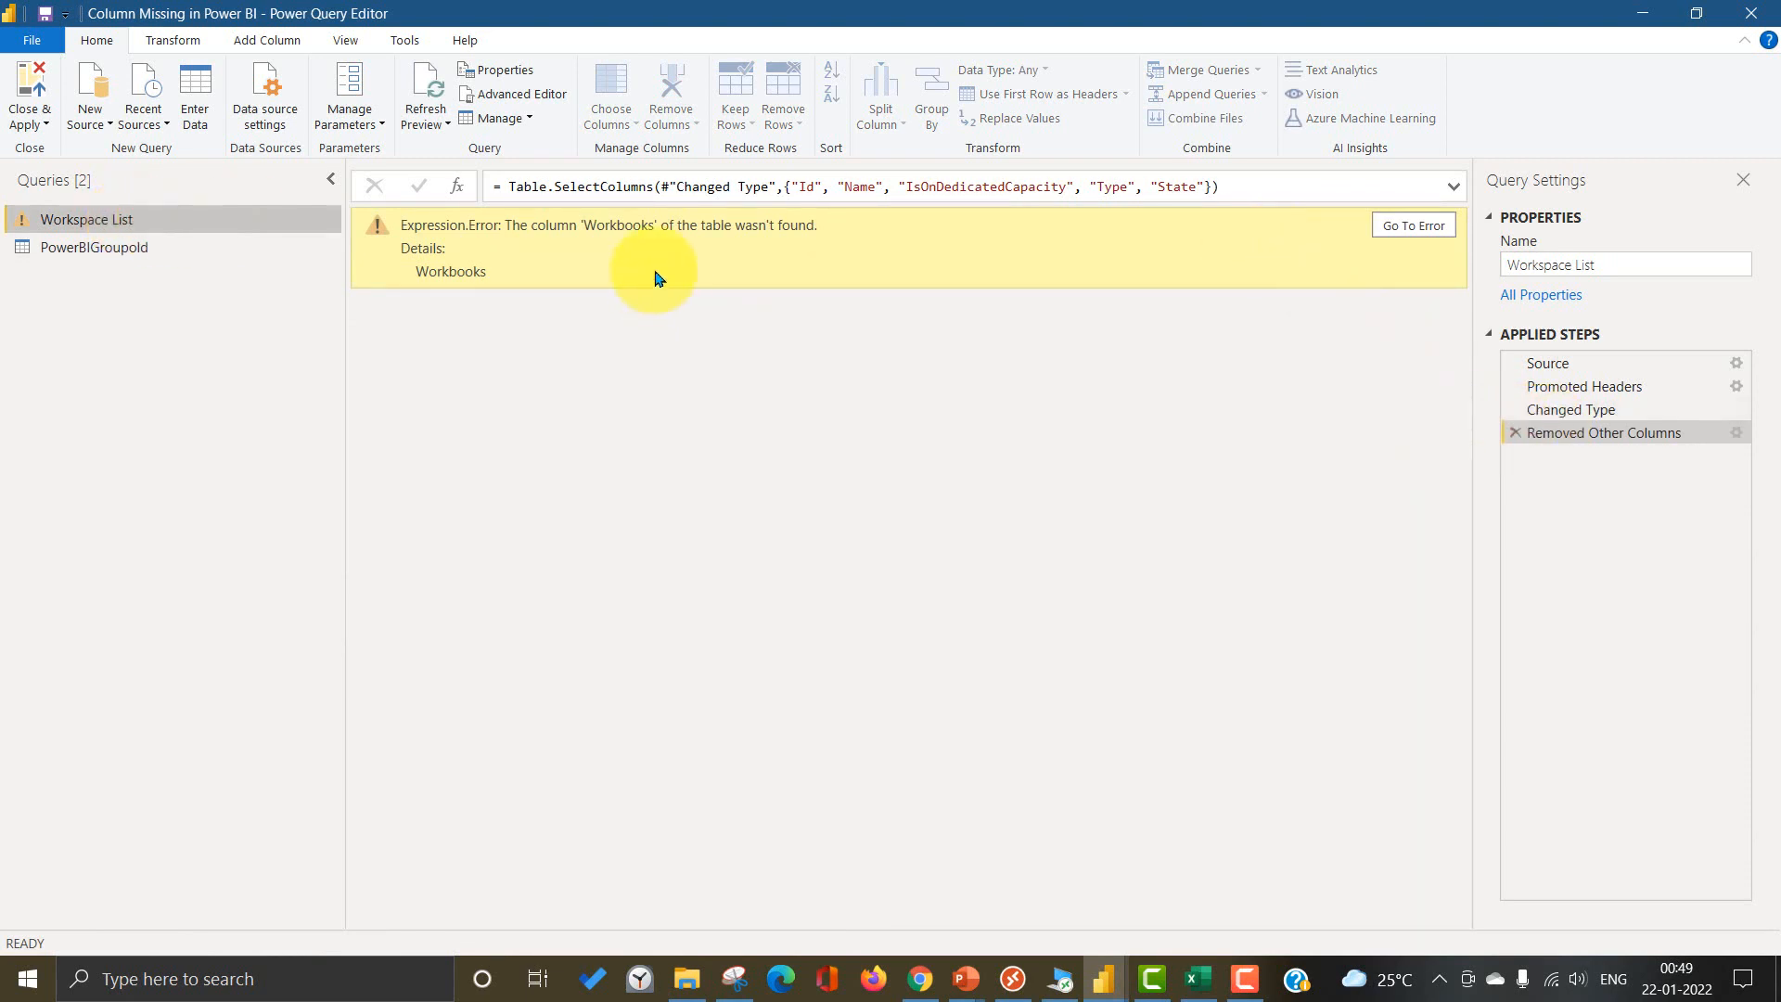
{"action": "mouse_move", "coordinate": [1631, 470]}
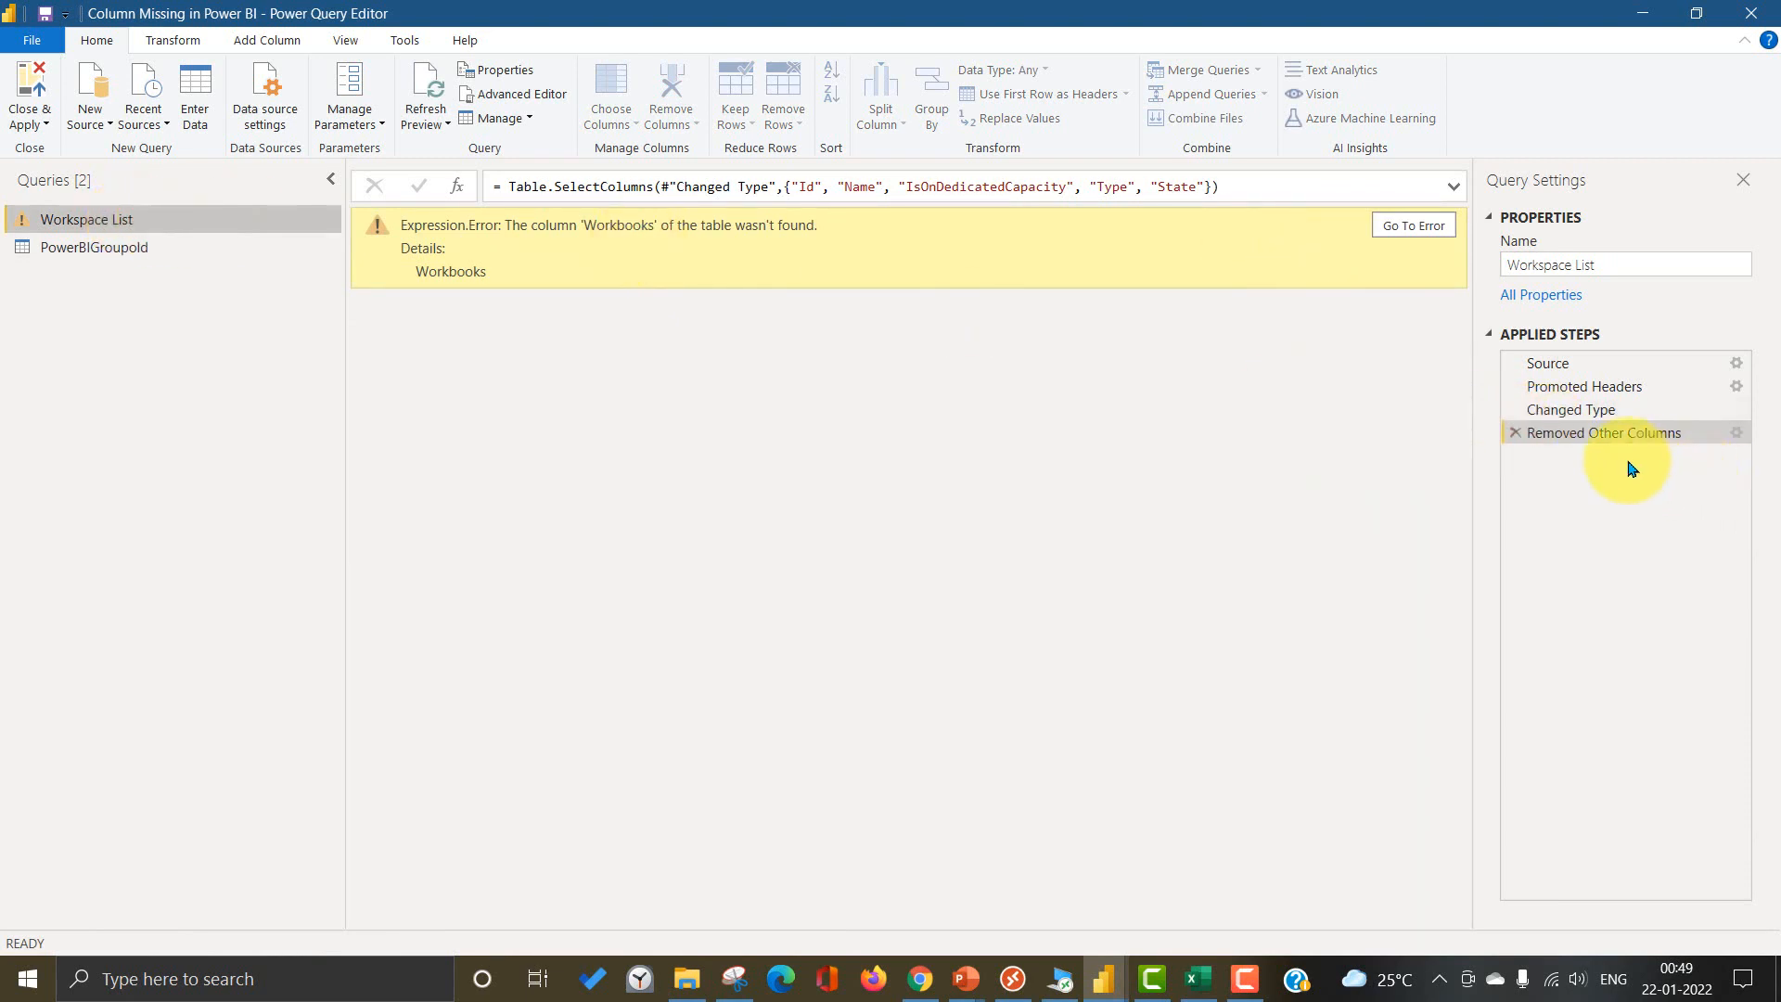
Step: View Promoted Headers, then the Changed Type step with its missing Workbooks column error
{"action": "left_click", "coordinate": [1583, 386]}
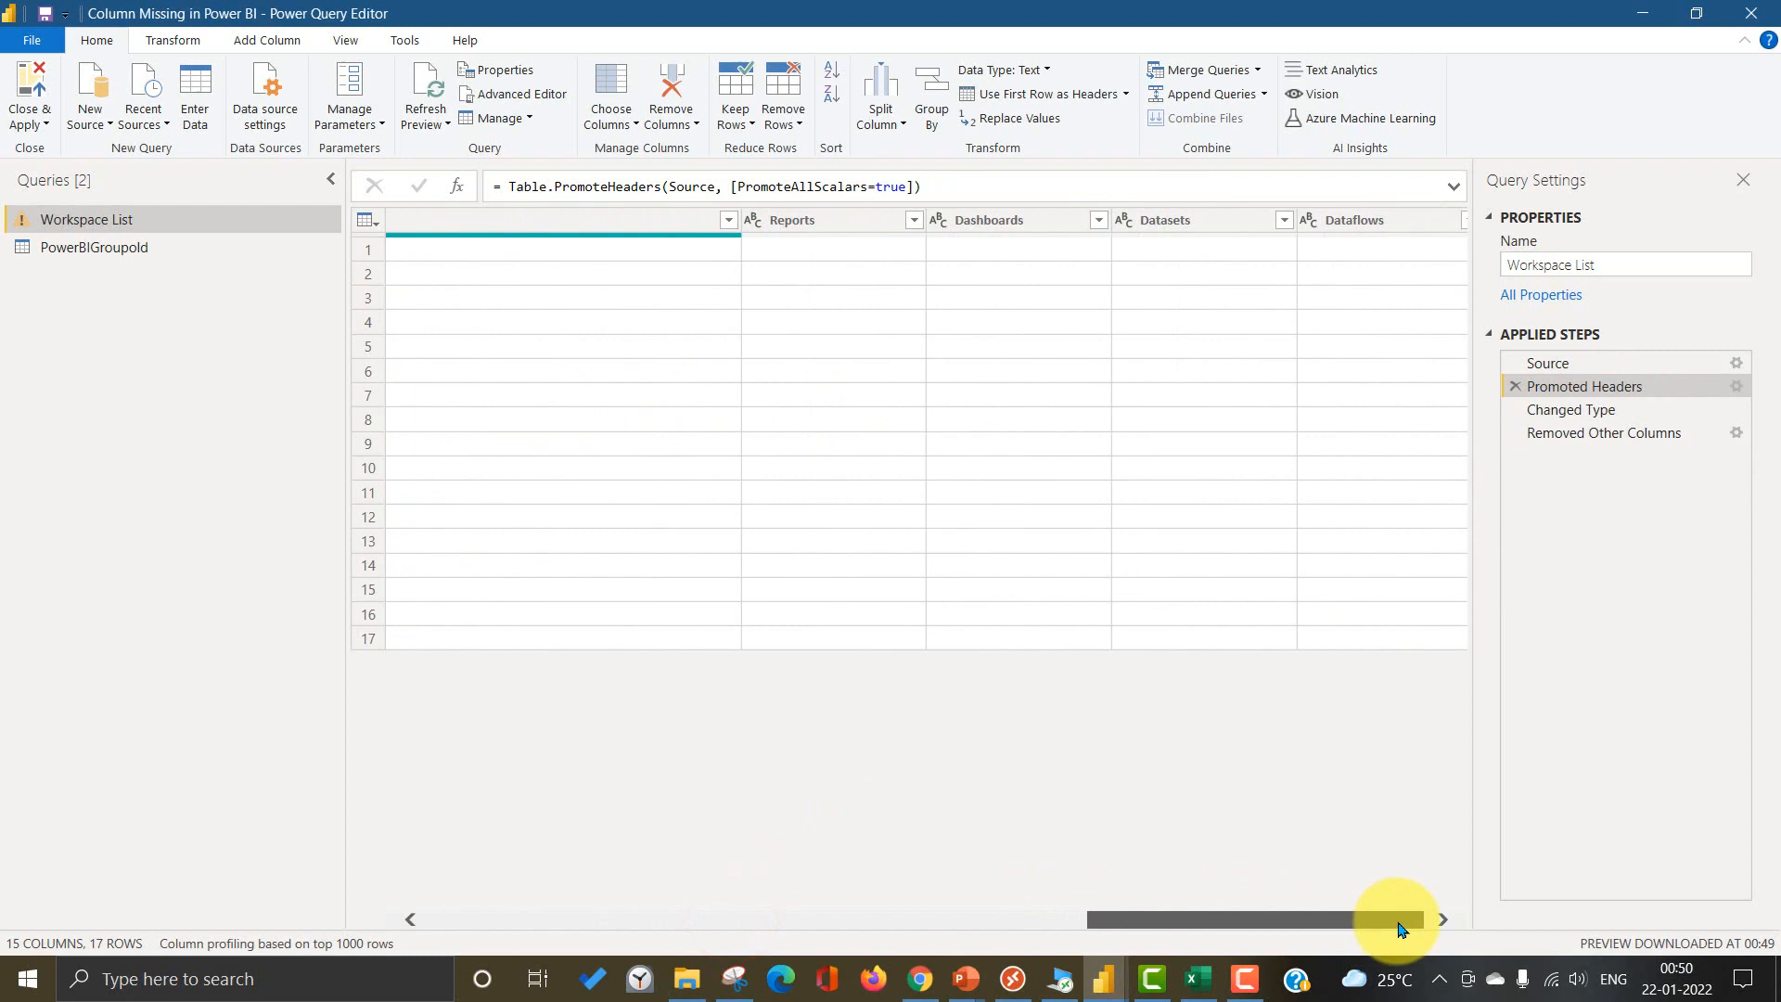
{"action": "left_click", "coordinate": [1572, 408]}
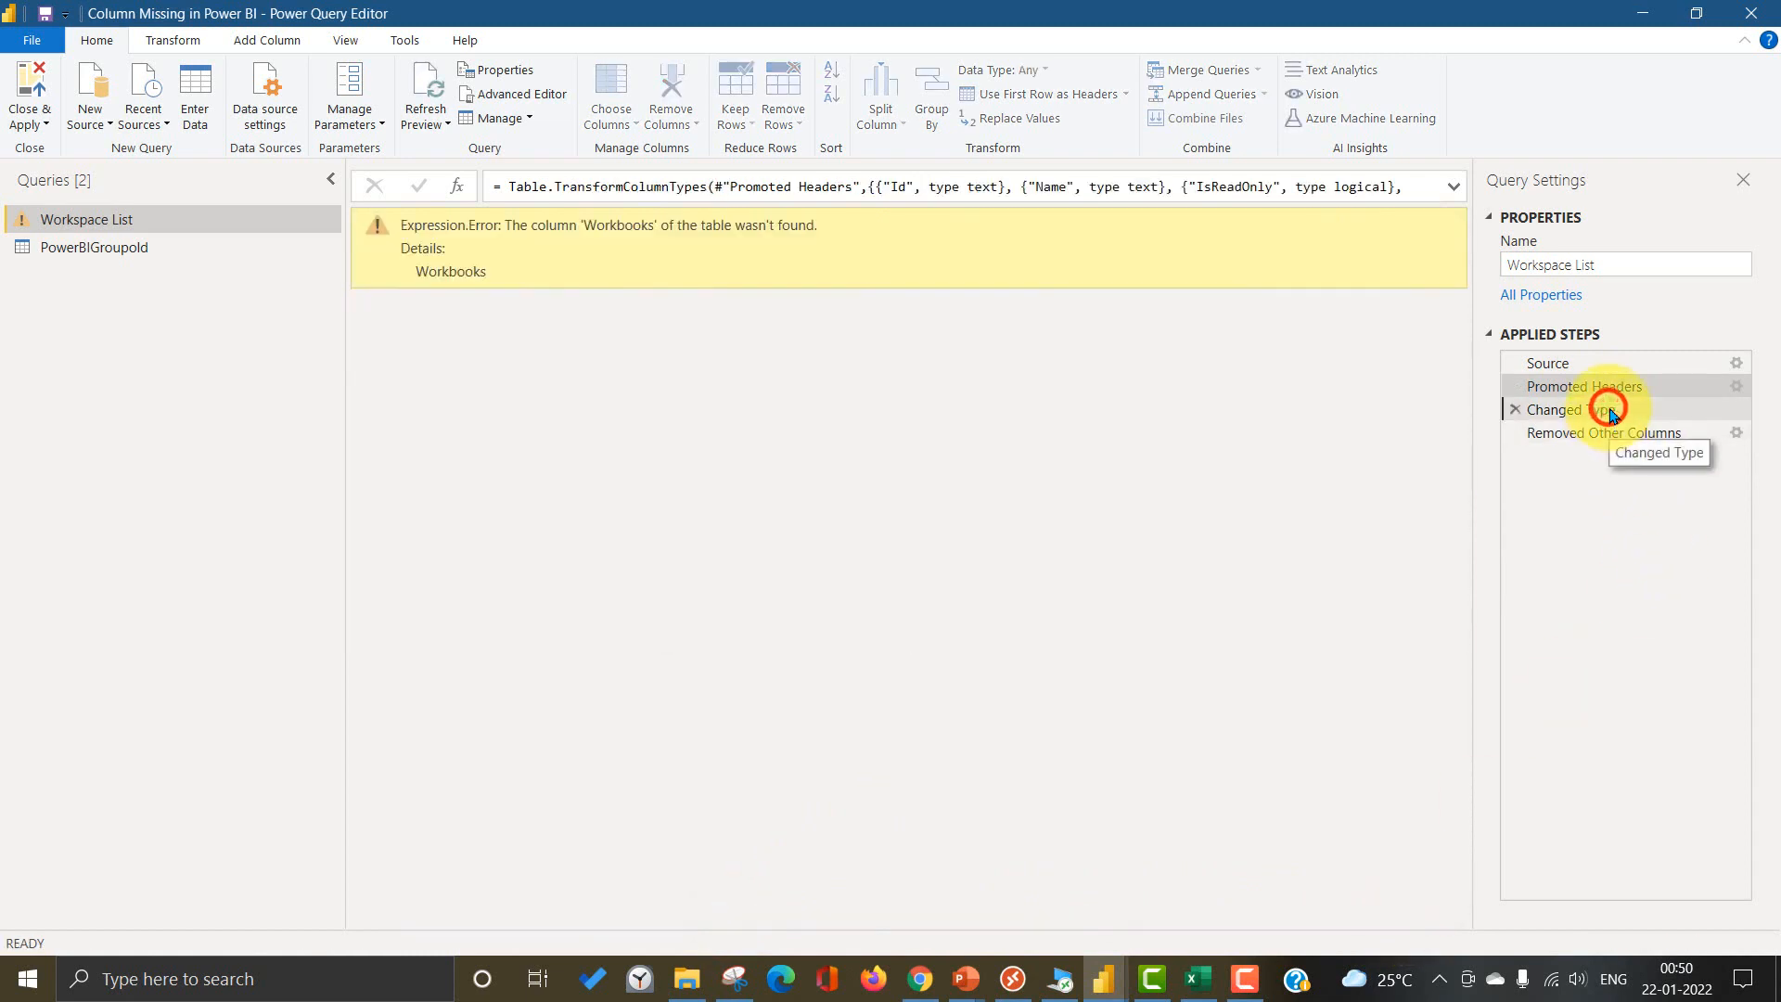
{"action": "left_click", "coordinate": [1573, 408]}
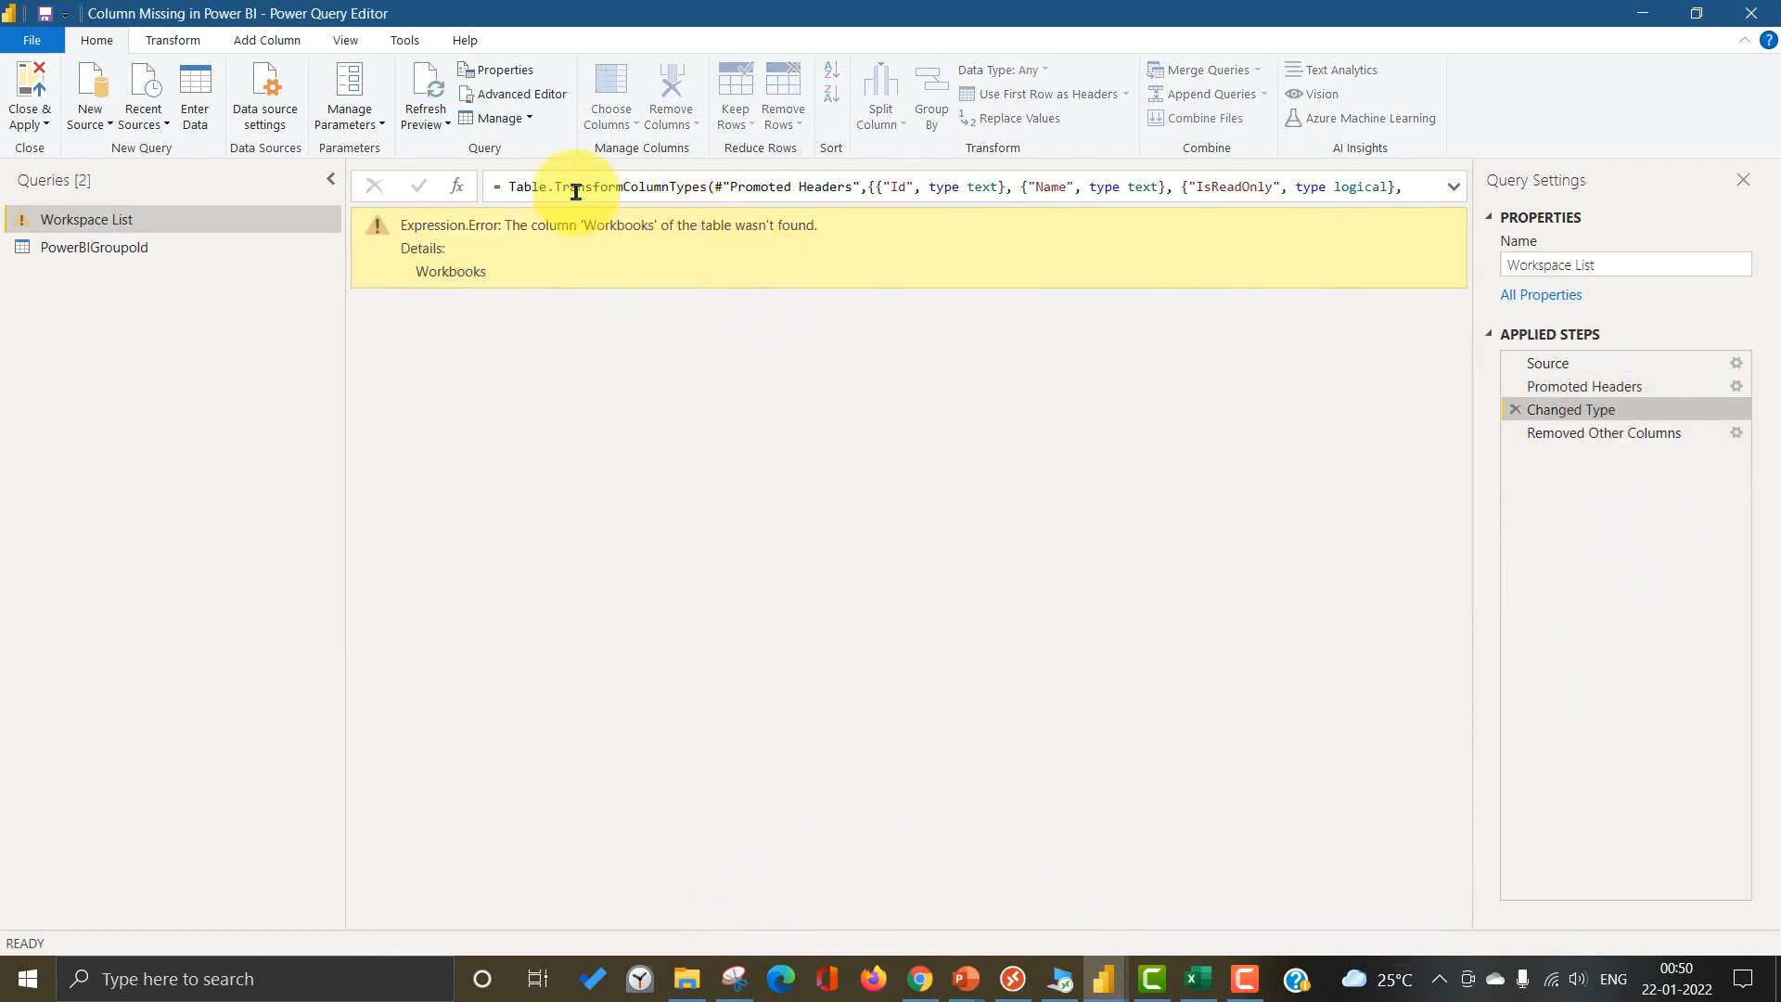
Step: Review the Workspace List code in Advanced Editor, cancel, then view the raw Source step
{"action": "left_click", "coordinate": [522, 94]}
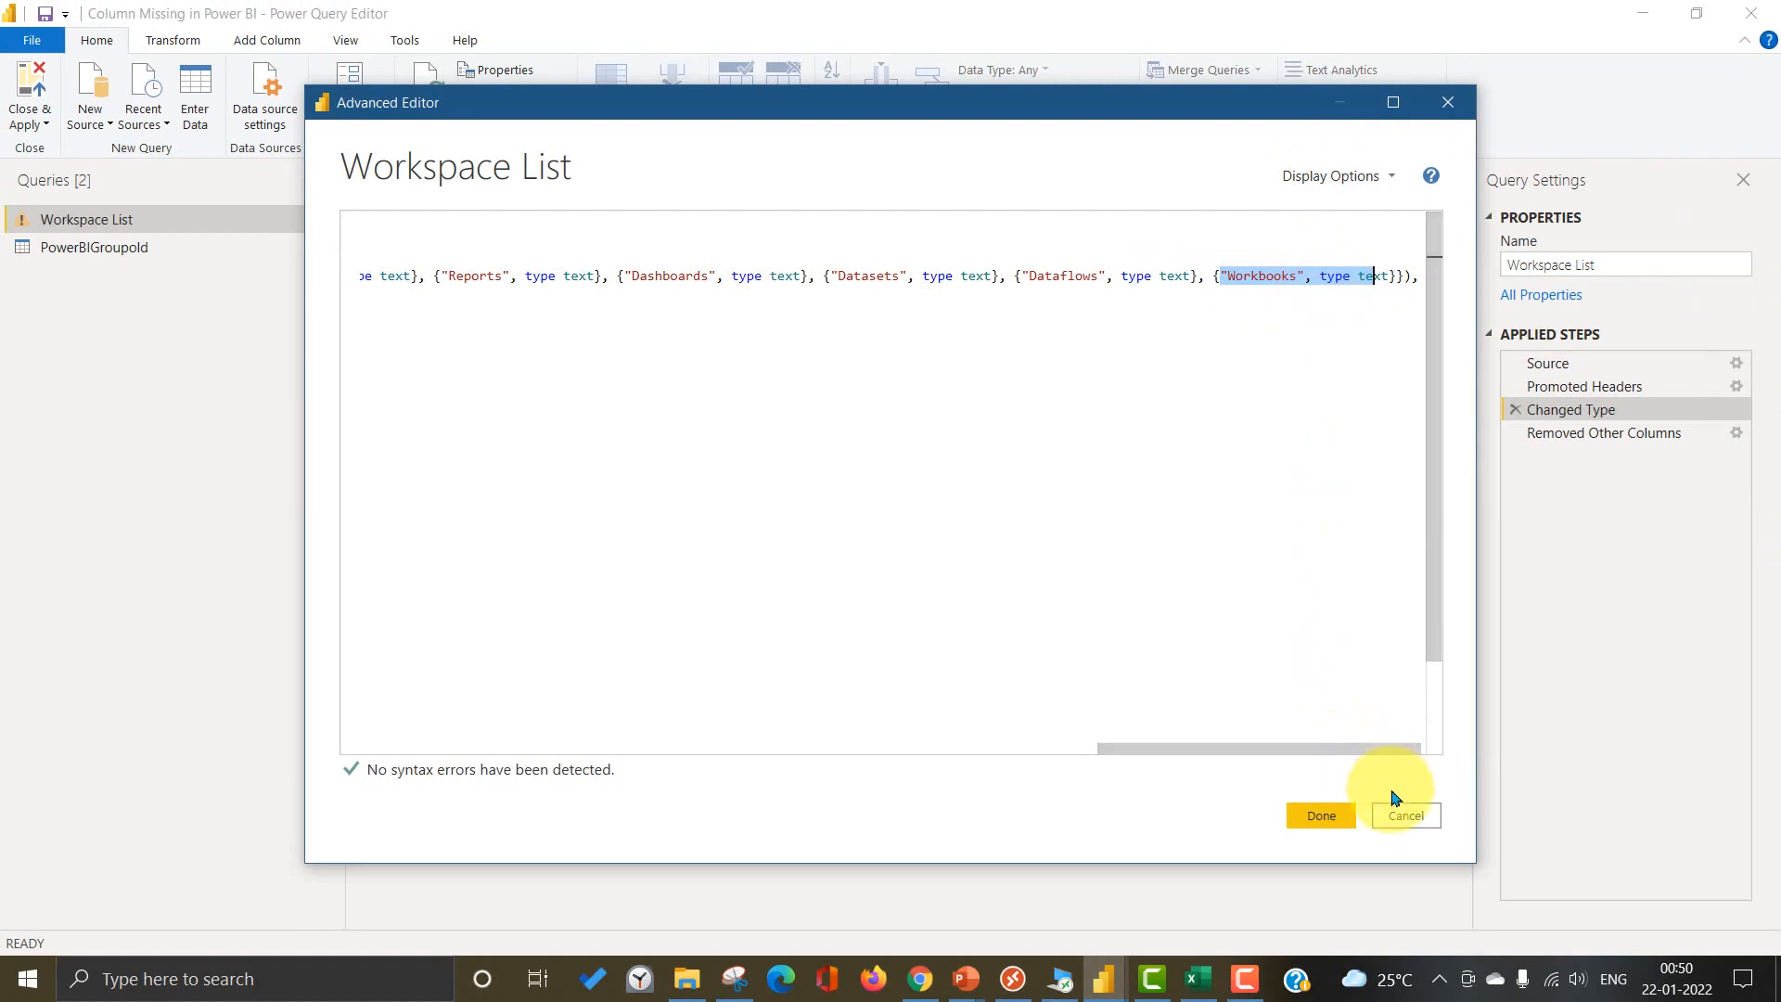
{"action": "left_click", "coordinate": [1319, 817]}
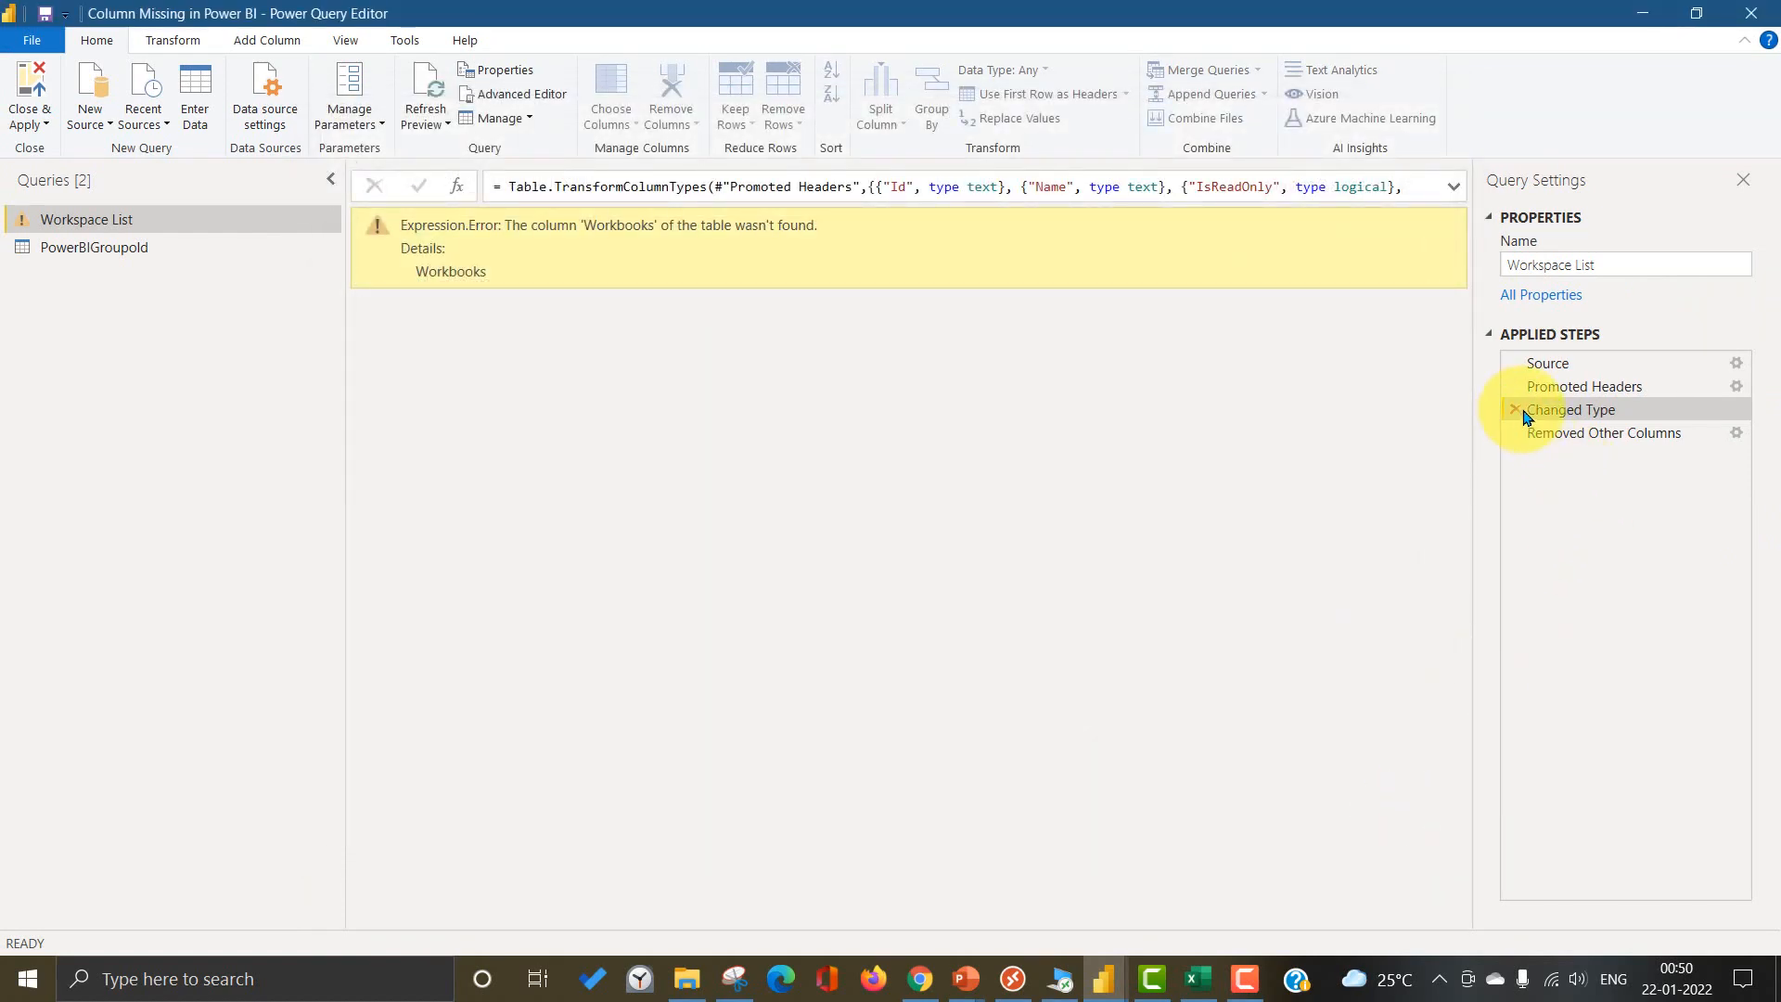
{"action": "left_click", "coordinate": [1547, 361]}
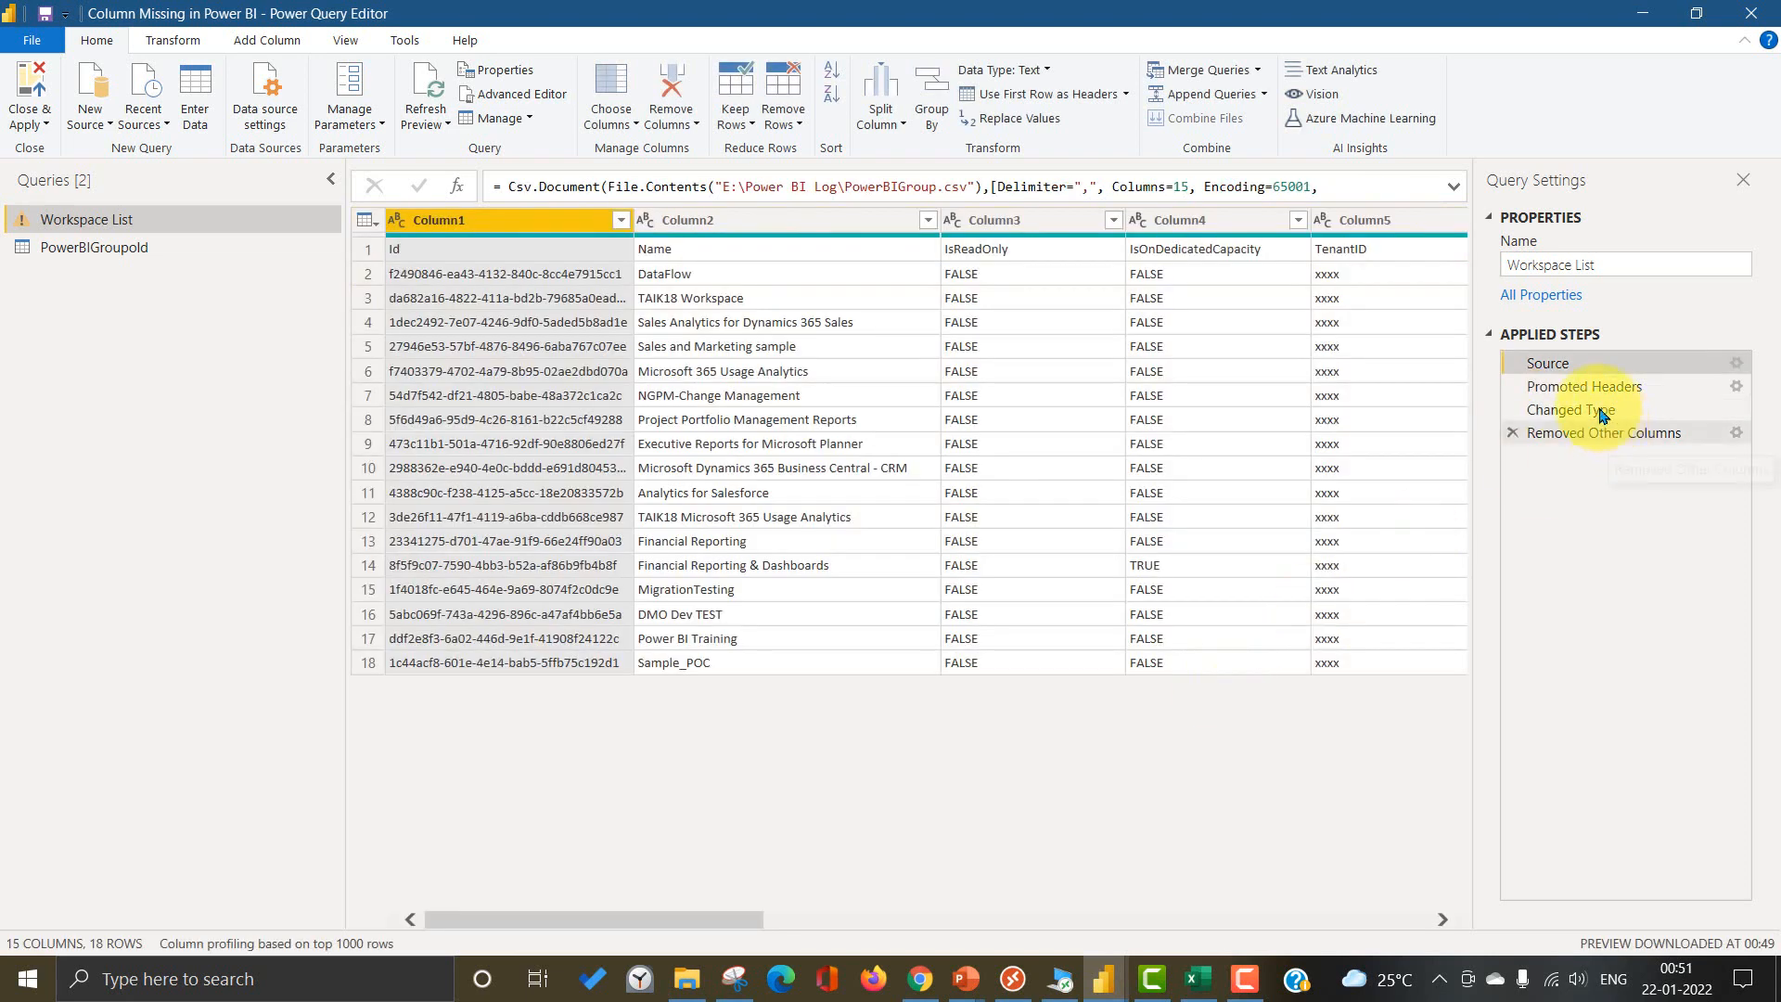
Step: Change the Source line to Columns=16 in Advanced Editor and confirm Changed Type loads Workbooks
{"action": "left_click", "coordinate": [1583, 386]}
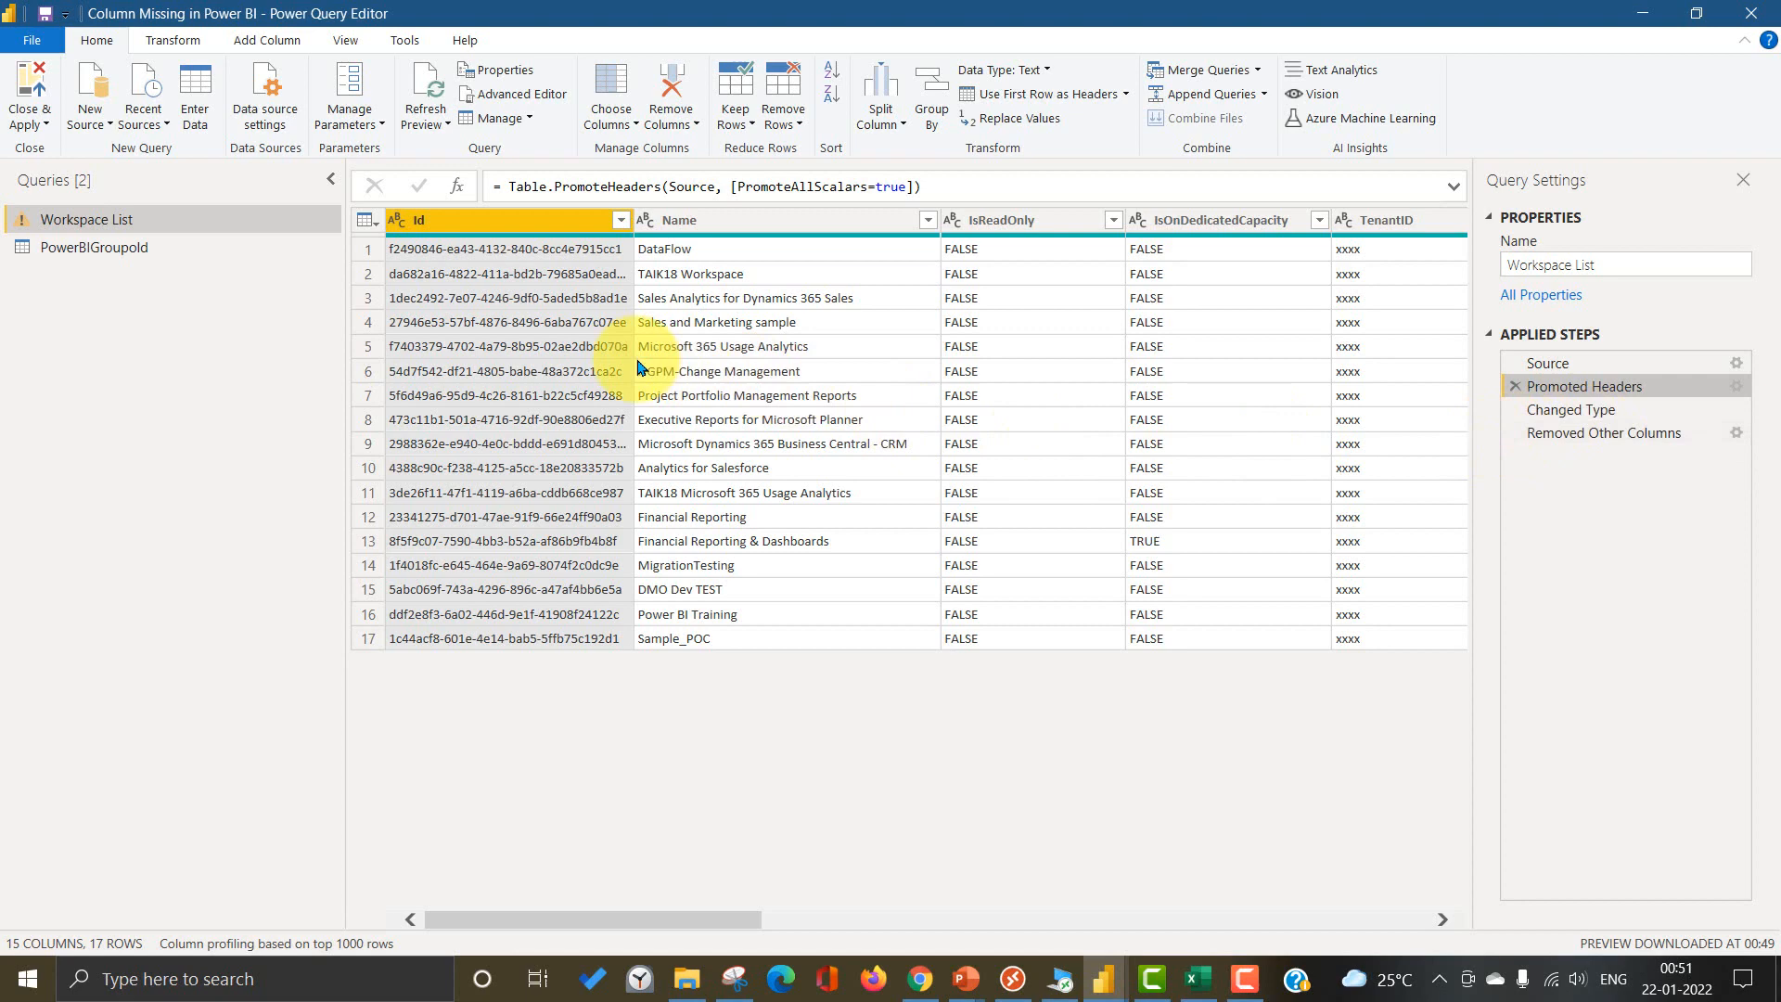
{"action": "left_click", "coordinate": [512, 93]}
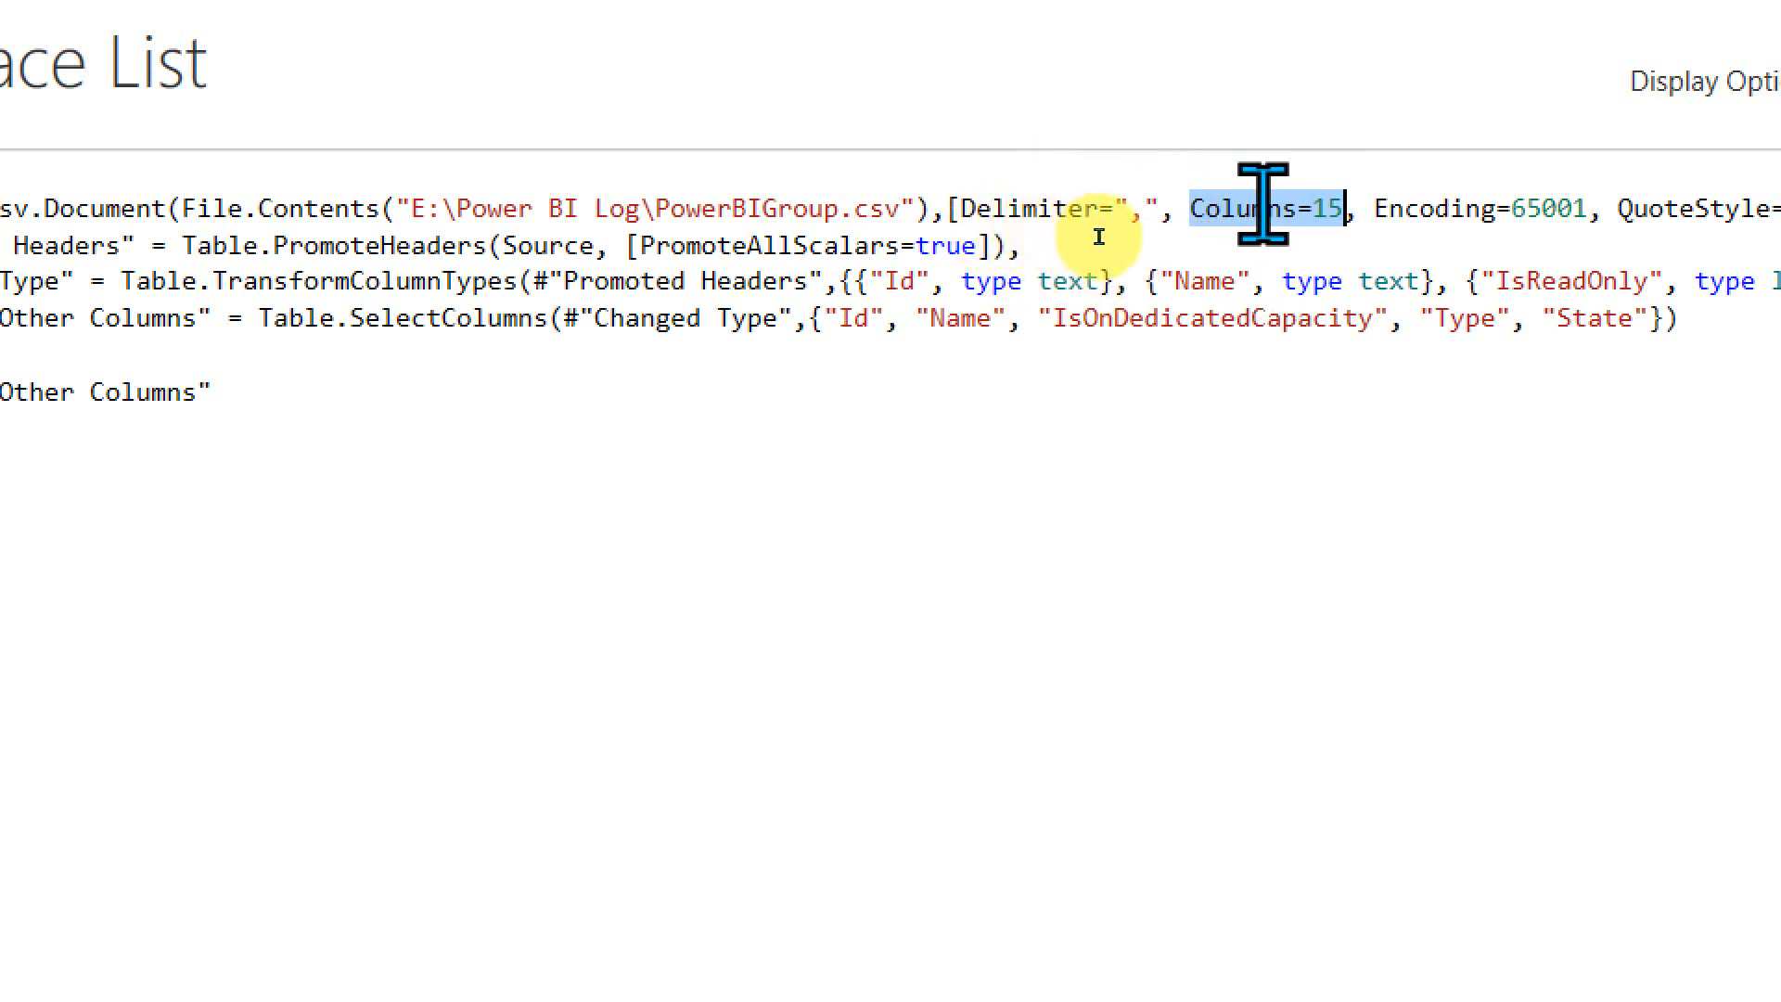
{"action": "mouse_move", "coordinate": [1347, 312]}
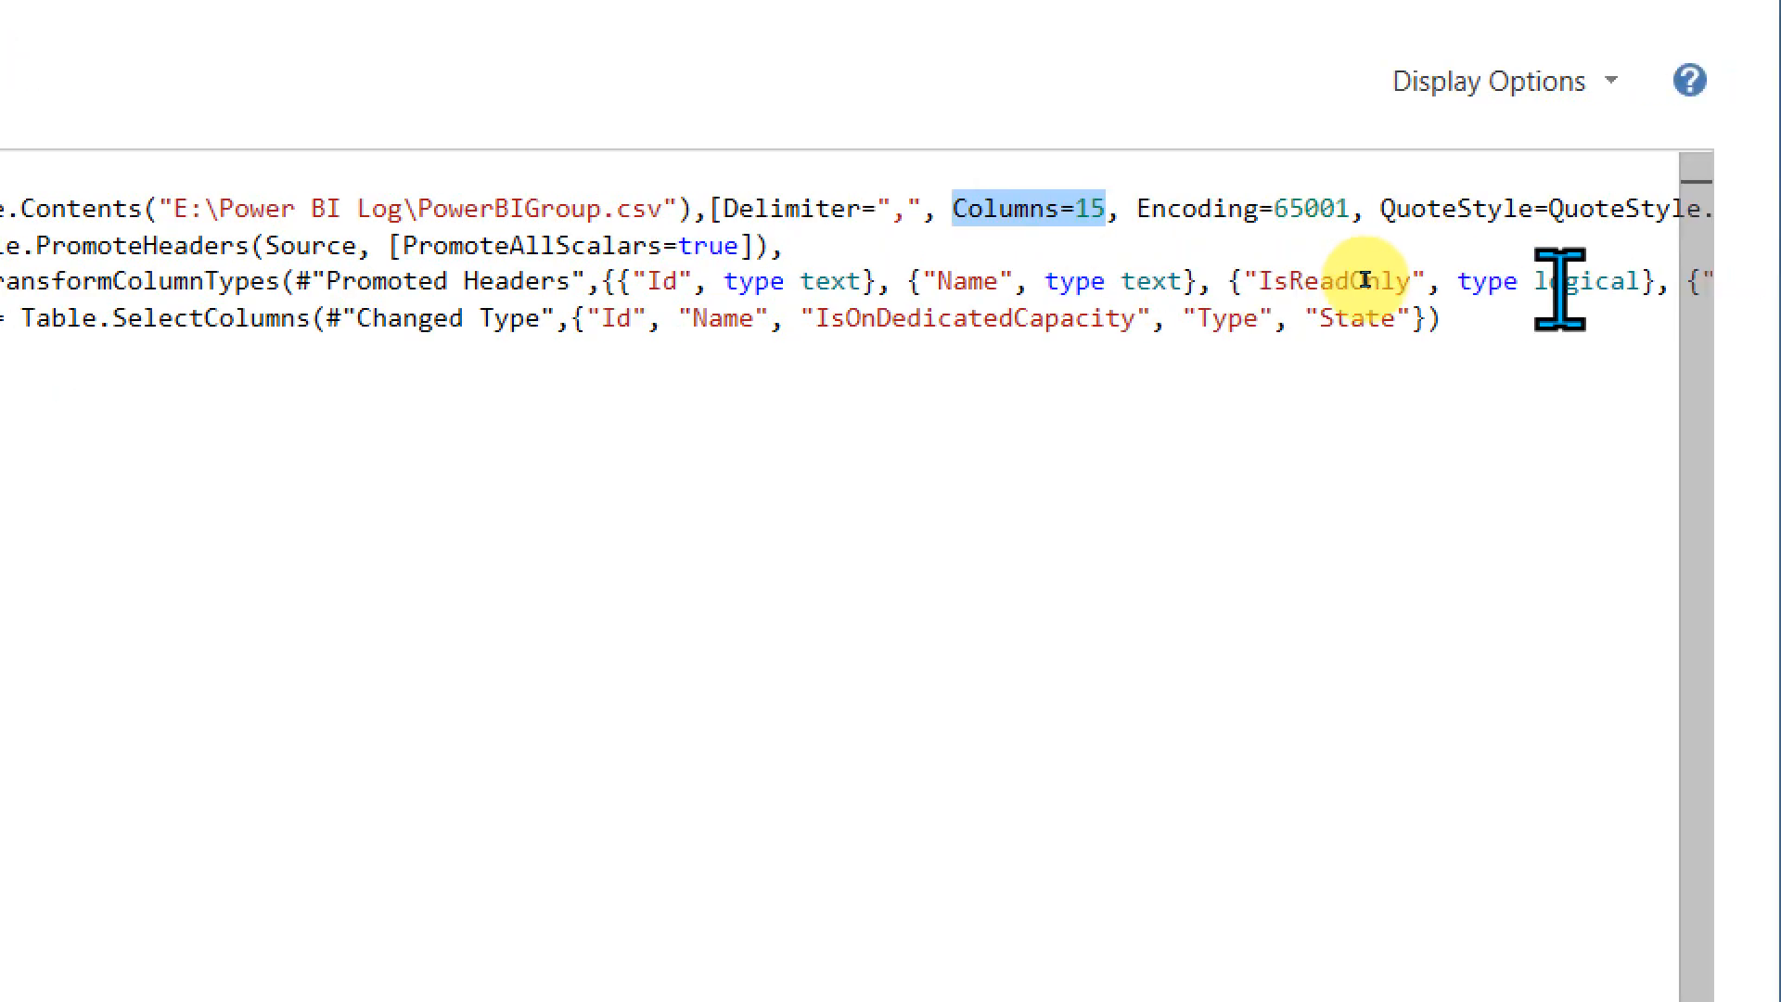
{"action": "mouse_move", "coordinate": [1086, 306]}
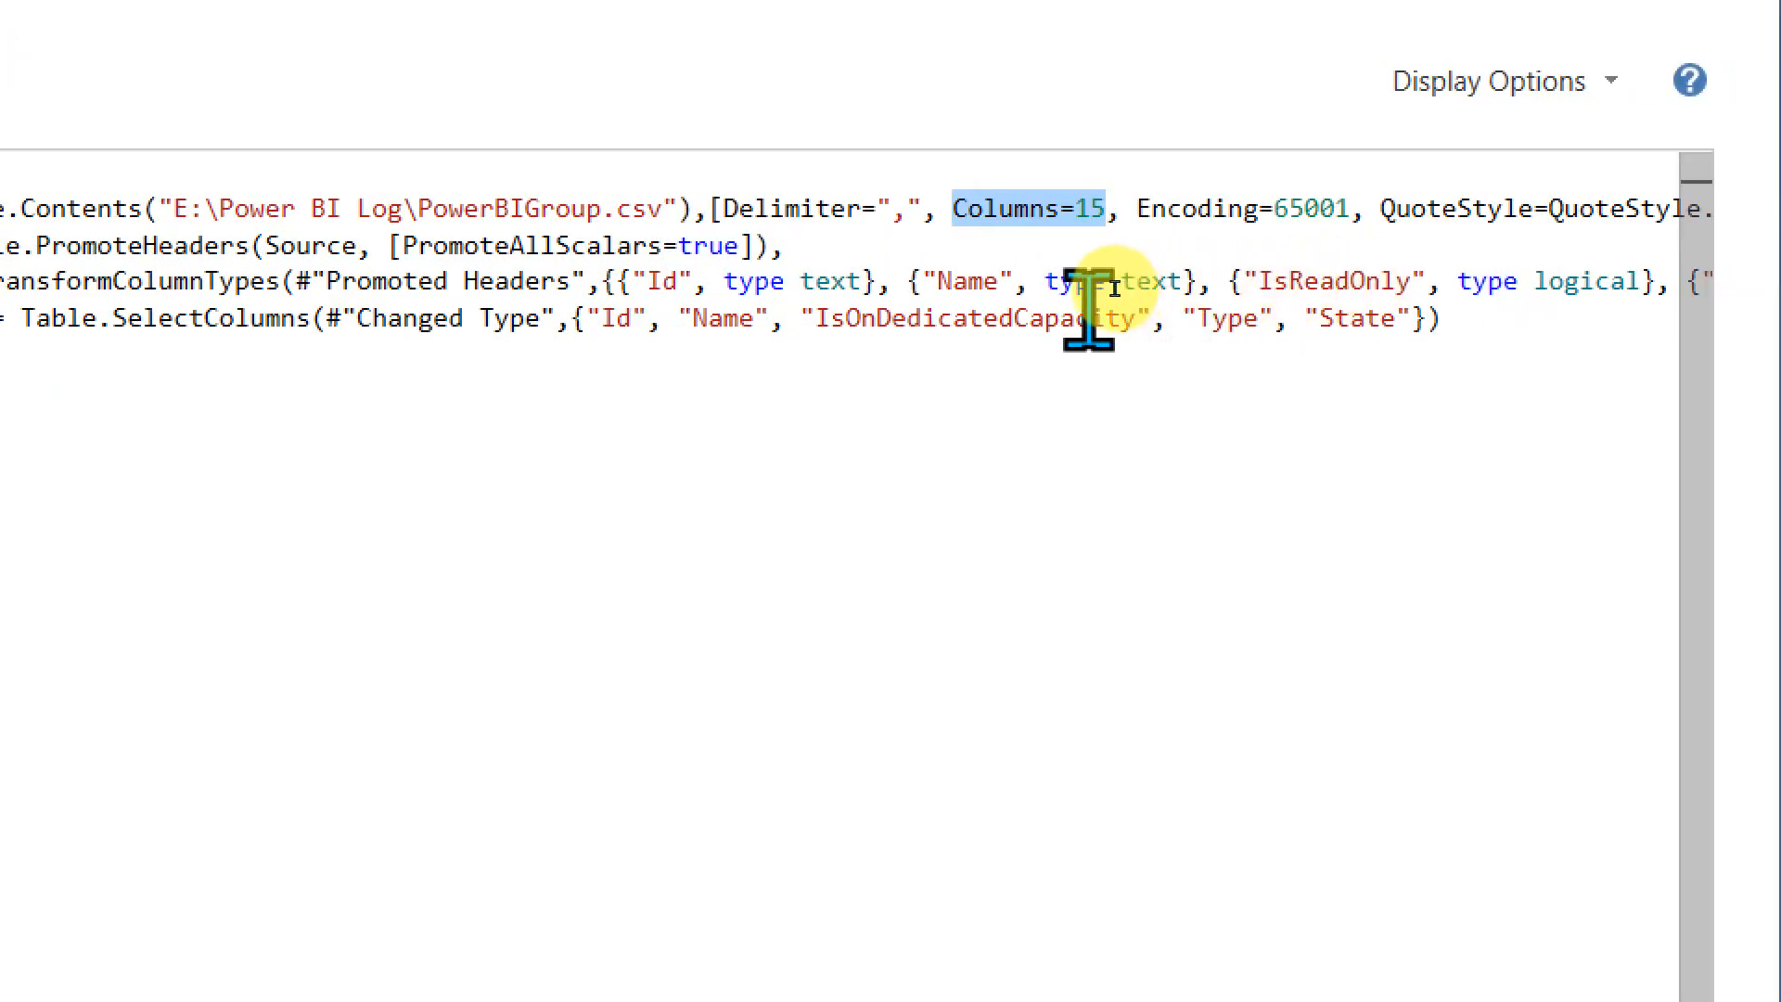
{"action": "mouse_move", "coordinate": [1125, 210]}
{"action": "type", "text": "6"}
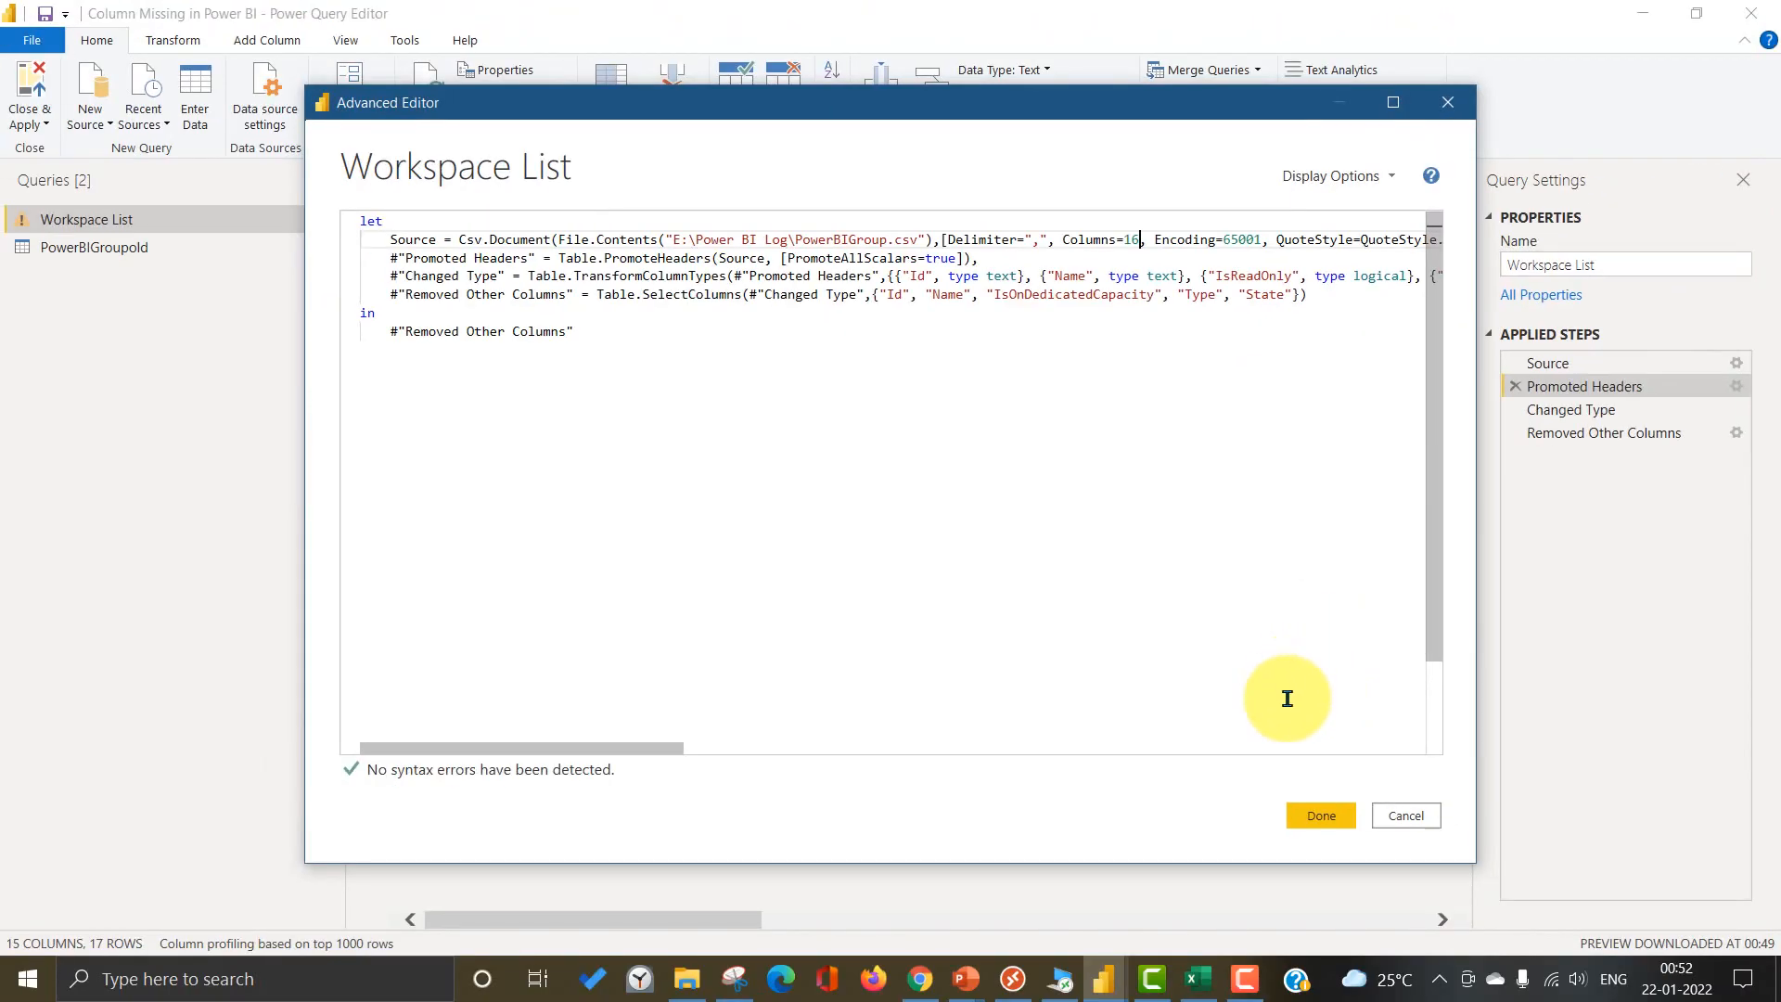
{"action": "left_click", "coordinate": [1319, 814]}
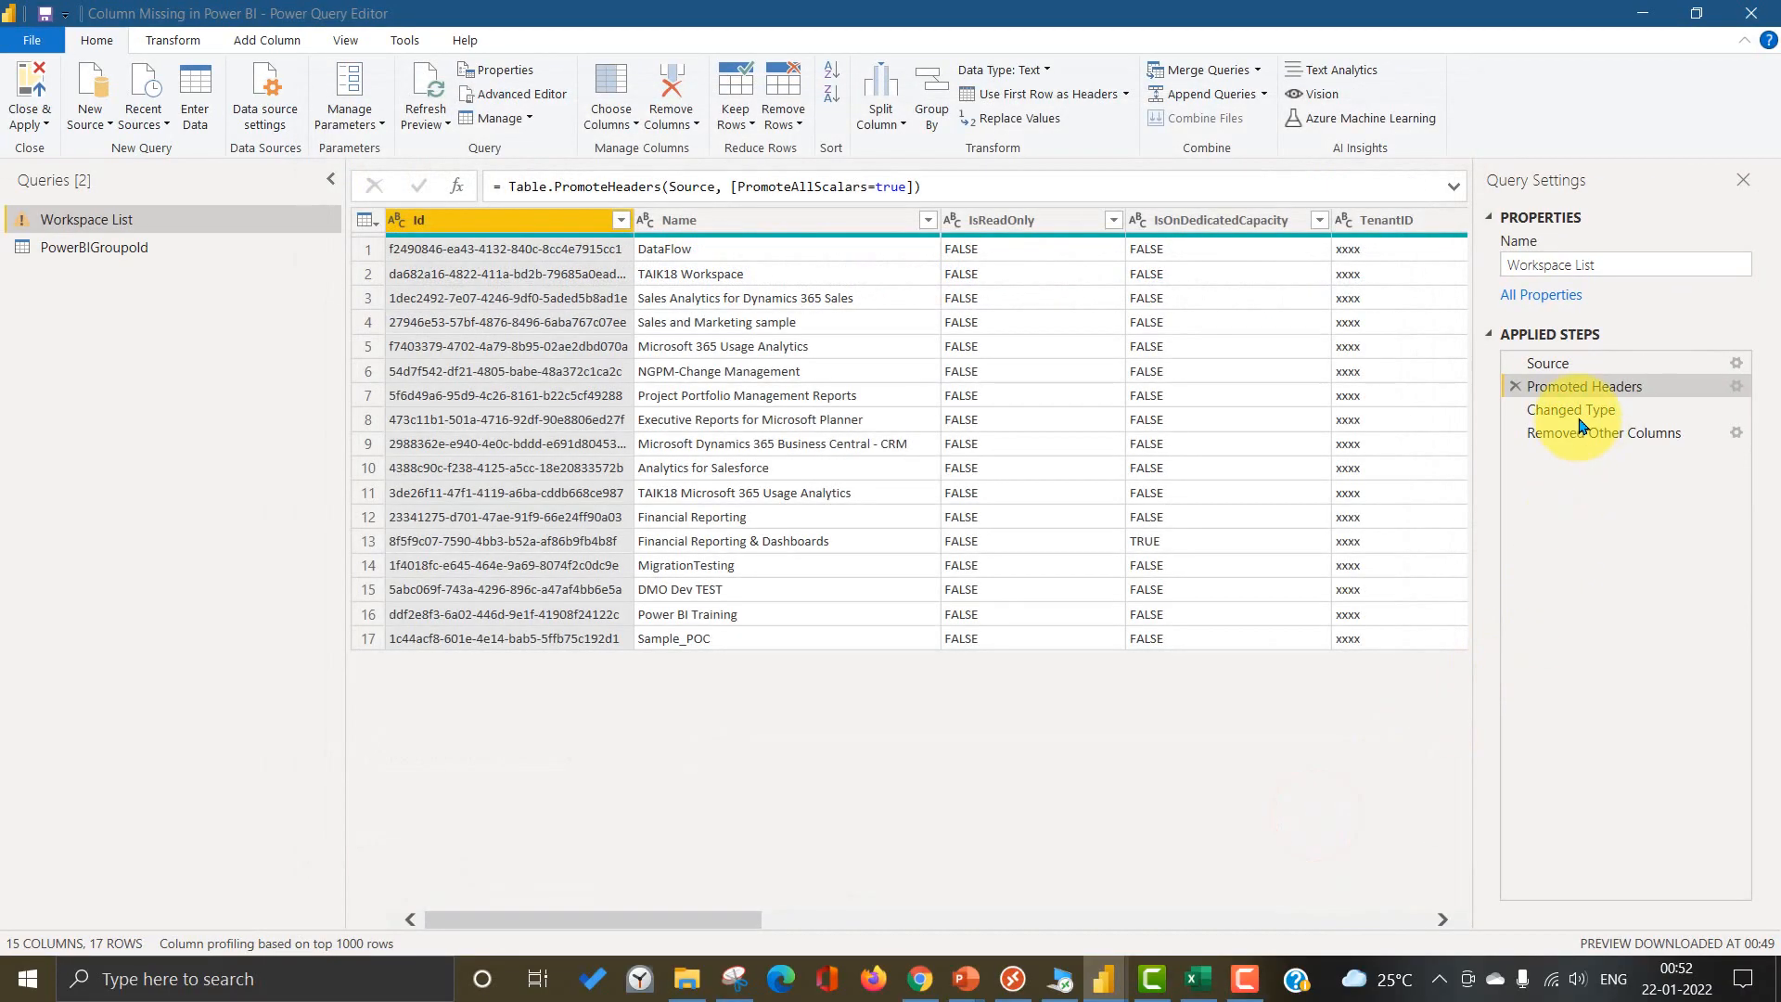
{"action": "left_click", "coordinate": [1574, 408]}
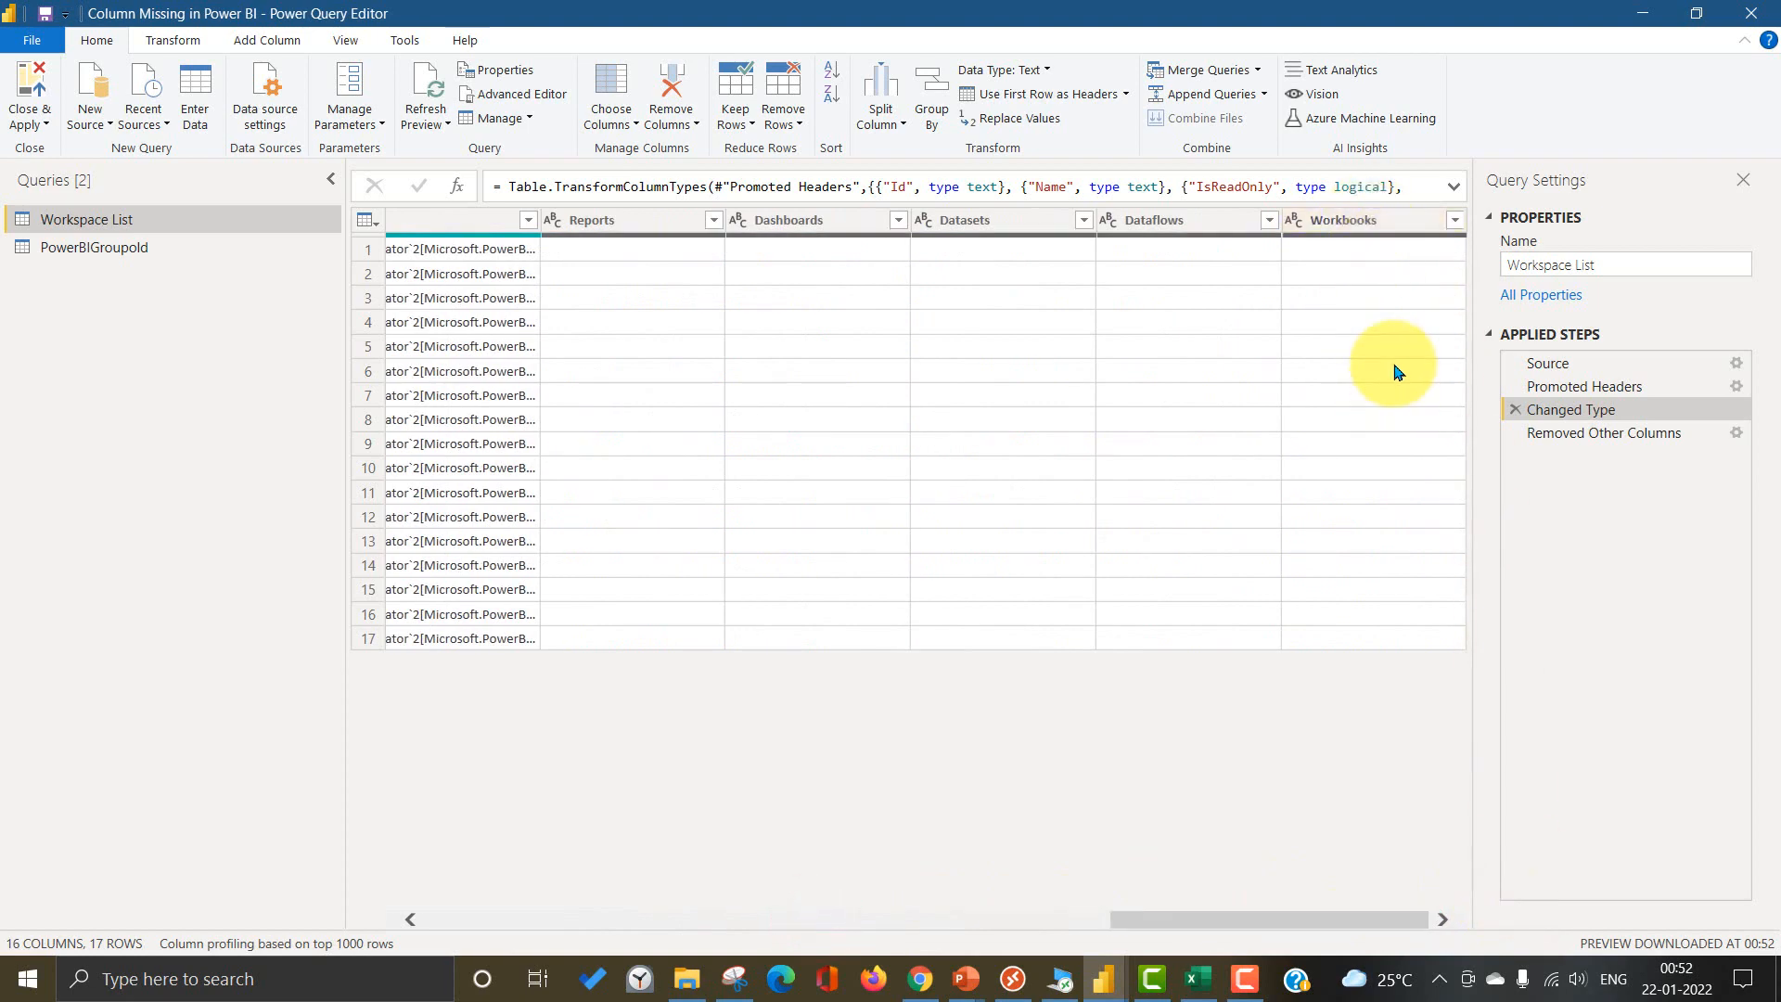
{"action": "left_click", "coordinate": [1604, 433]}
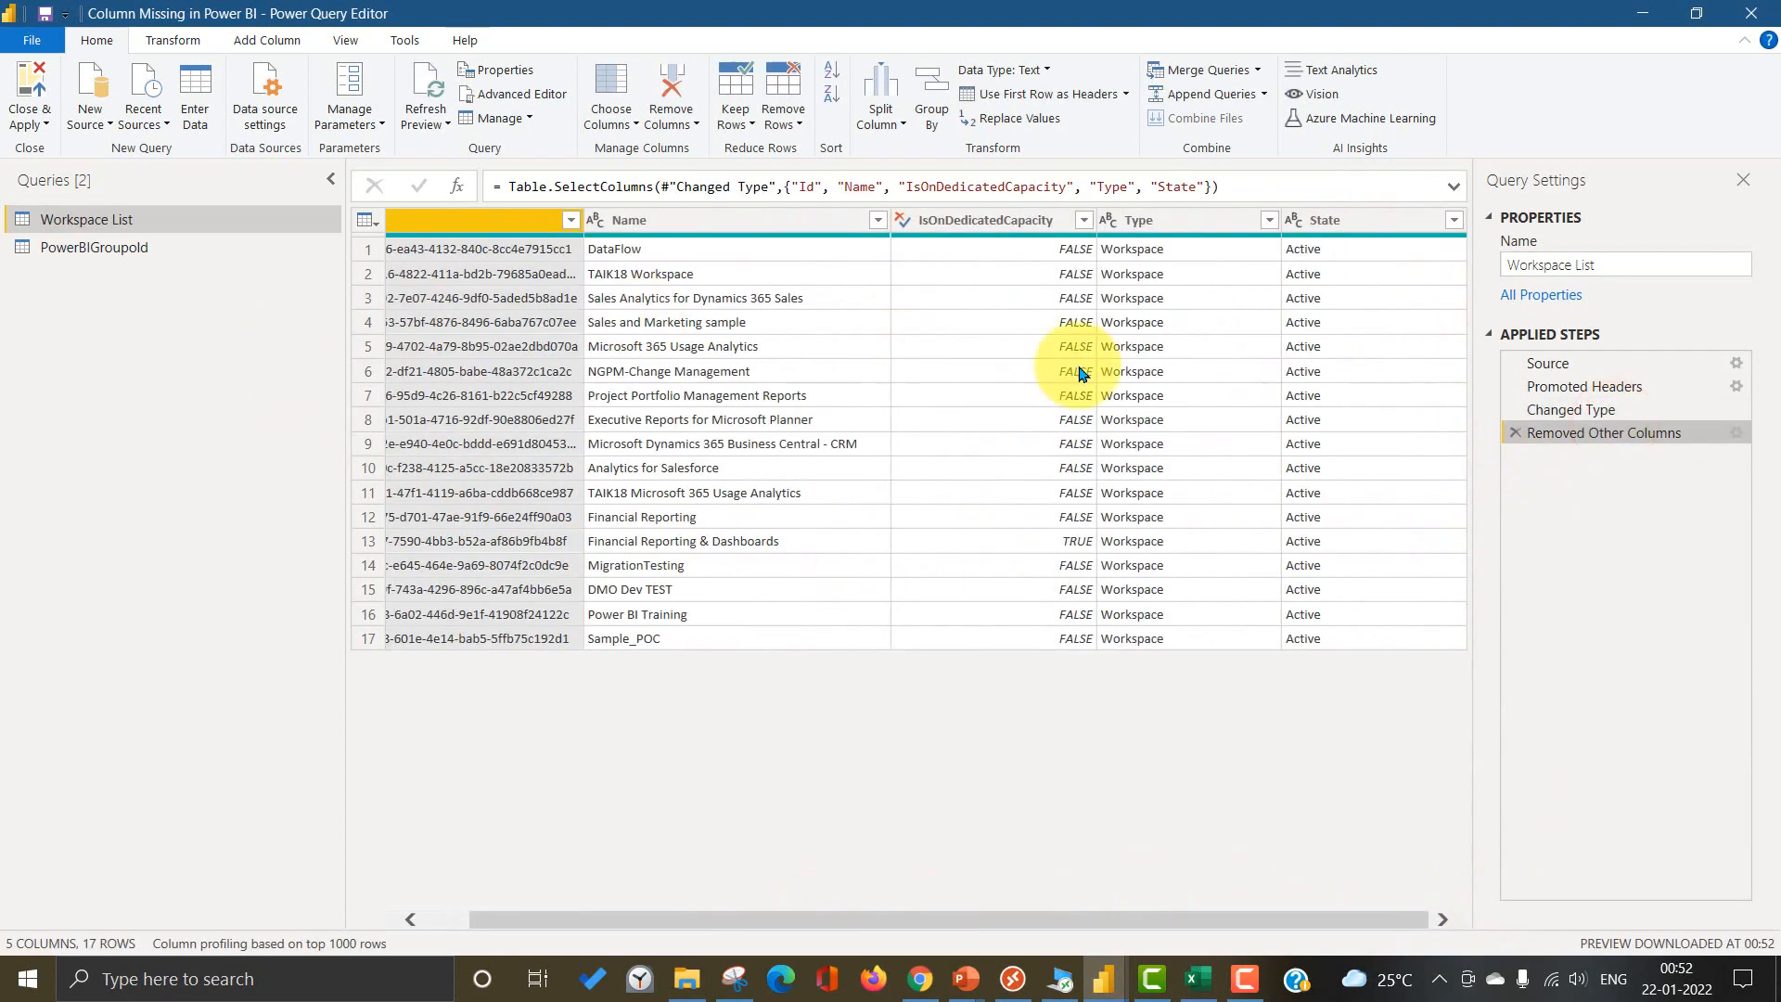
{"action": "mouse_move", "coordinate": [1396, 750]}
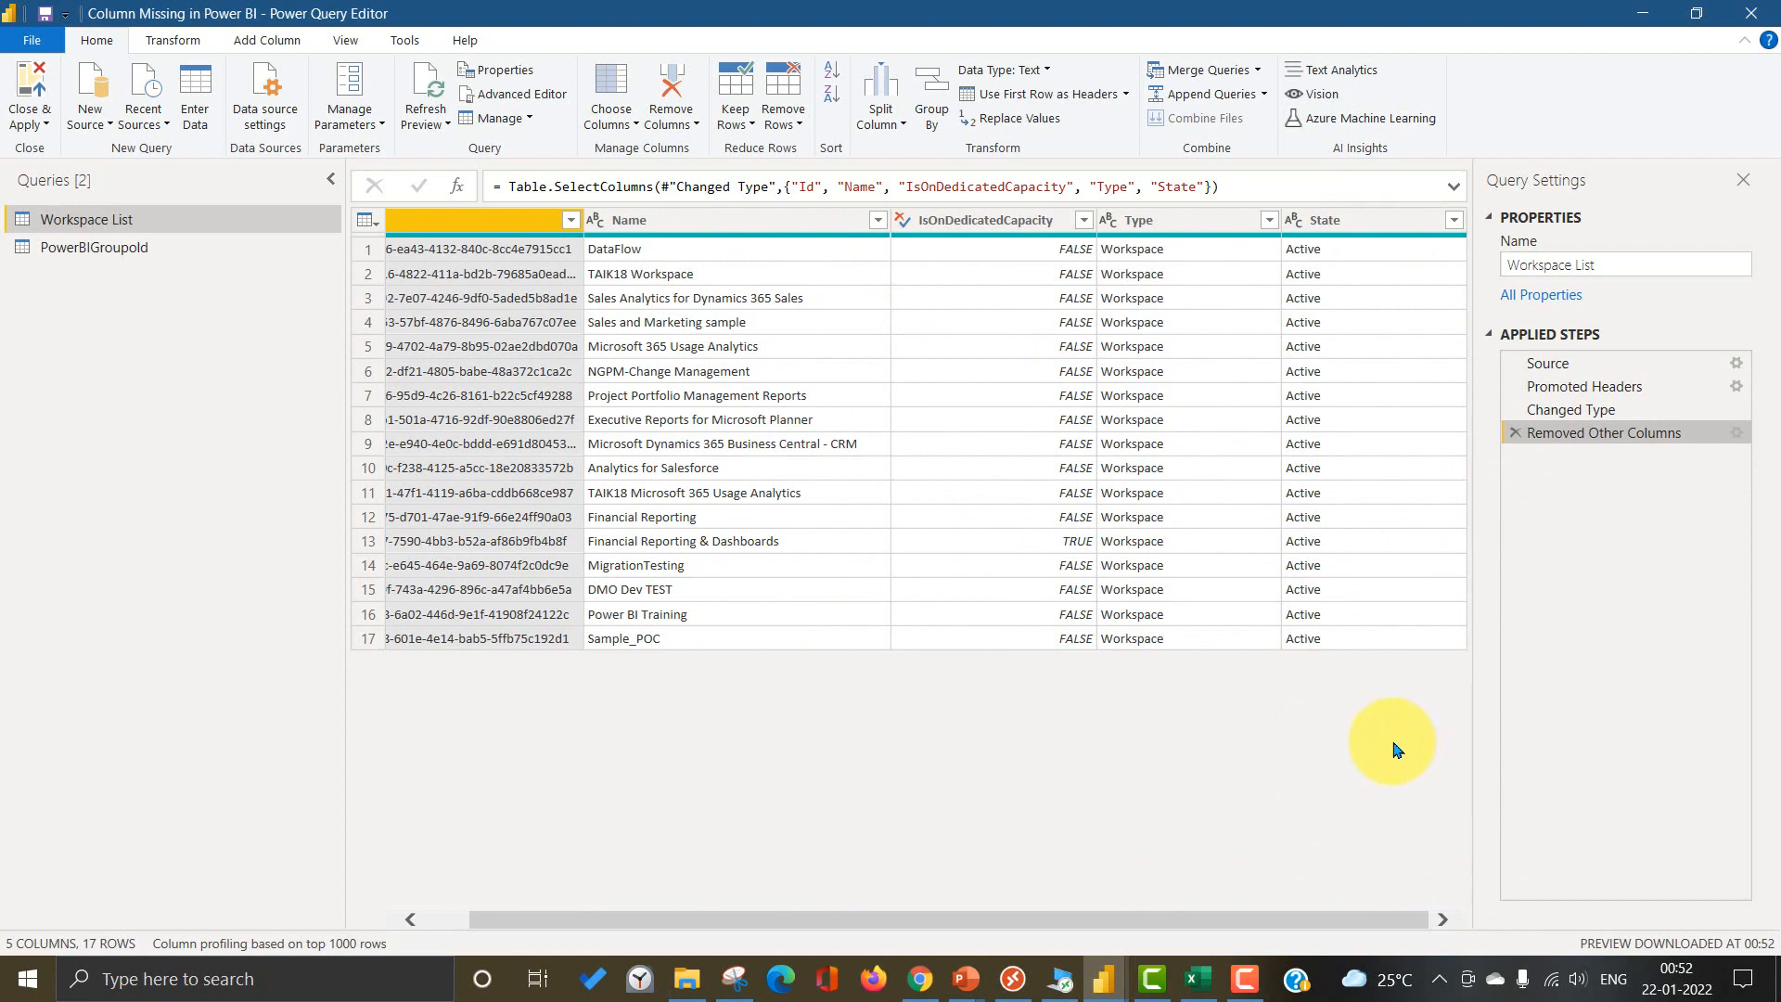
{"action": "mouse_move", "coordinate": [1399, 748]}
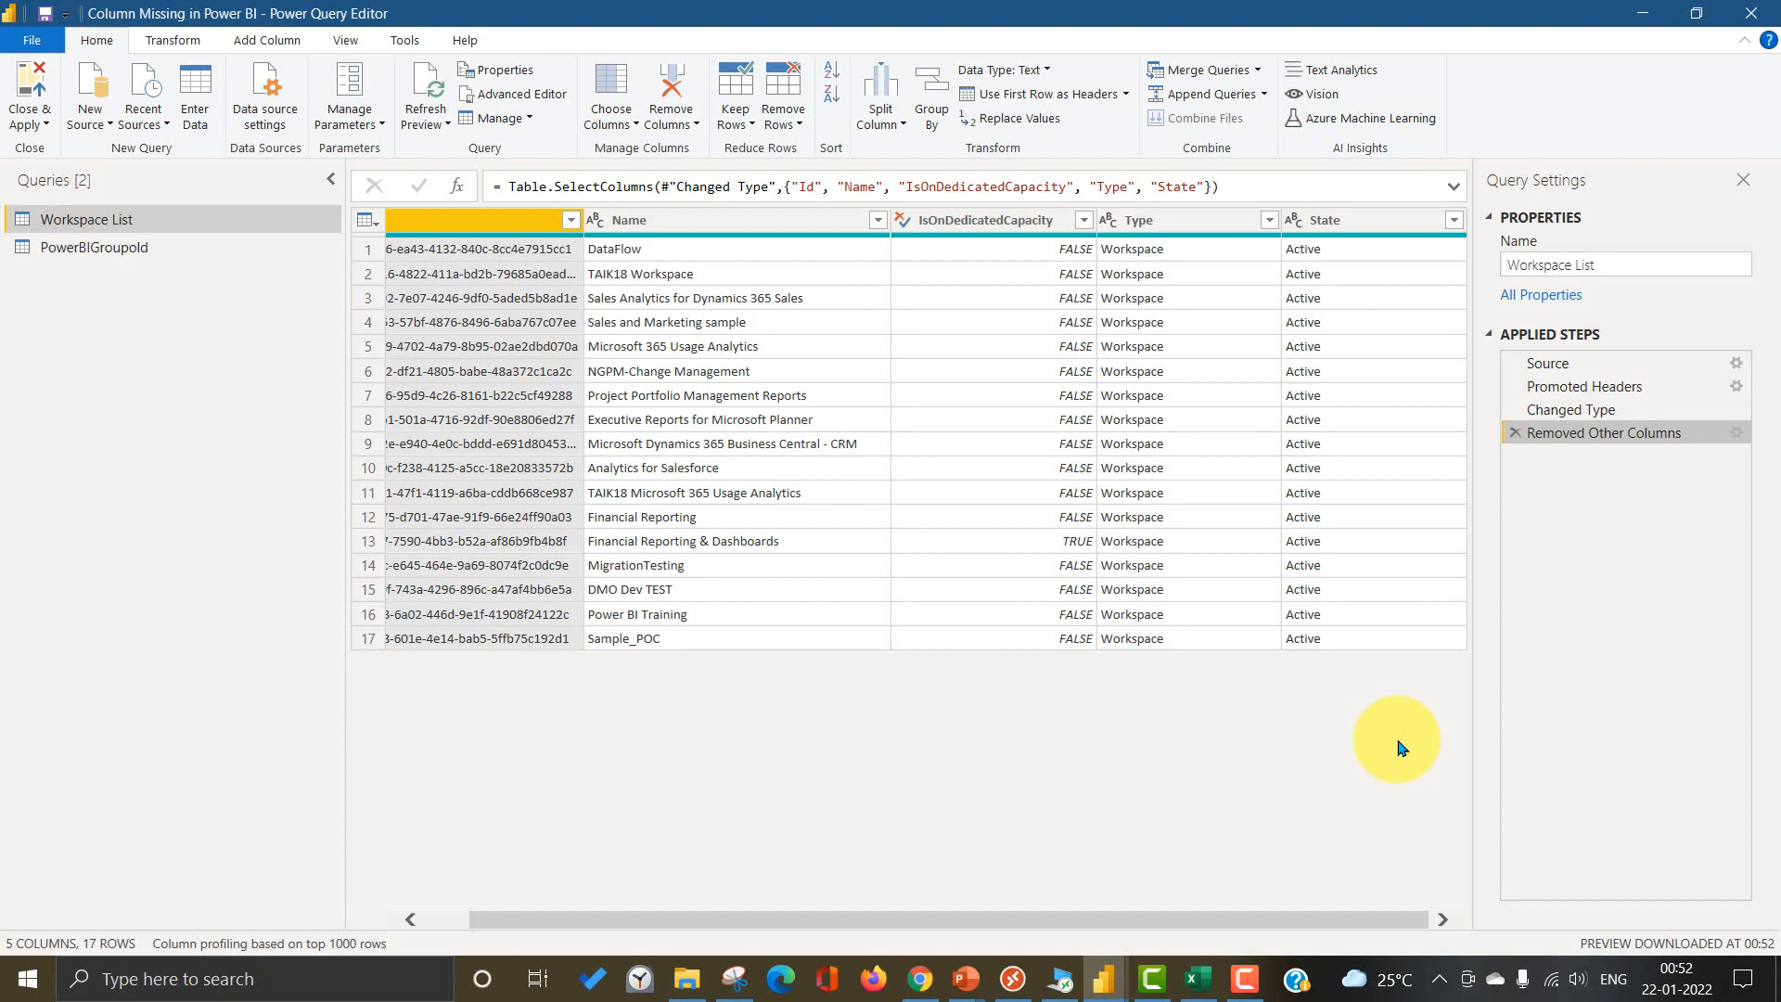
{"action": "mouse_move", "coordinate": [486, 95]}
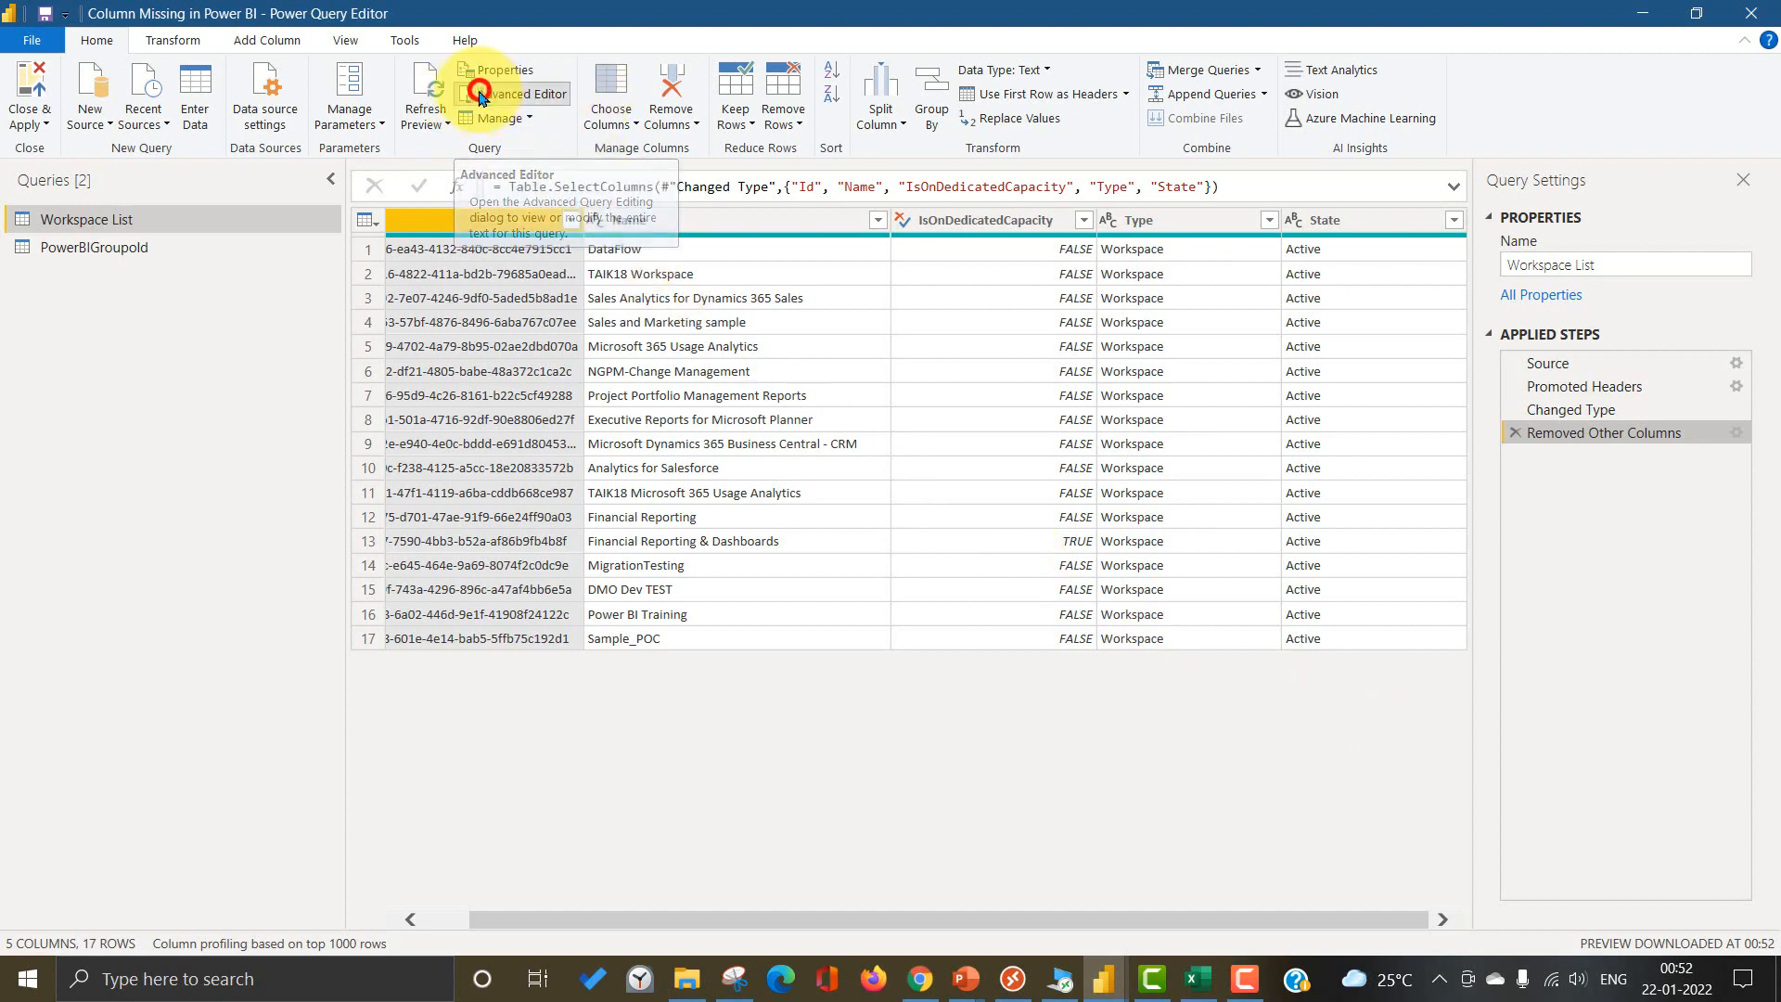
Step: Set the Source column count to 20 in Advanced Editor and view the 20-column Promoted Headers result
{"action": "left_click", "coordinate": [499, 93]}
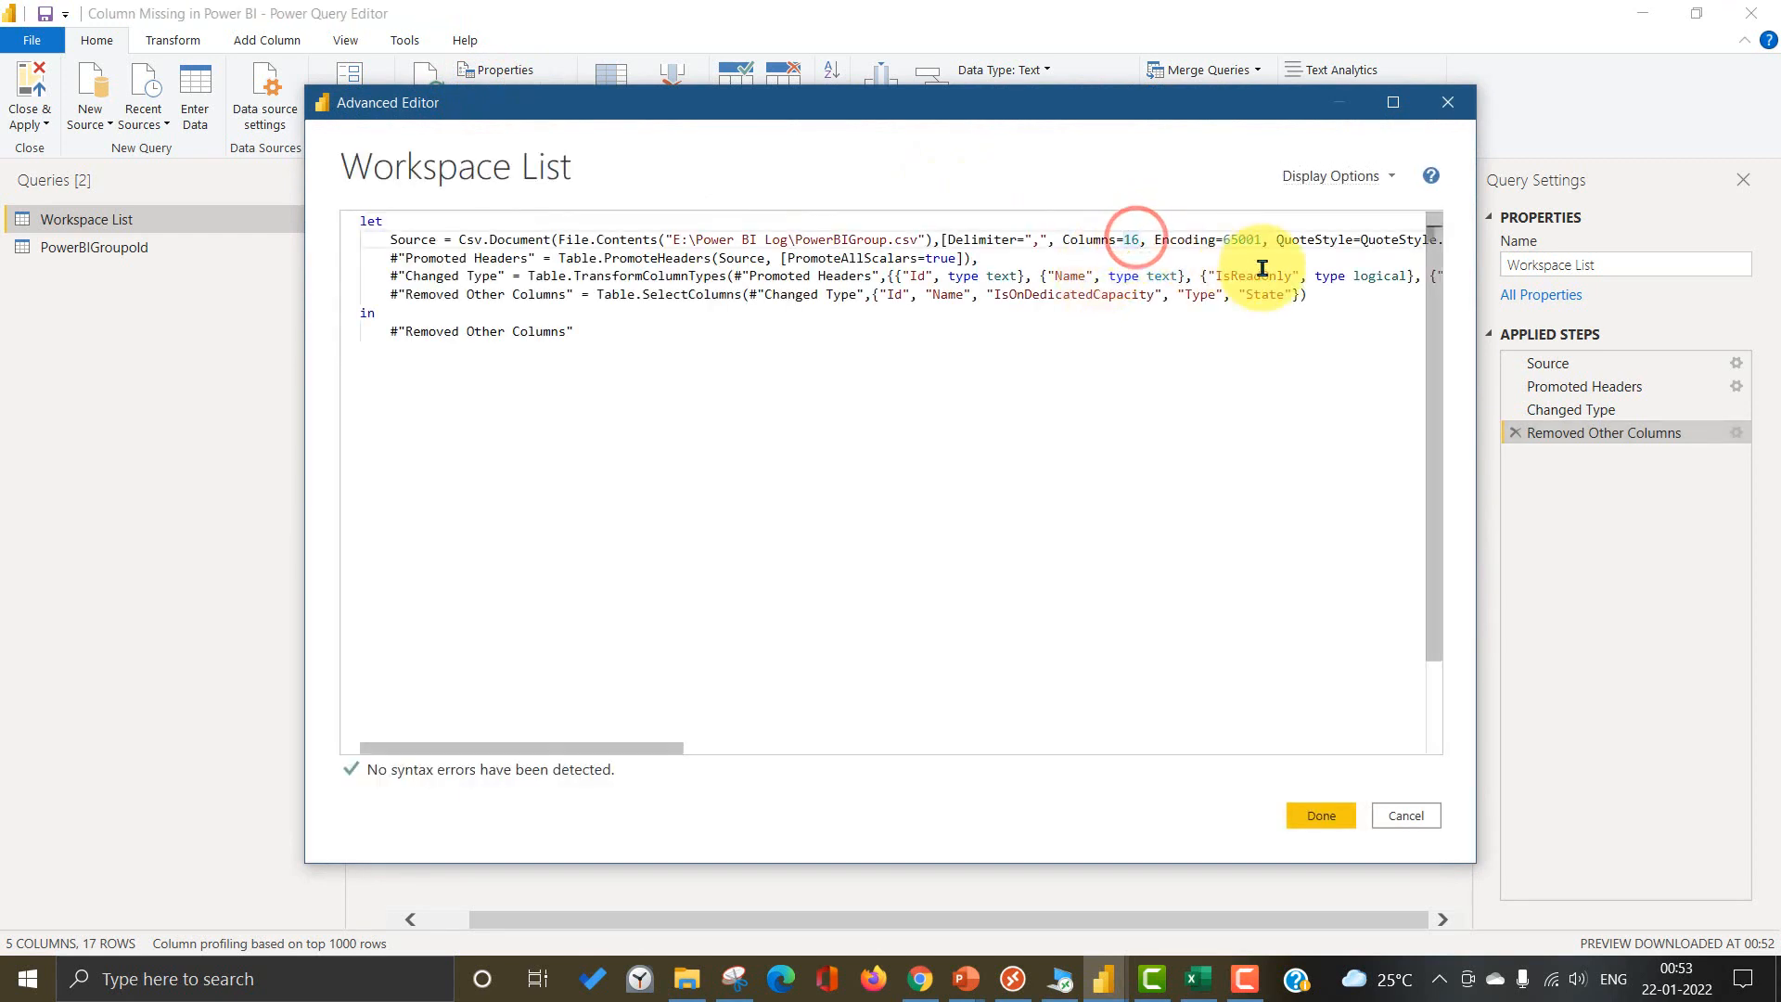
{"action": "type", "text": "20"}
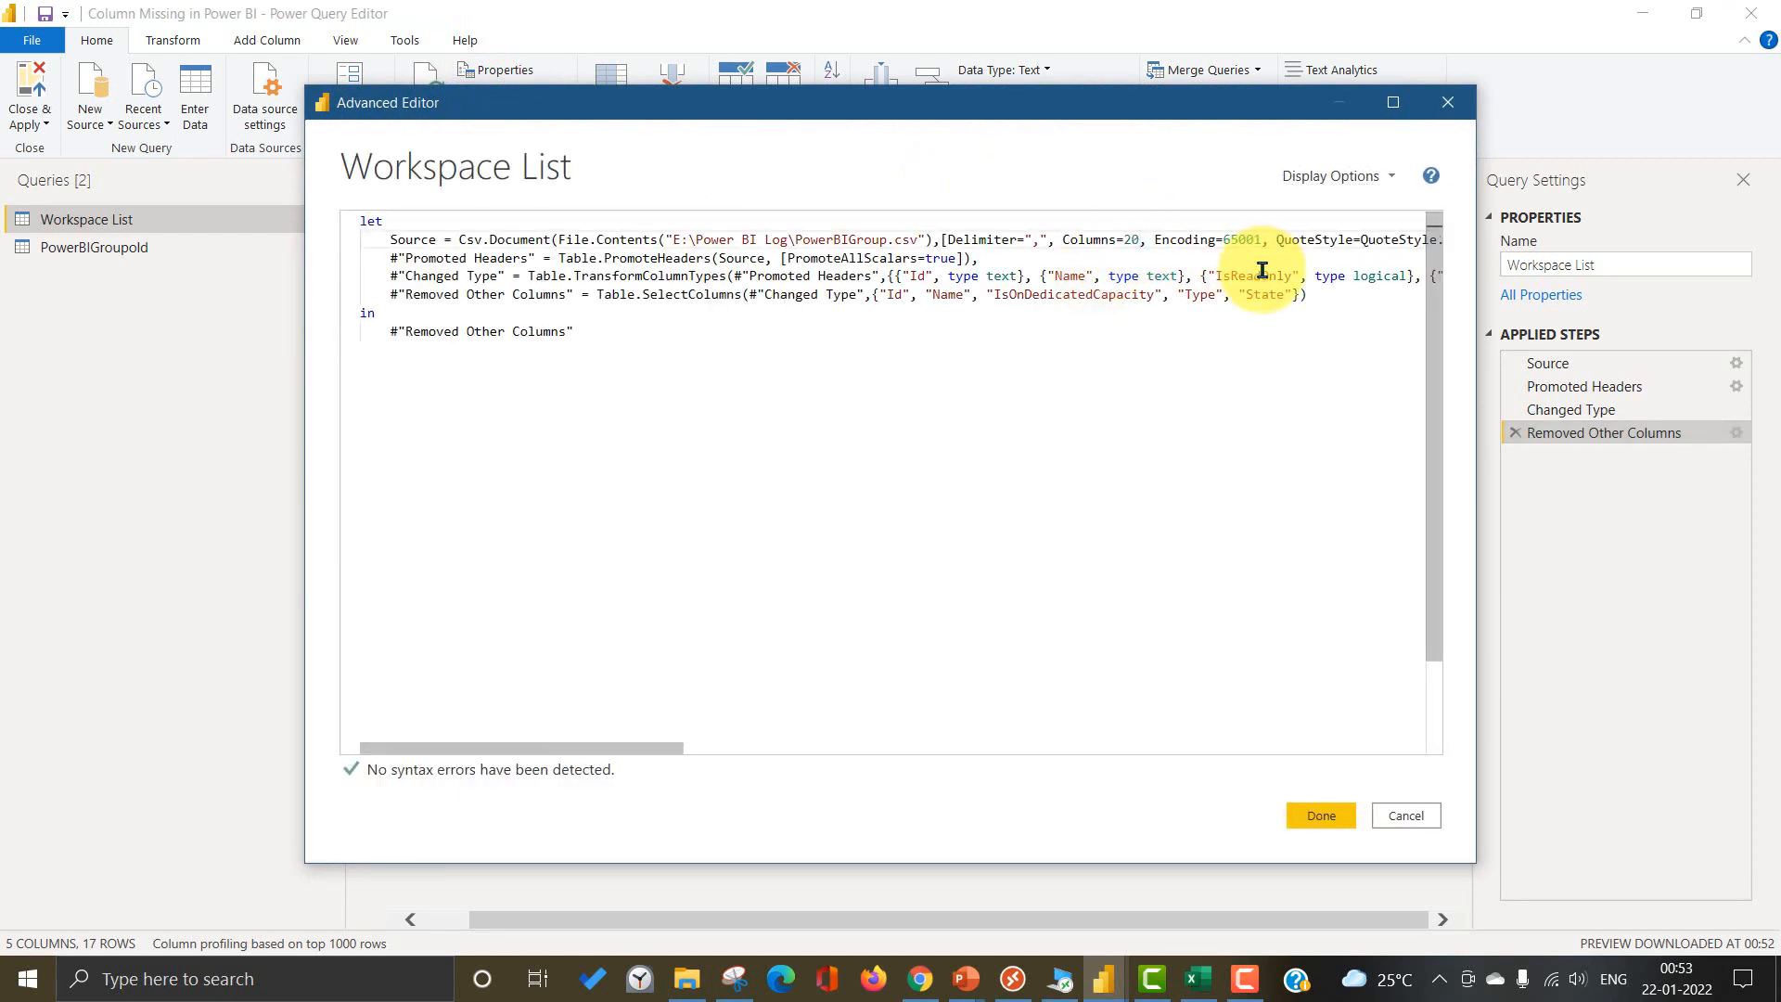
{"action": "left_click", "coordinate": [1319, 815]}
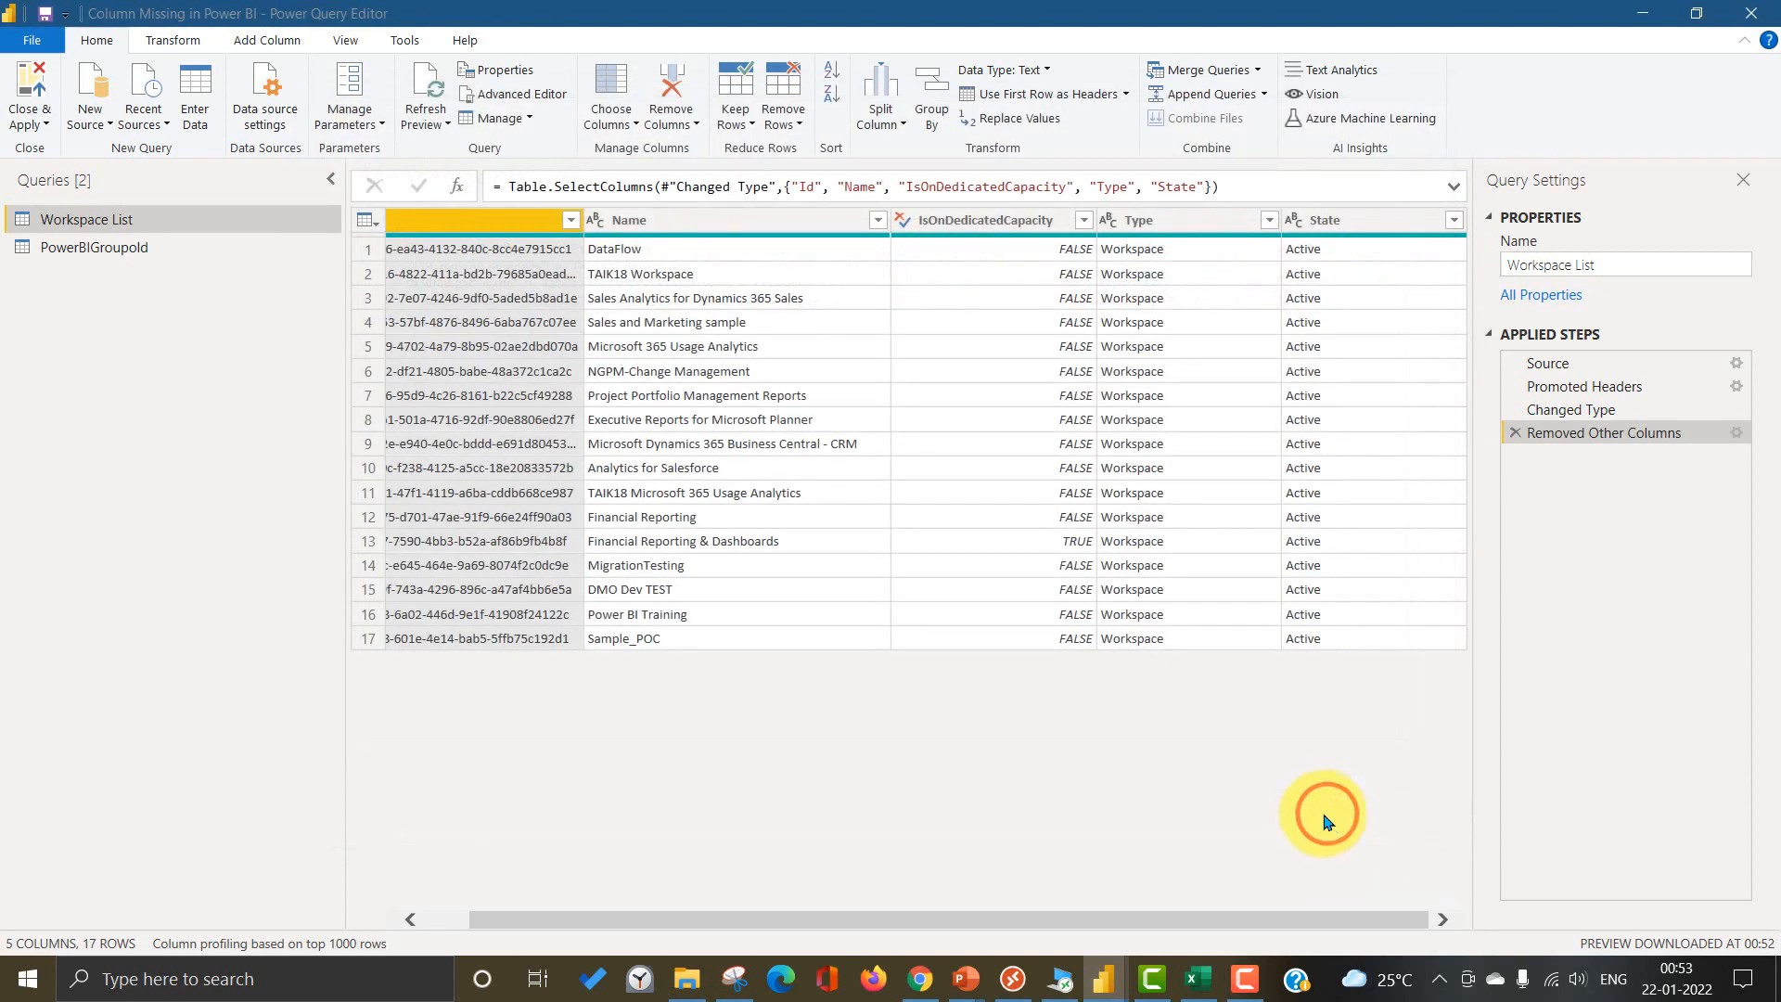
{"action": "mouse_move", "coordinate": [1588, 386]}
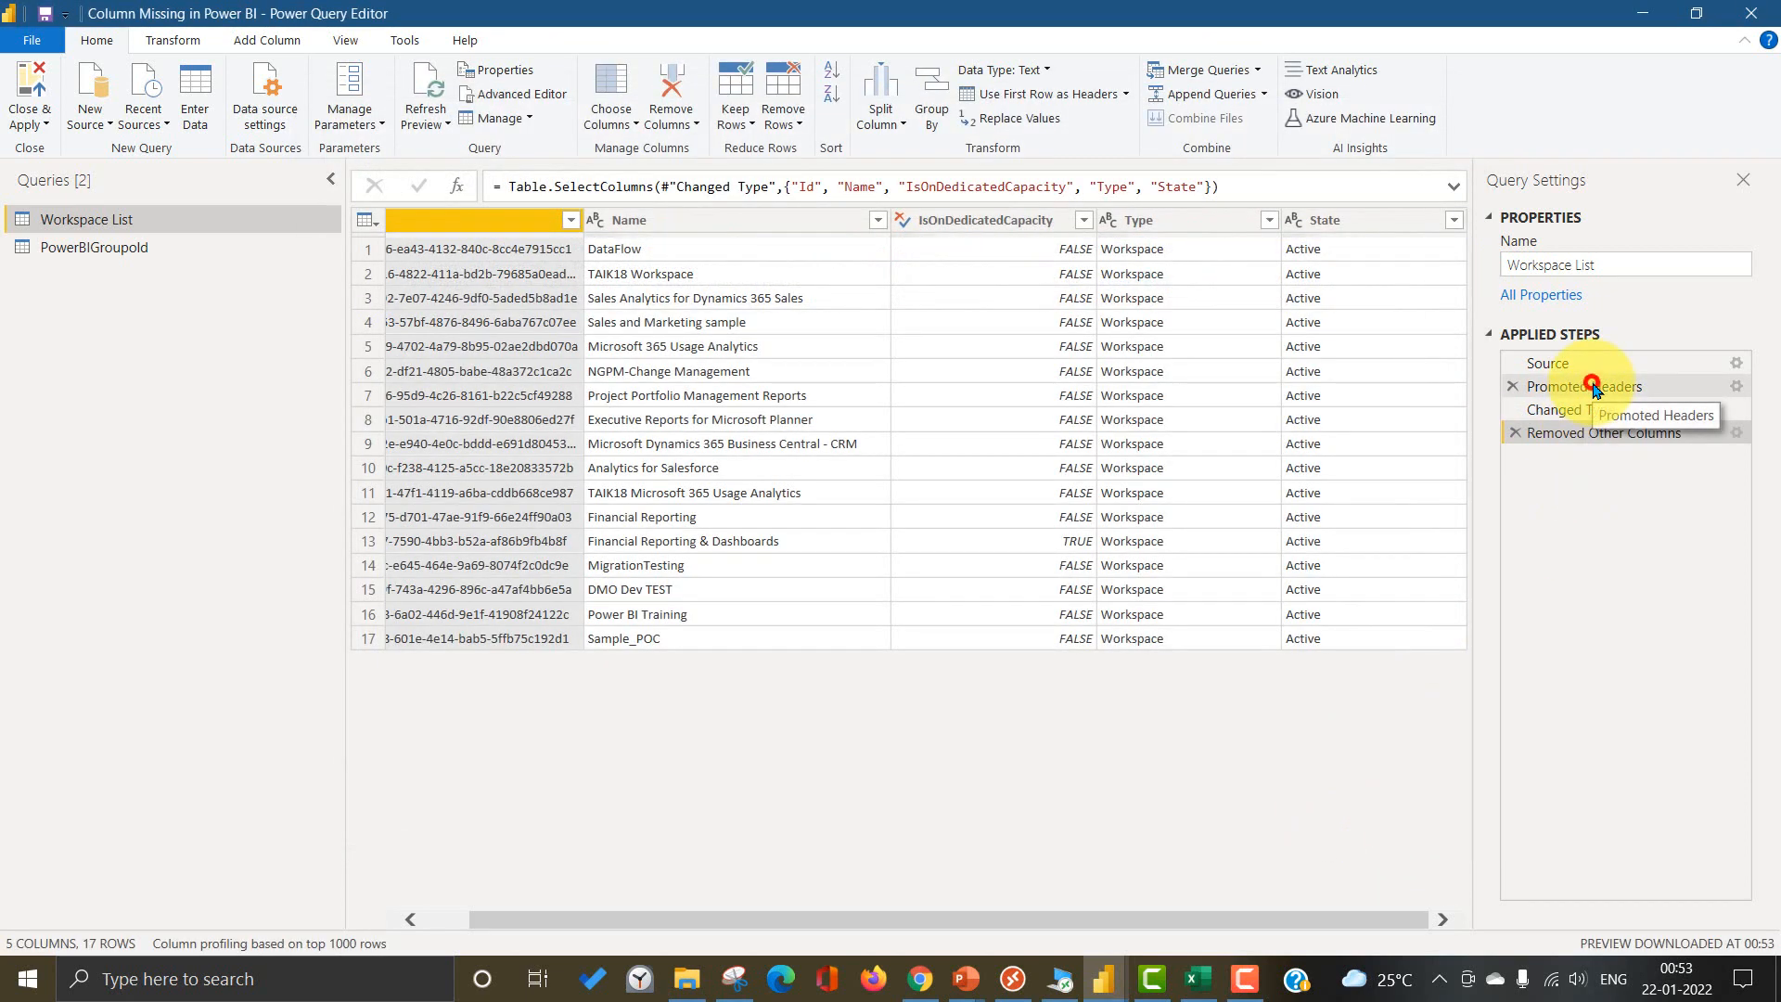
{"action": "left_click", "coordinate": [1582, 386]}
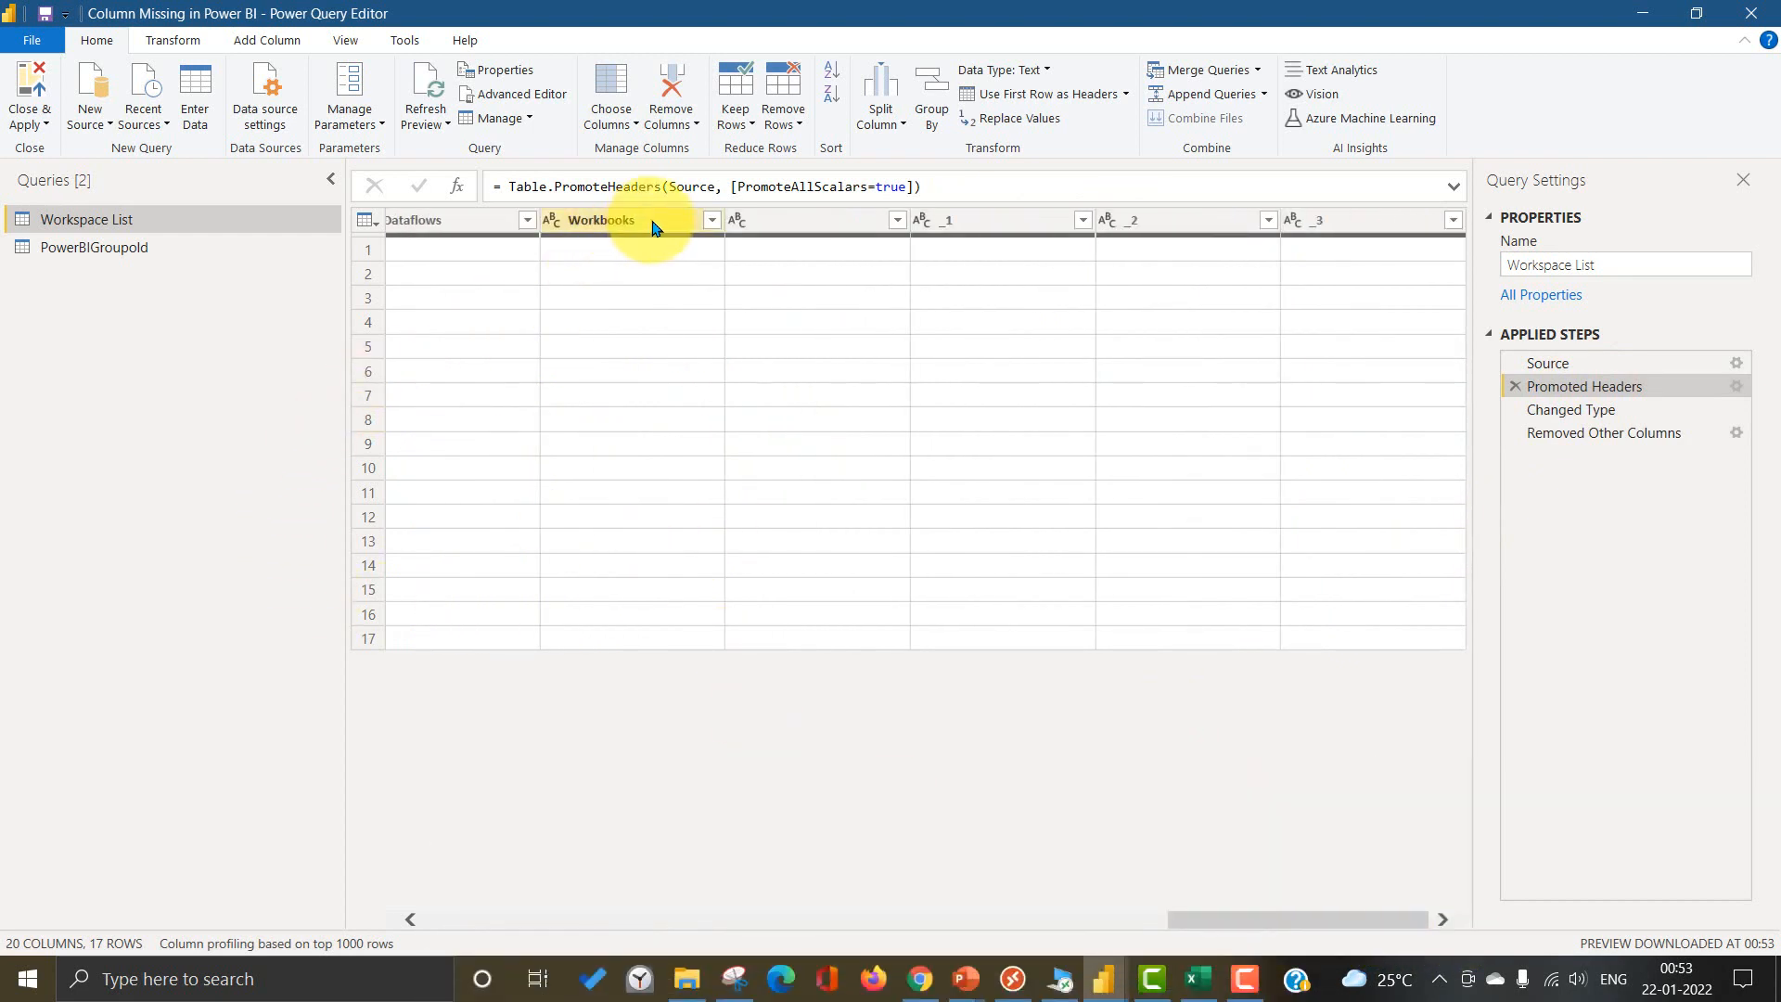
{"action": "mouse_move", "coordinate": [807, 223]}
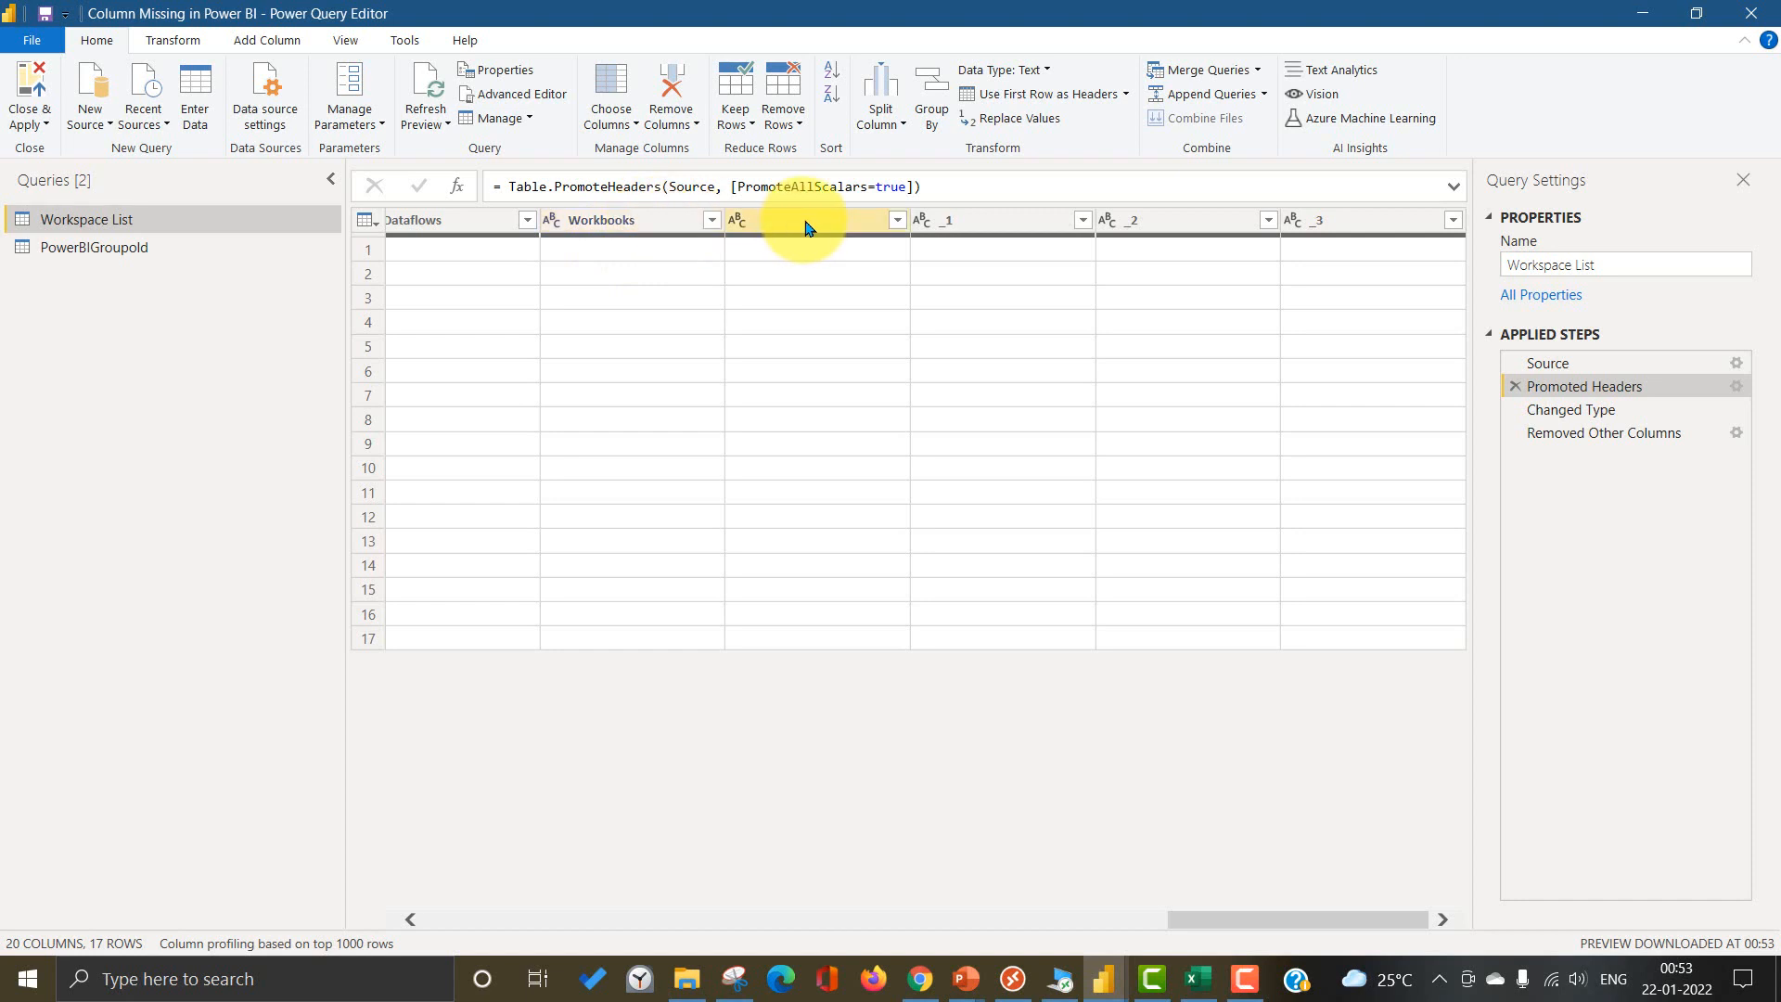
{"action": "mouse_move", "coordinate": [1384, 235]}
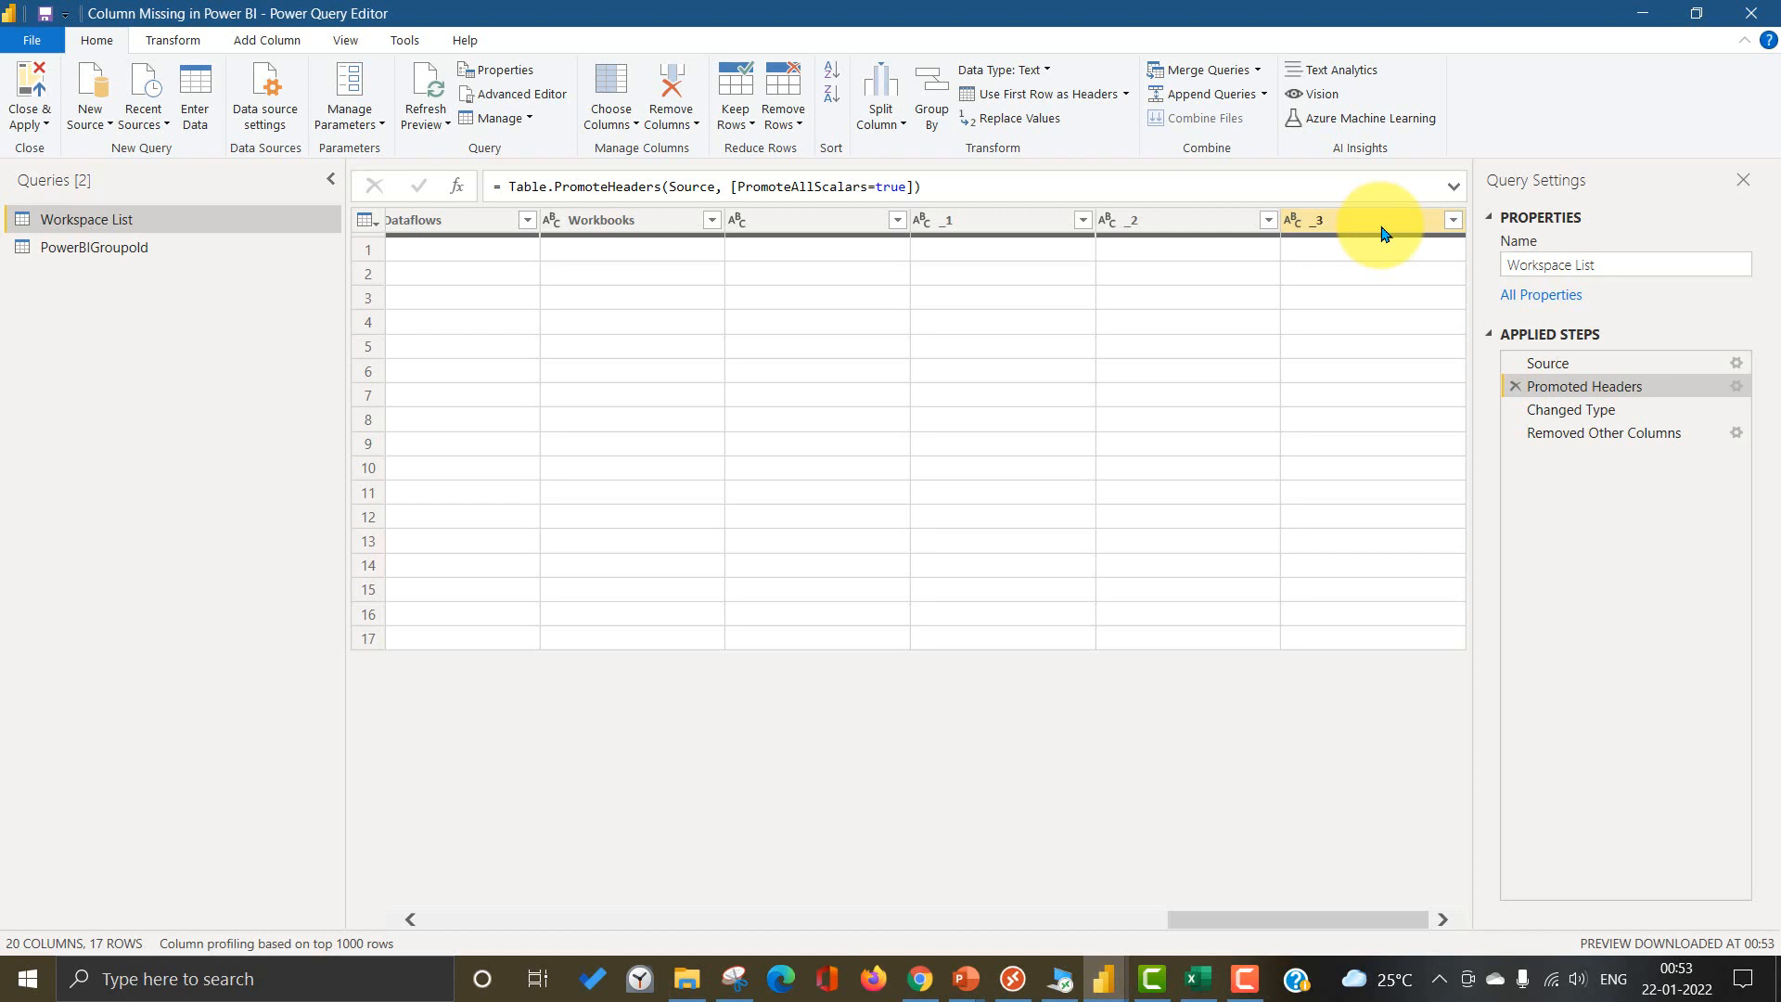
{"action": "mouse_move", "coordinate": [1308, 291]}
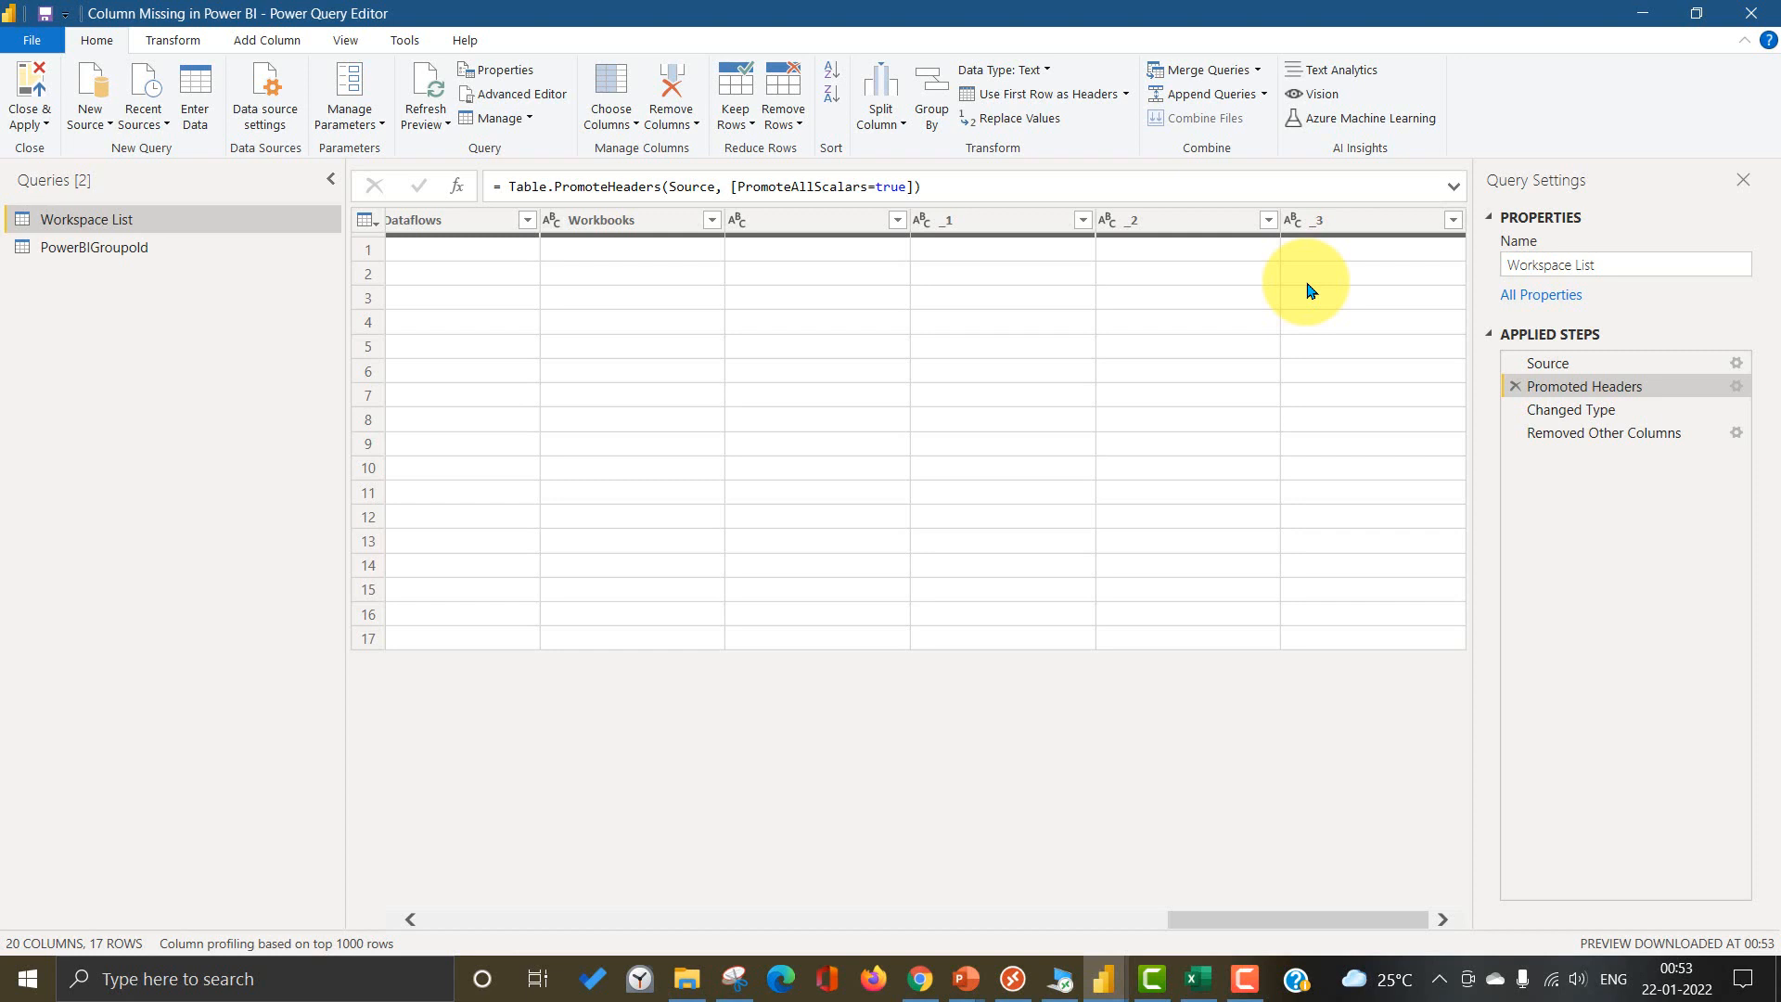
{"action": "mouse_move", "coordinate": [1004, 726]}
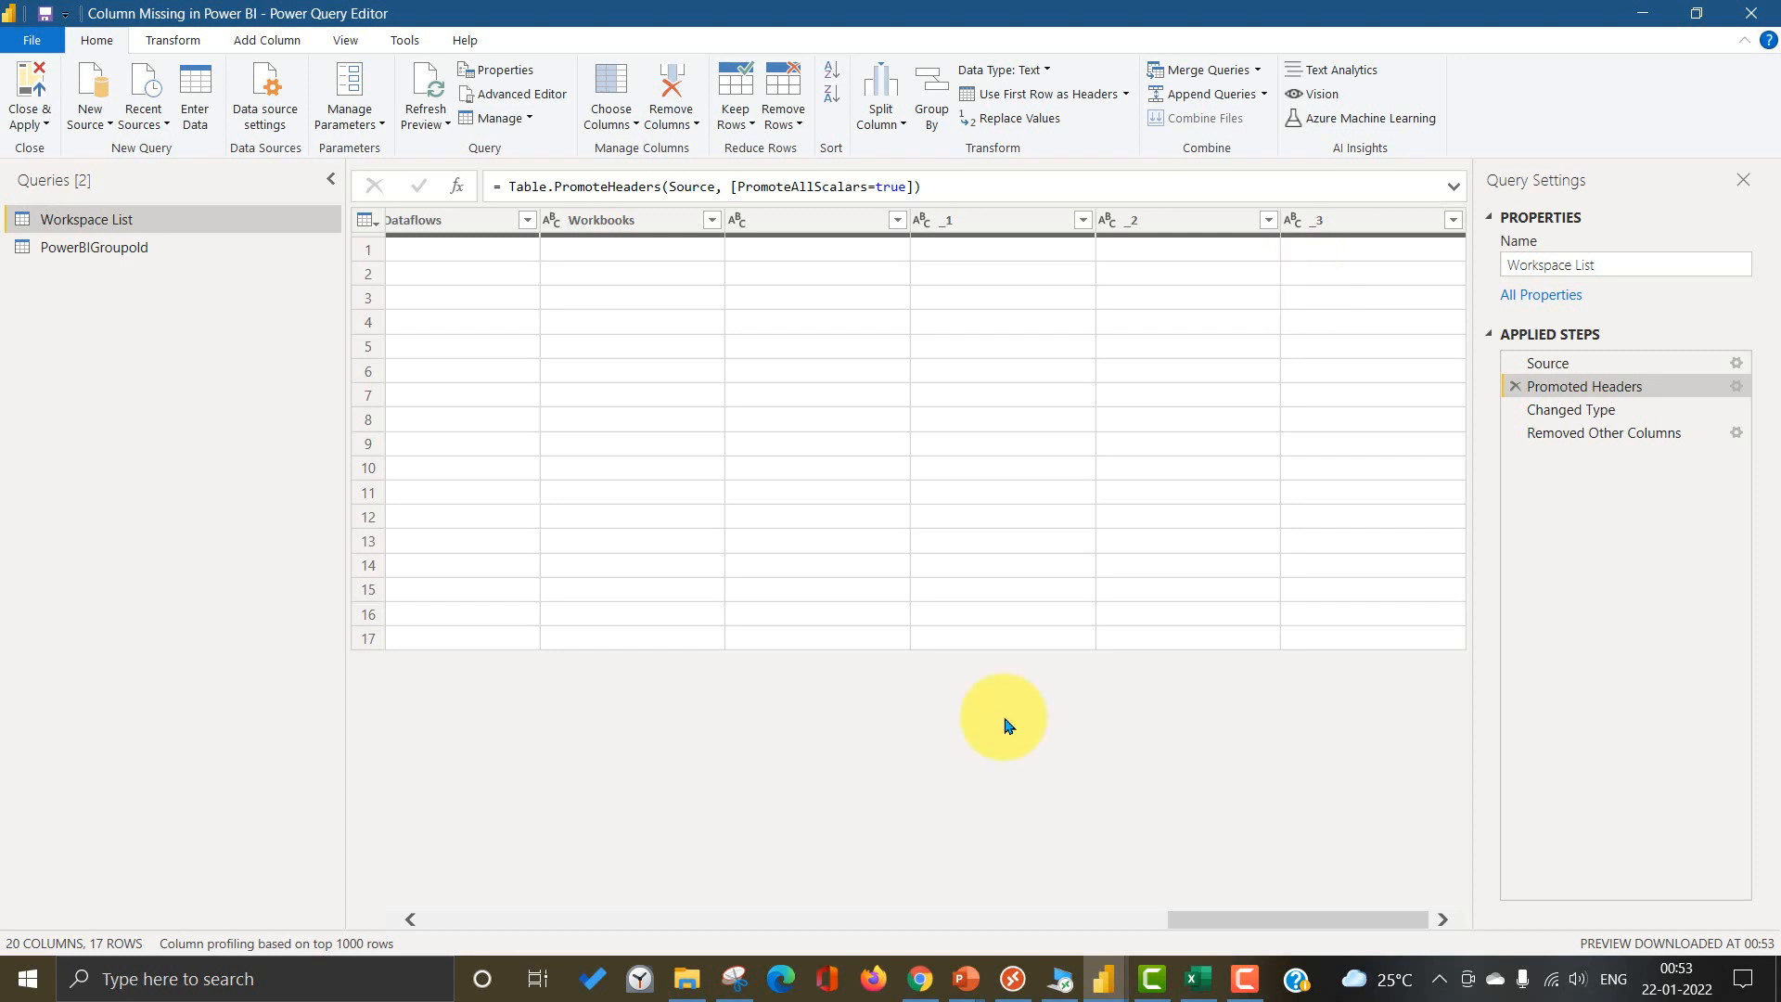
{"action": "left_click", "coordinate": [1197, 978]}
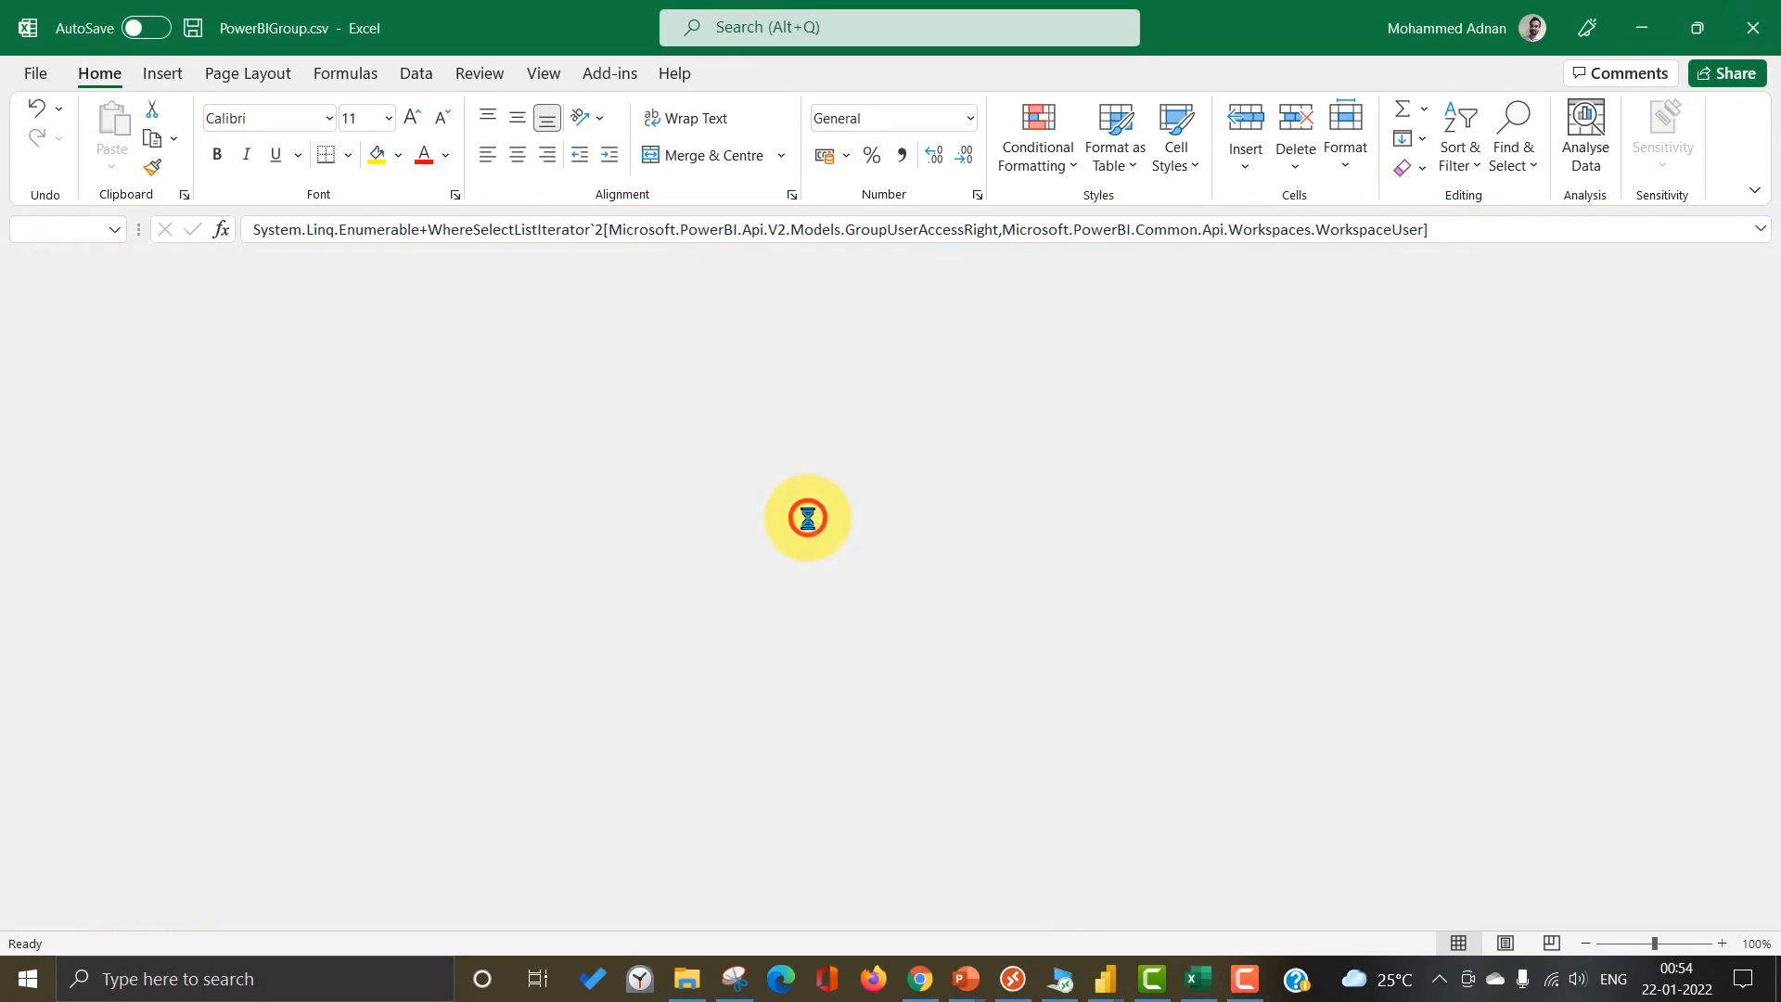
{"action": "left_click", "coordinate": [684, 978]}
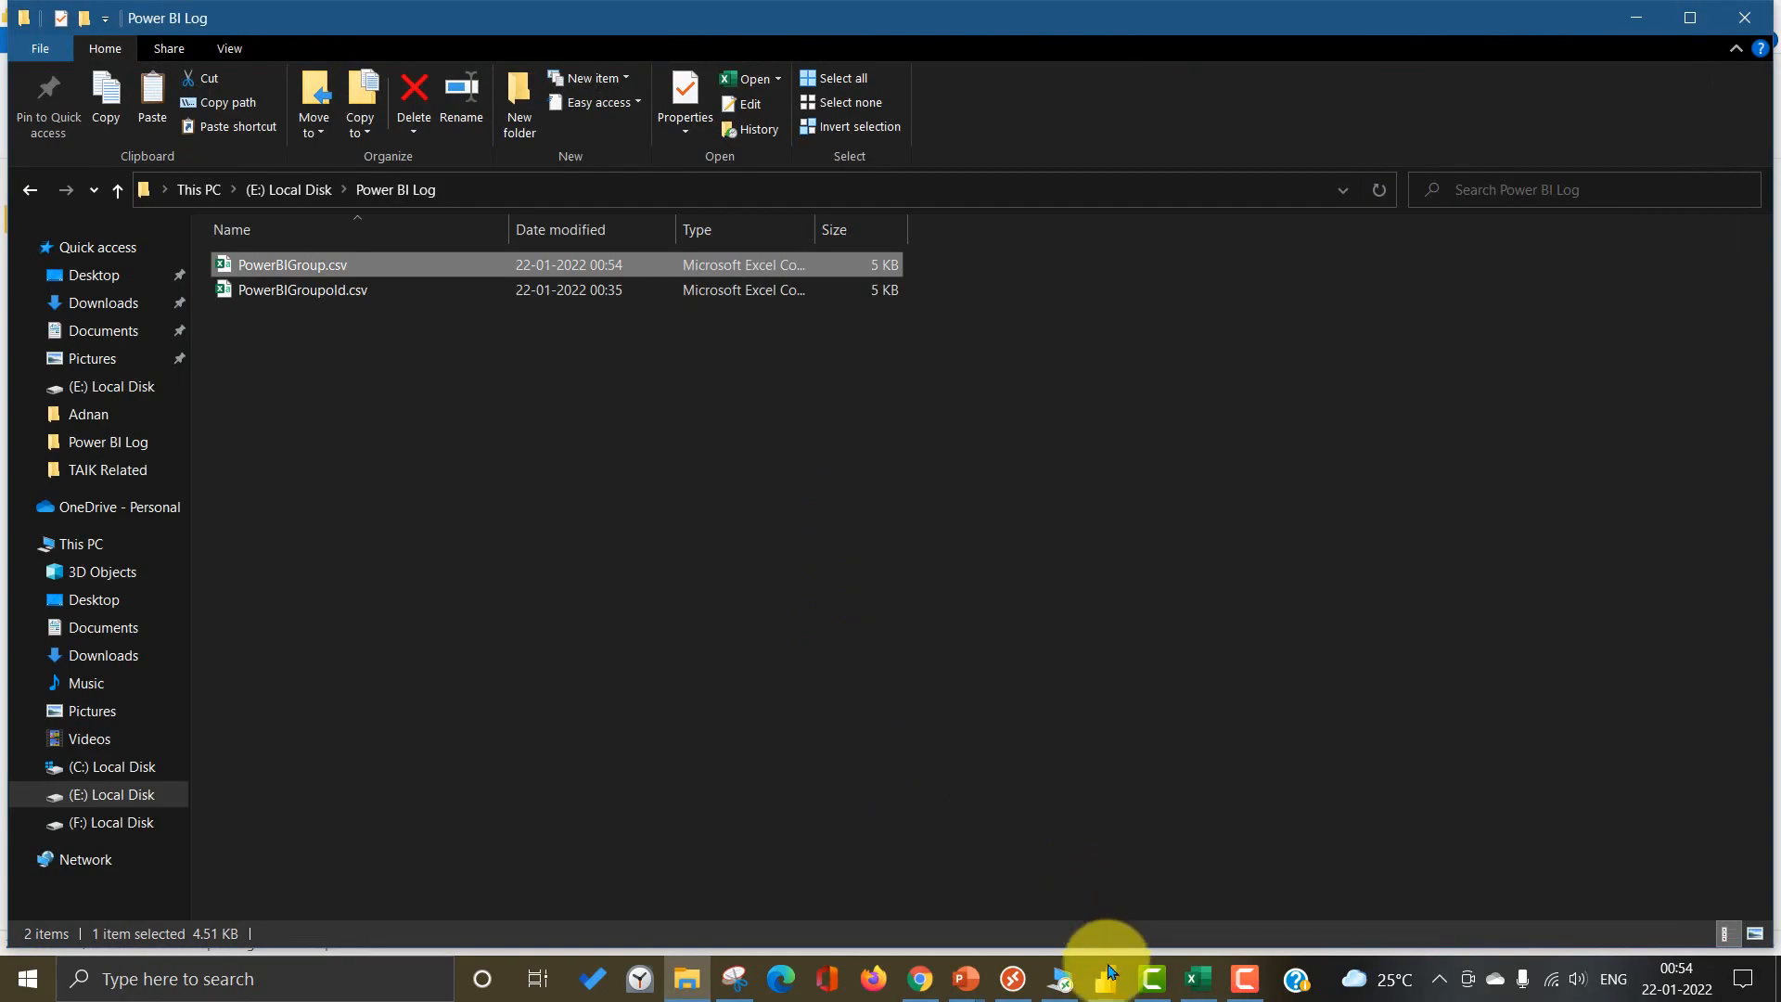
{"action": "left_click", "coordinate": [1106, 978]}
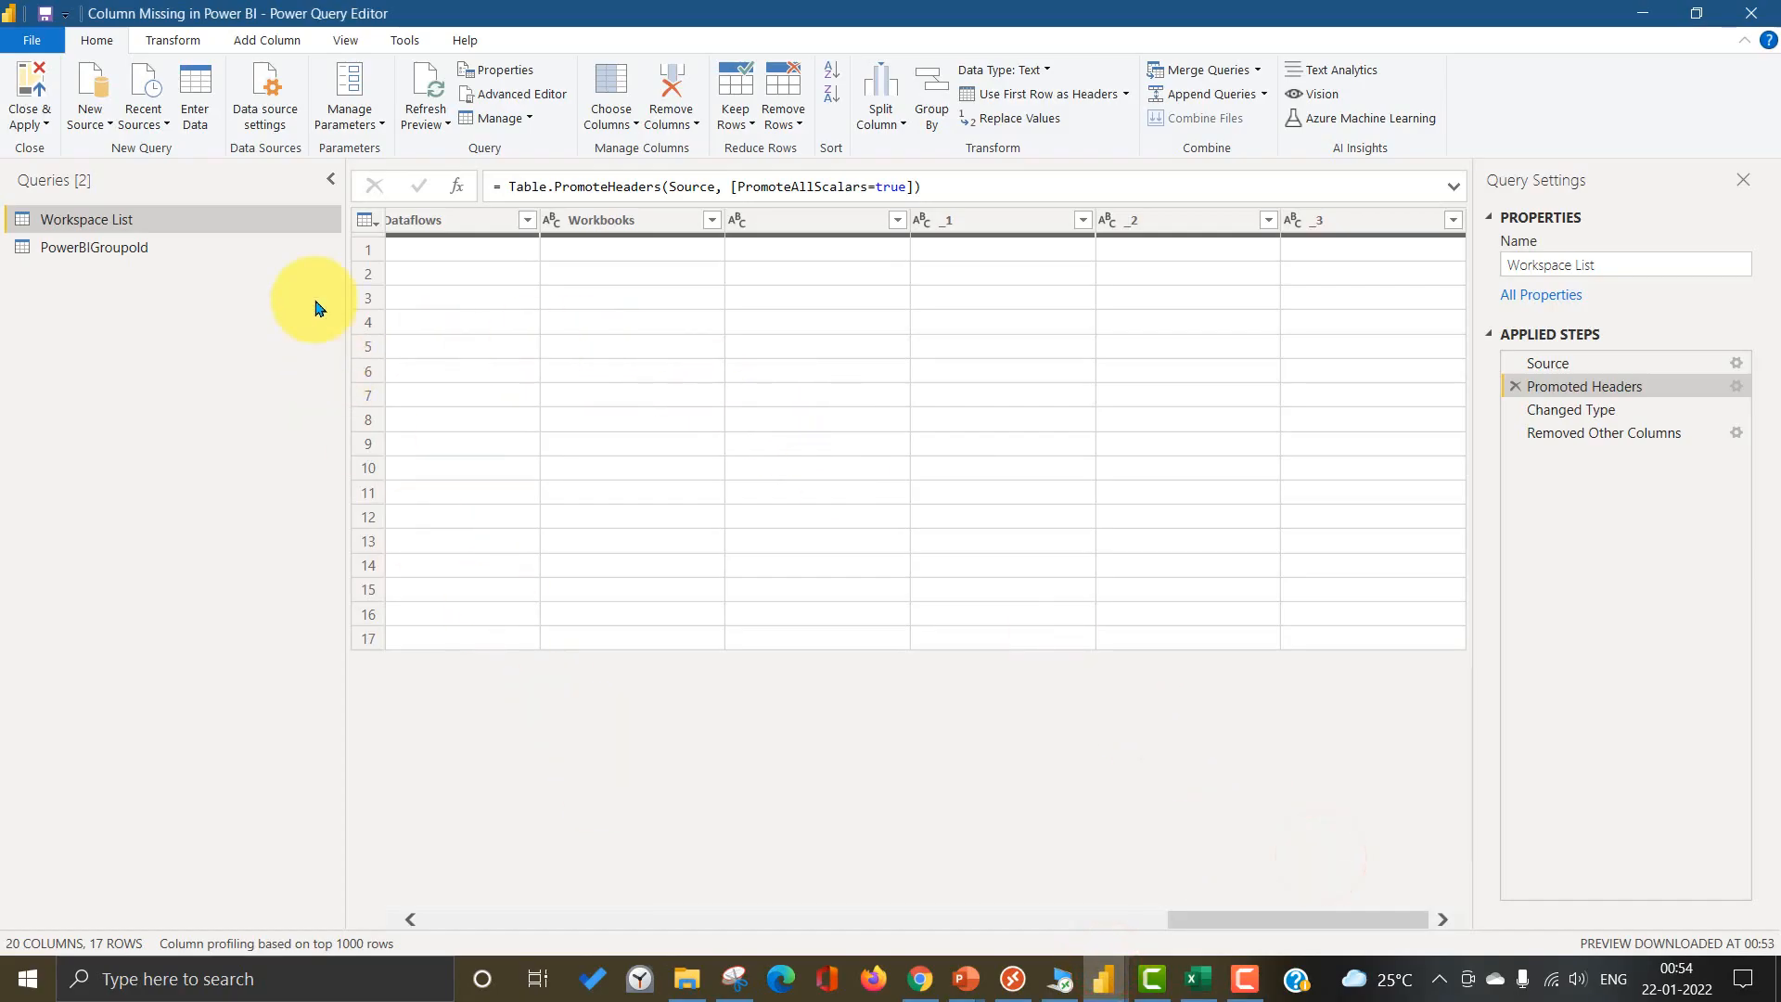
Step: Refresh the preview and reveal the Changed Type error on the missing CapacityId column
{"action": "left_click", "coordinate": [425, 95]}
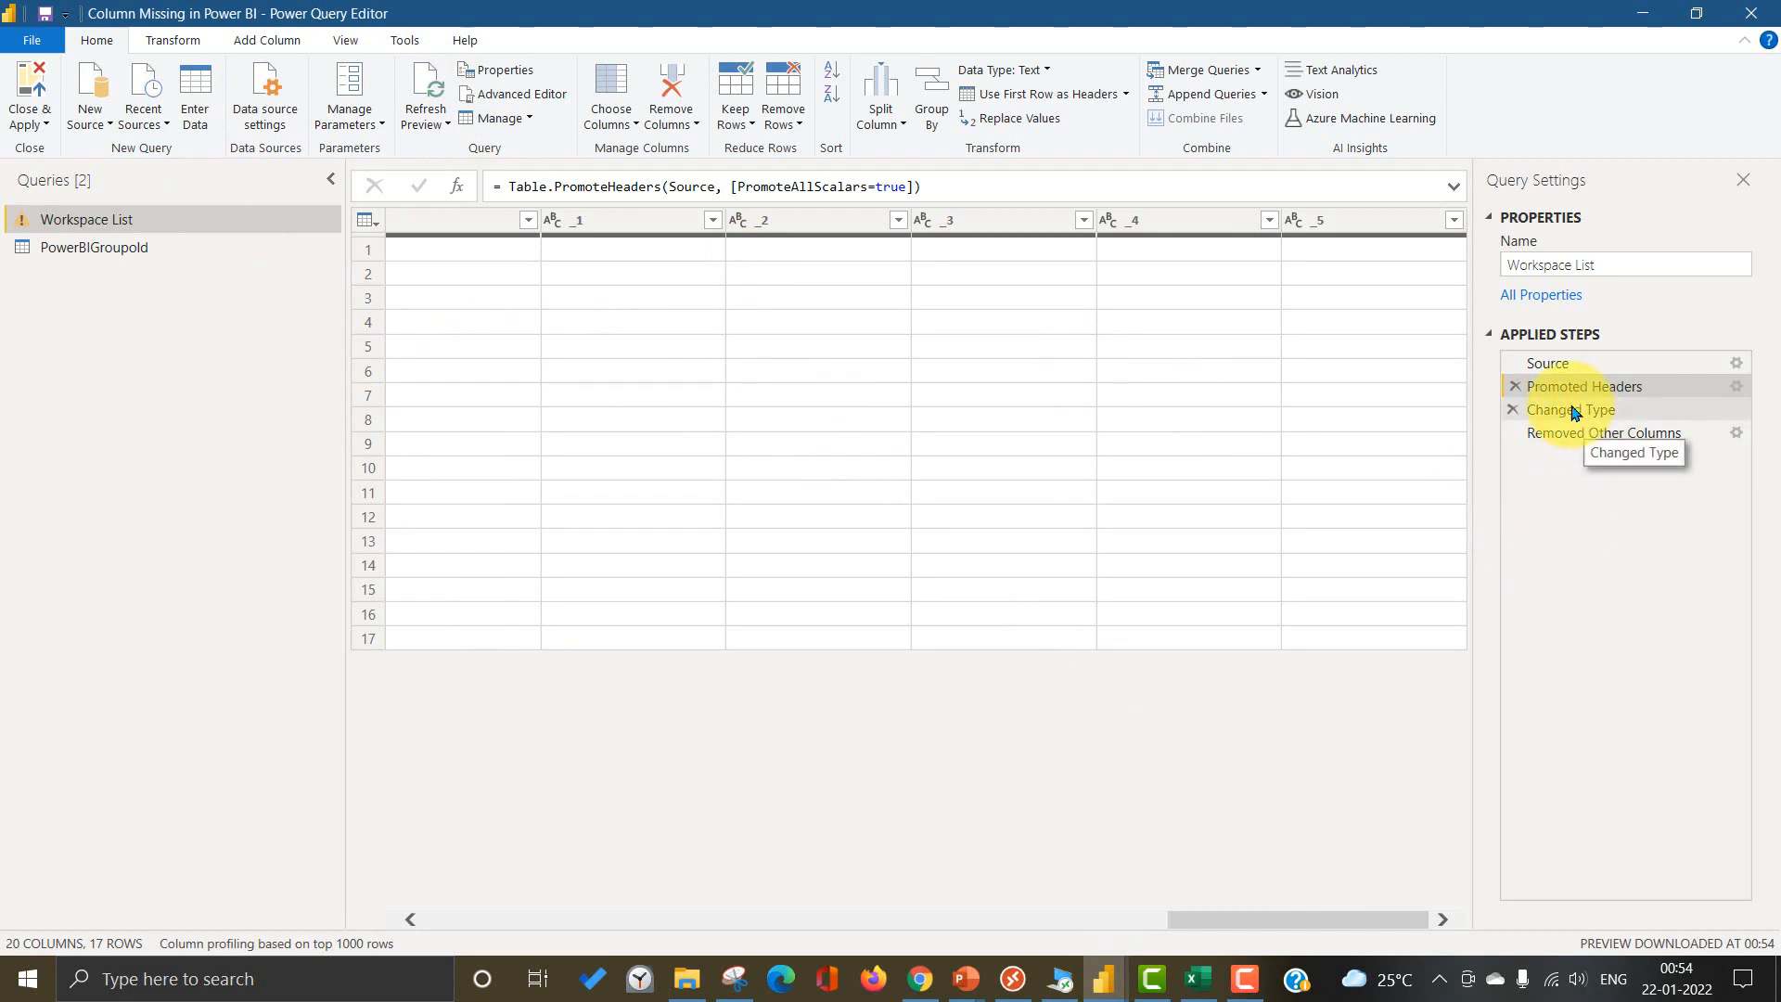
{"action": "left_click", "coordinate": [1585, 386]}
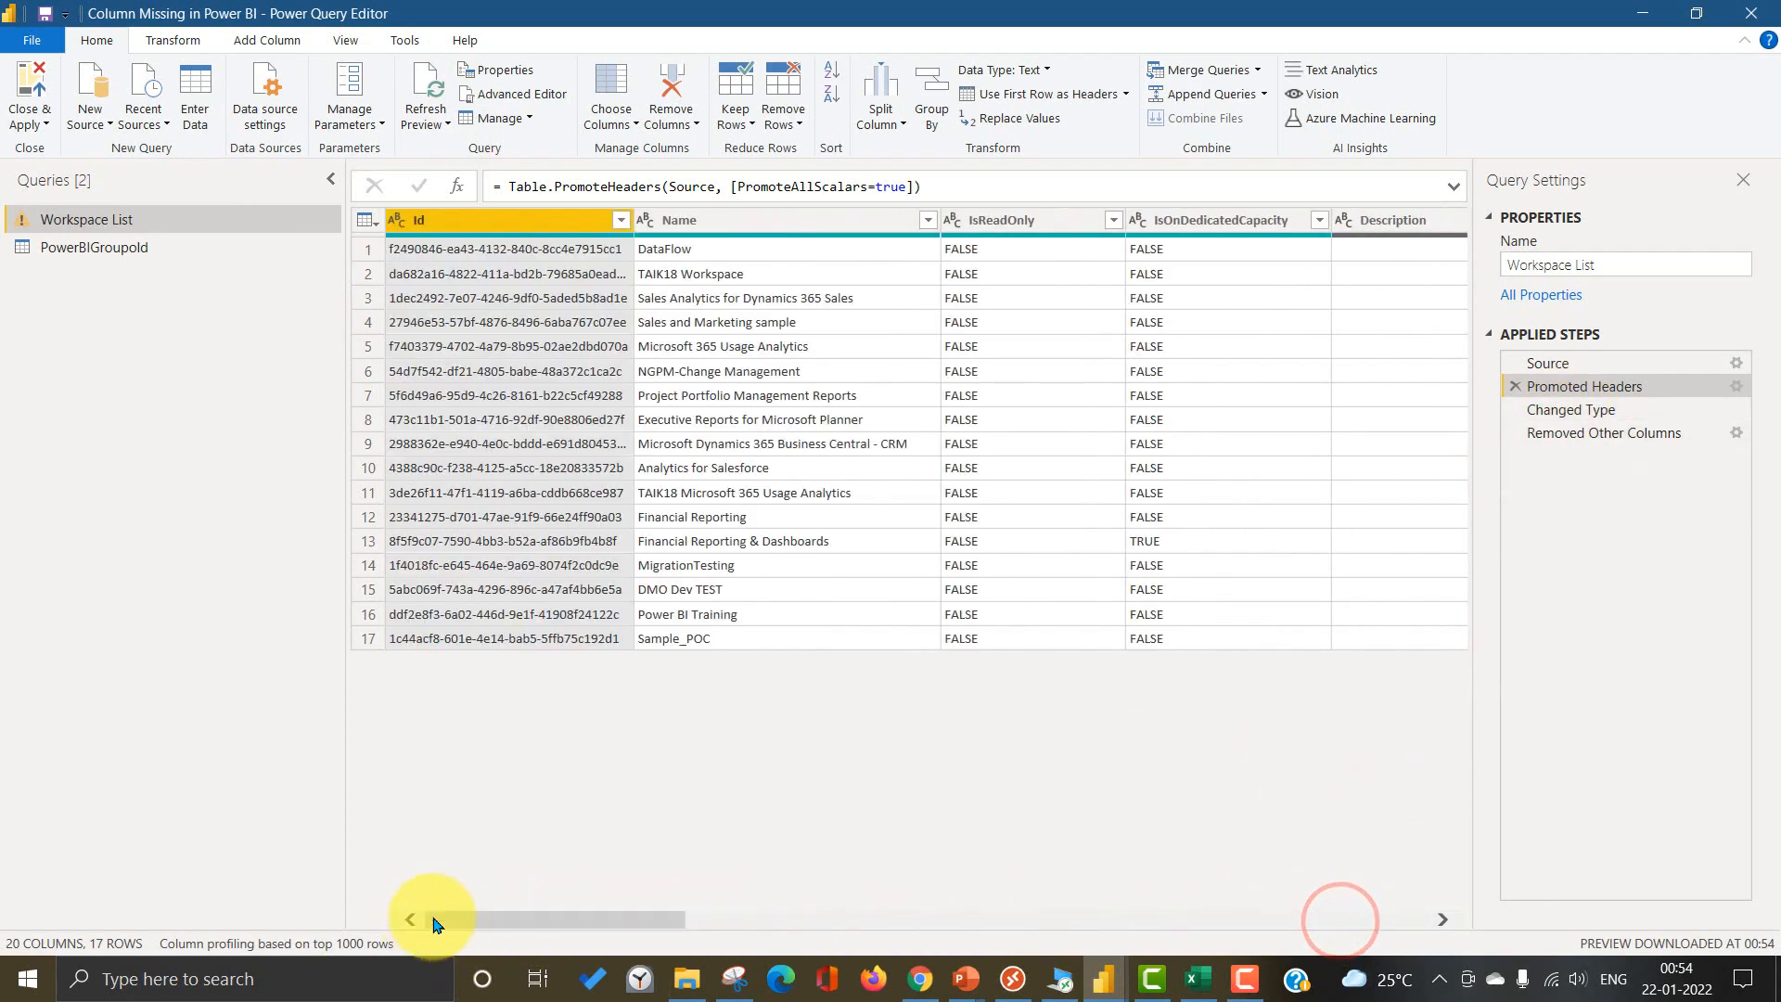
{"action": "left_click", "coordinate": [1572, 409]}
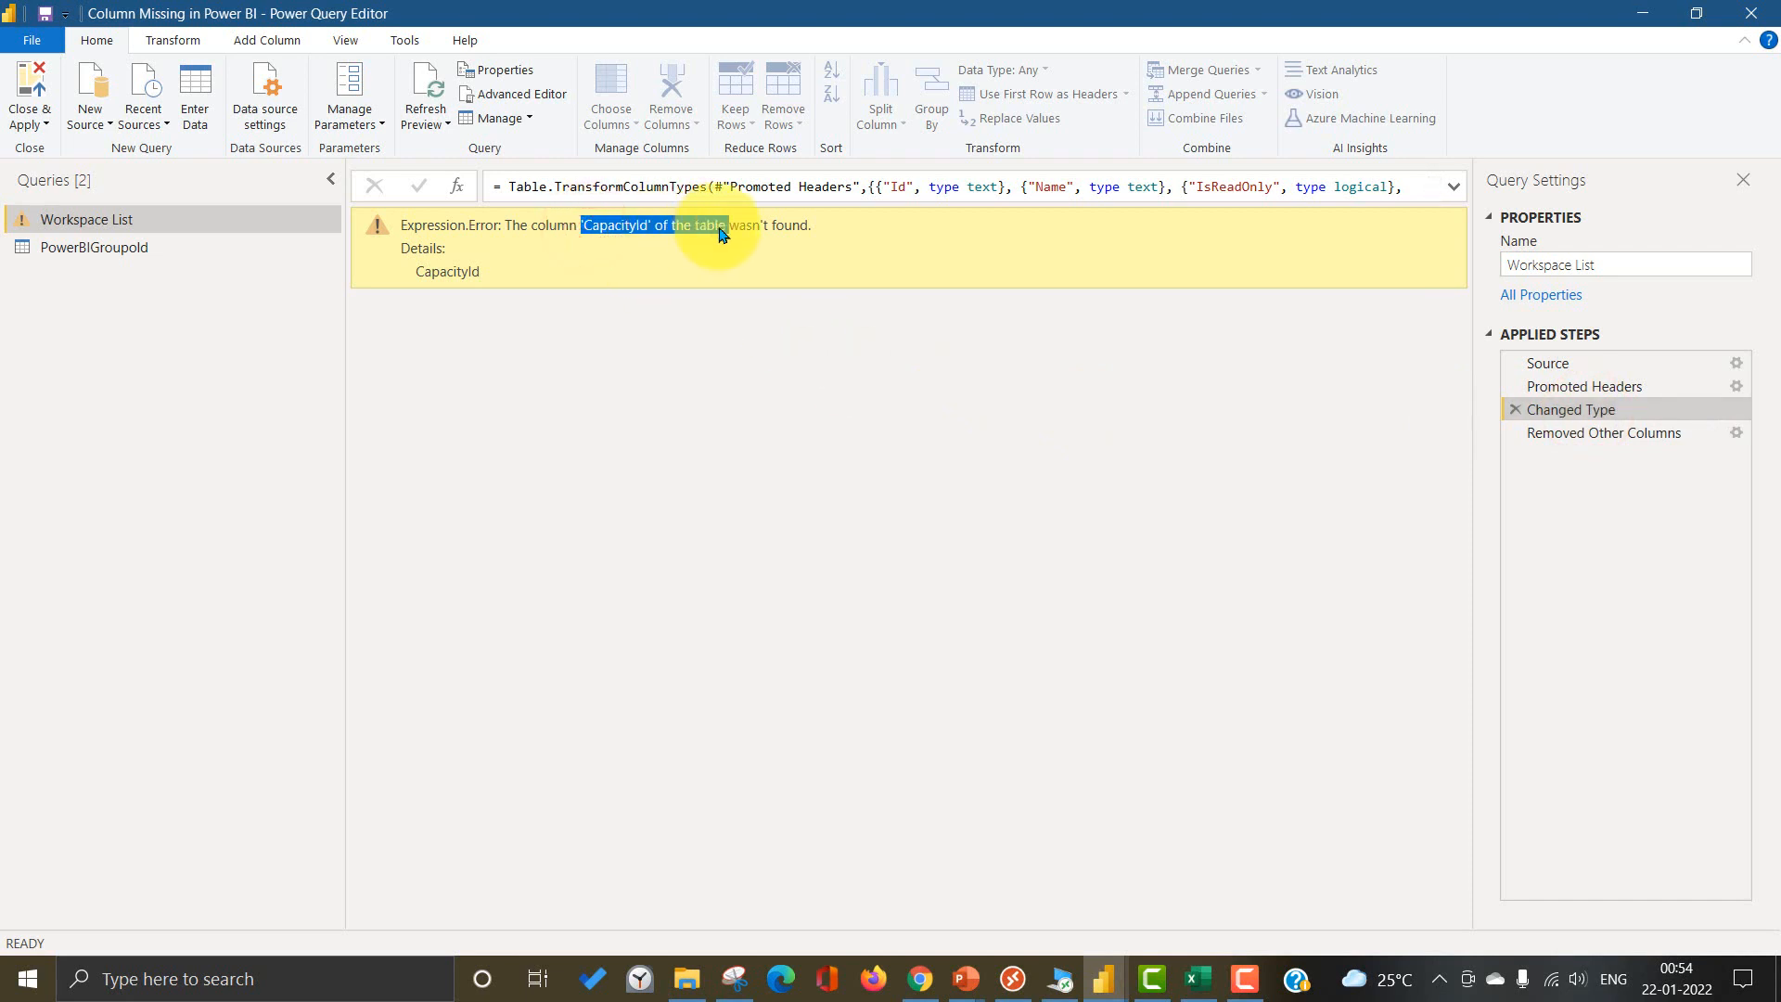
{"action": "mouse_move", "coordinate": [1547, 362]}
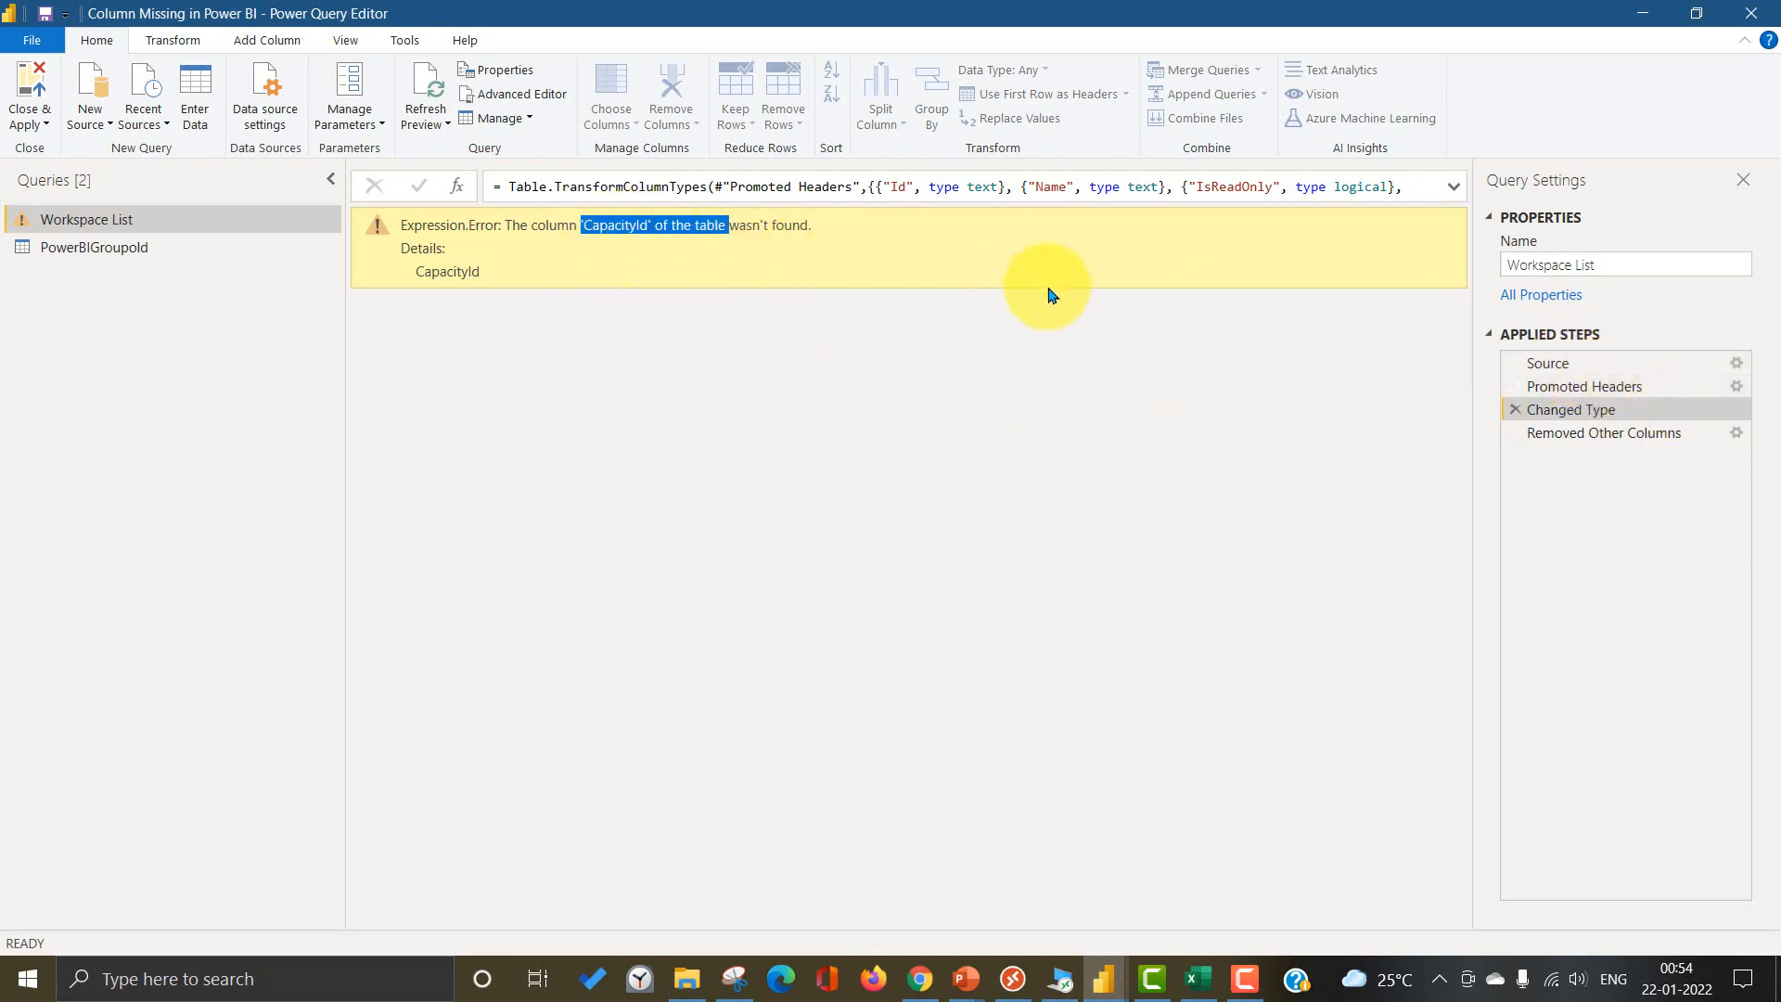
{"action": "mouse_move", "coordinate": [1471, 332]}
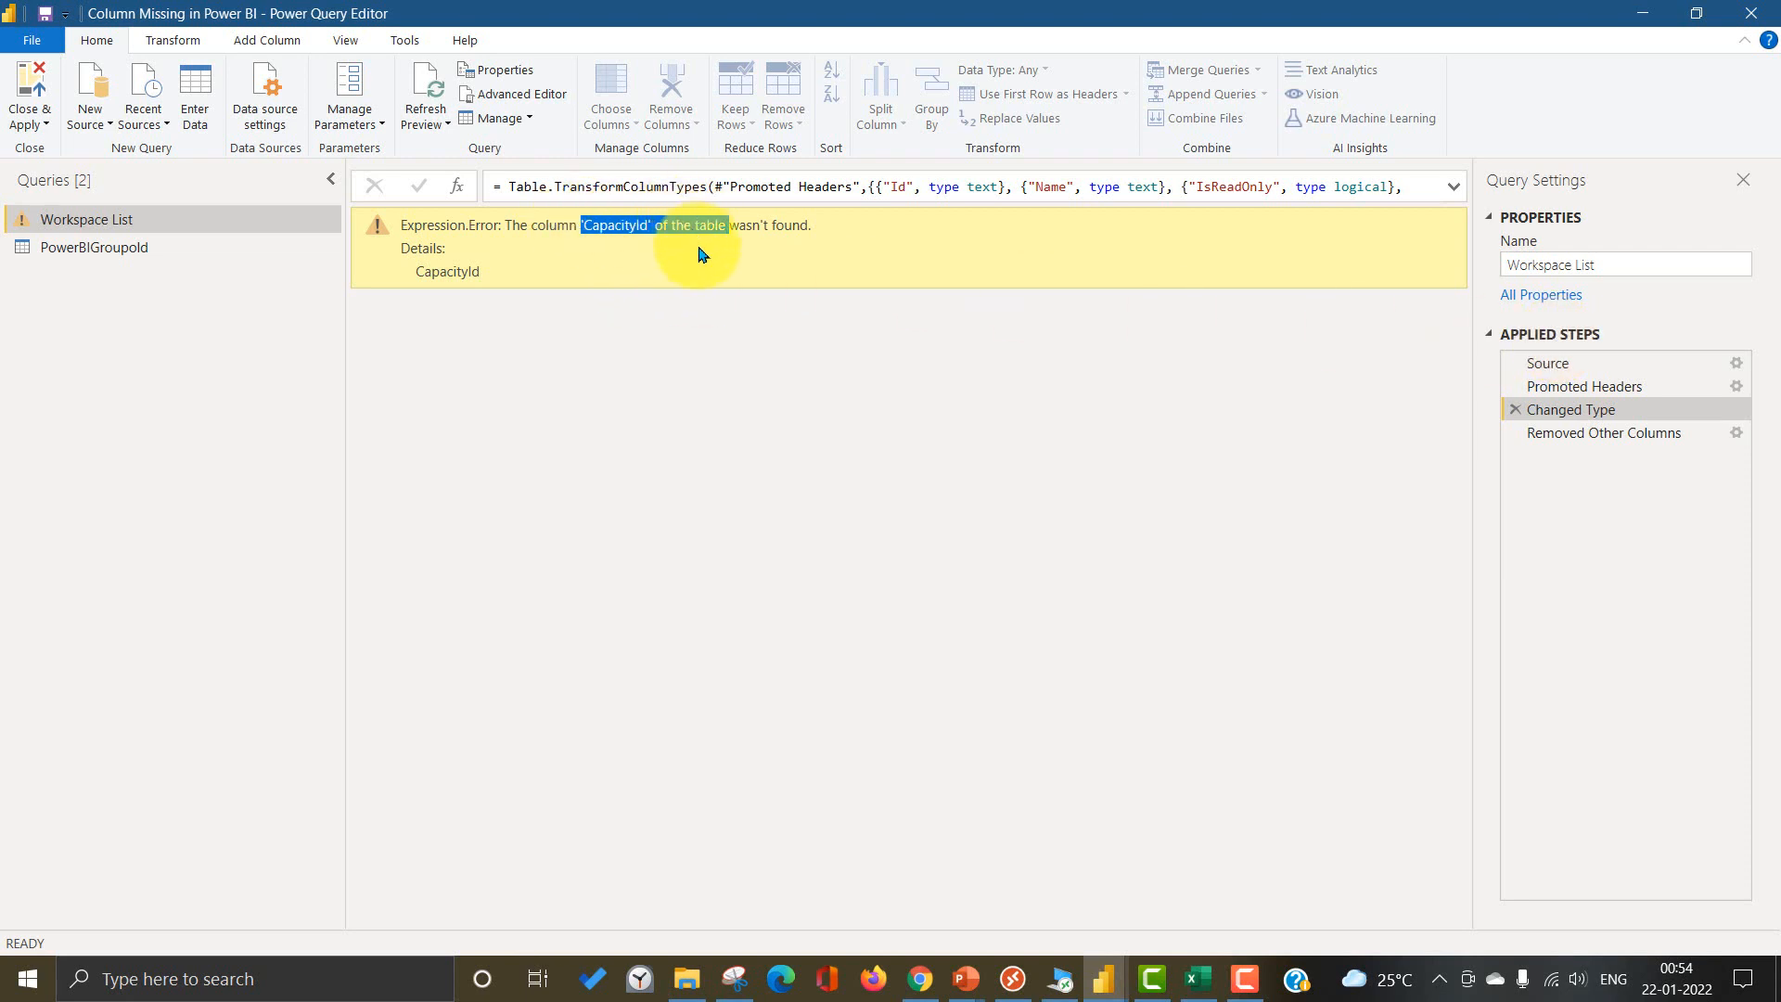
{"action": "mouse_move", "coordinate": [1293, 365]}
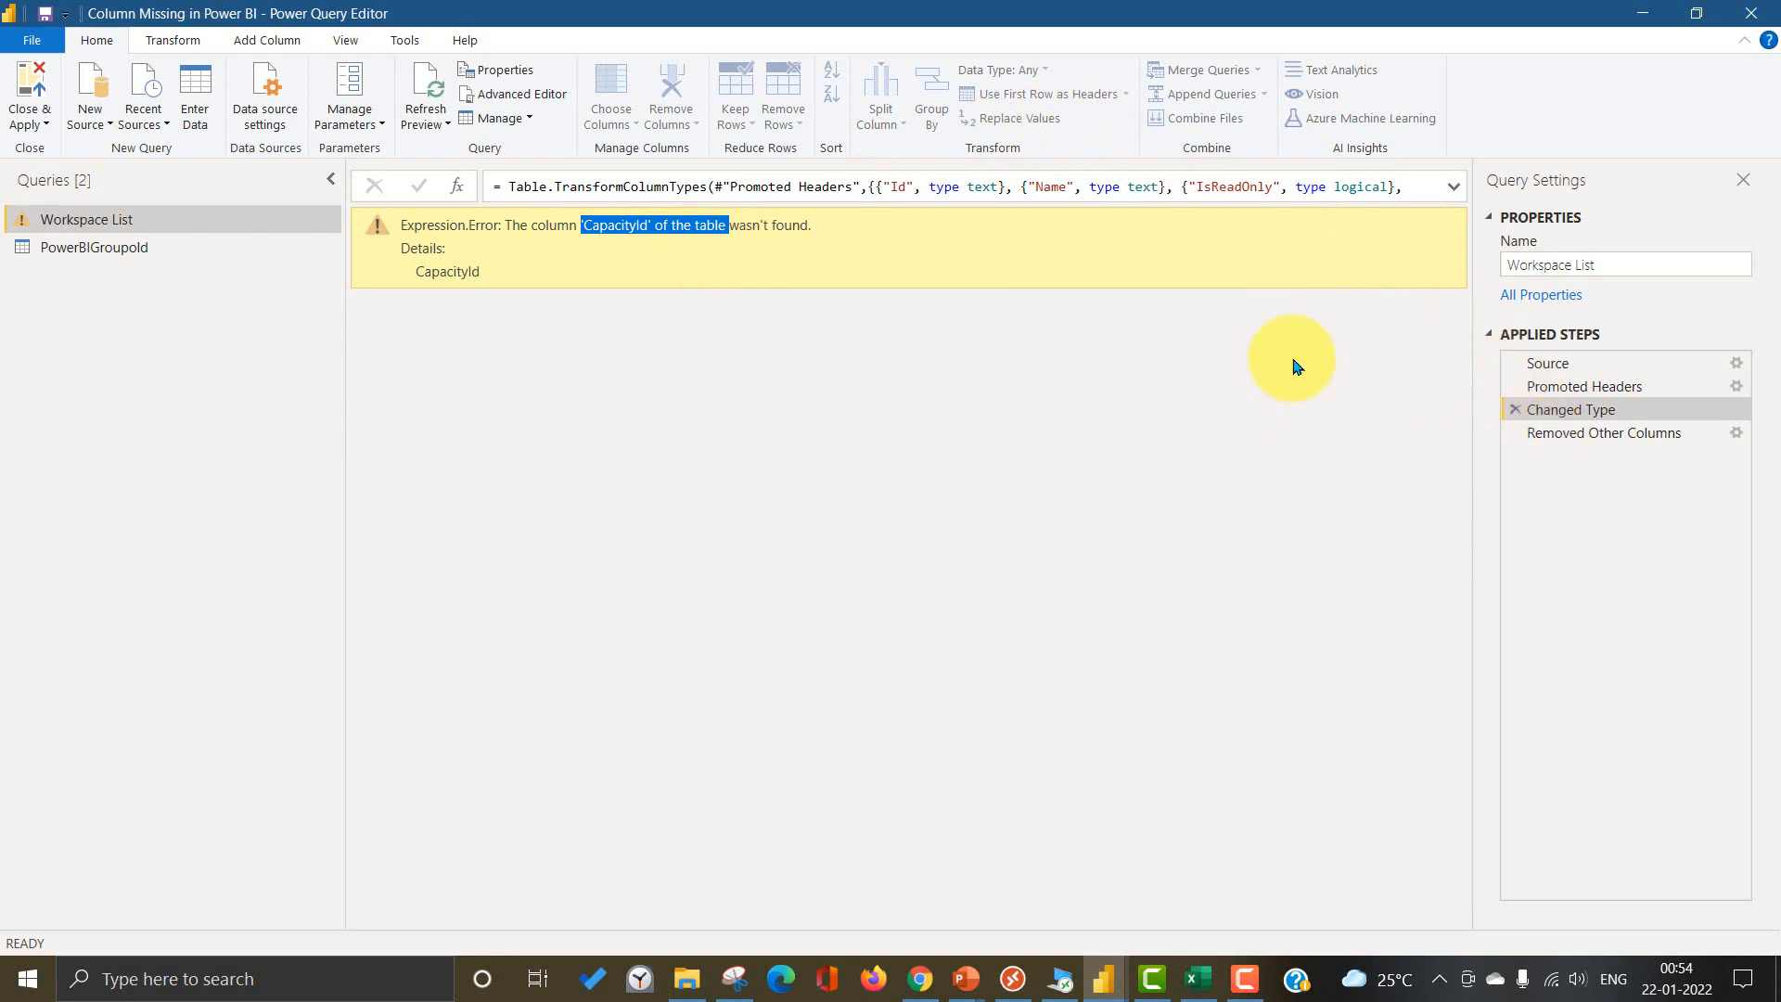
{"action": "mouse_move", "coordinate": [1574, 408]}
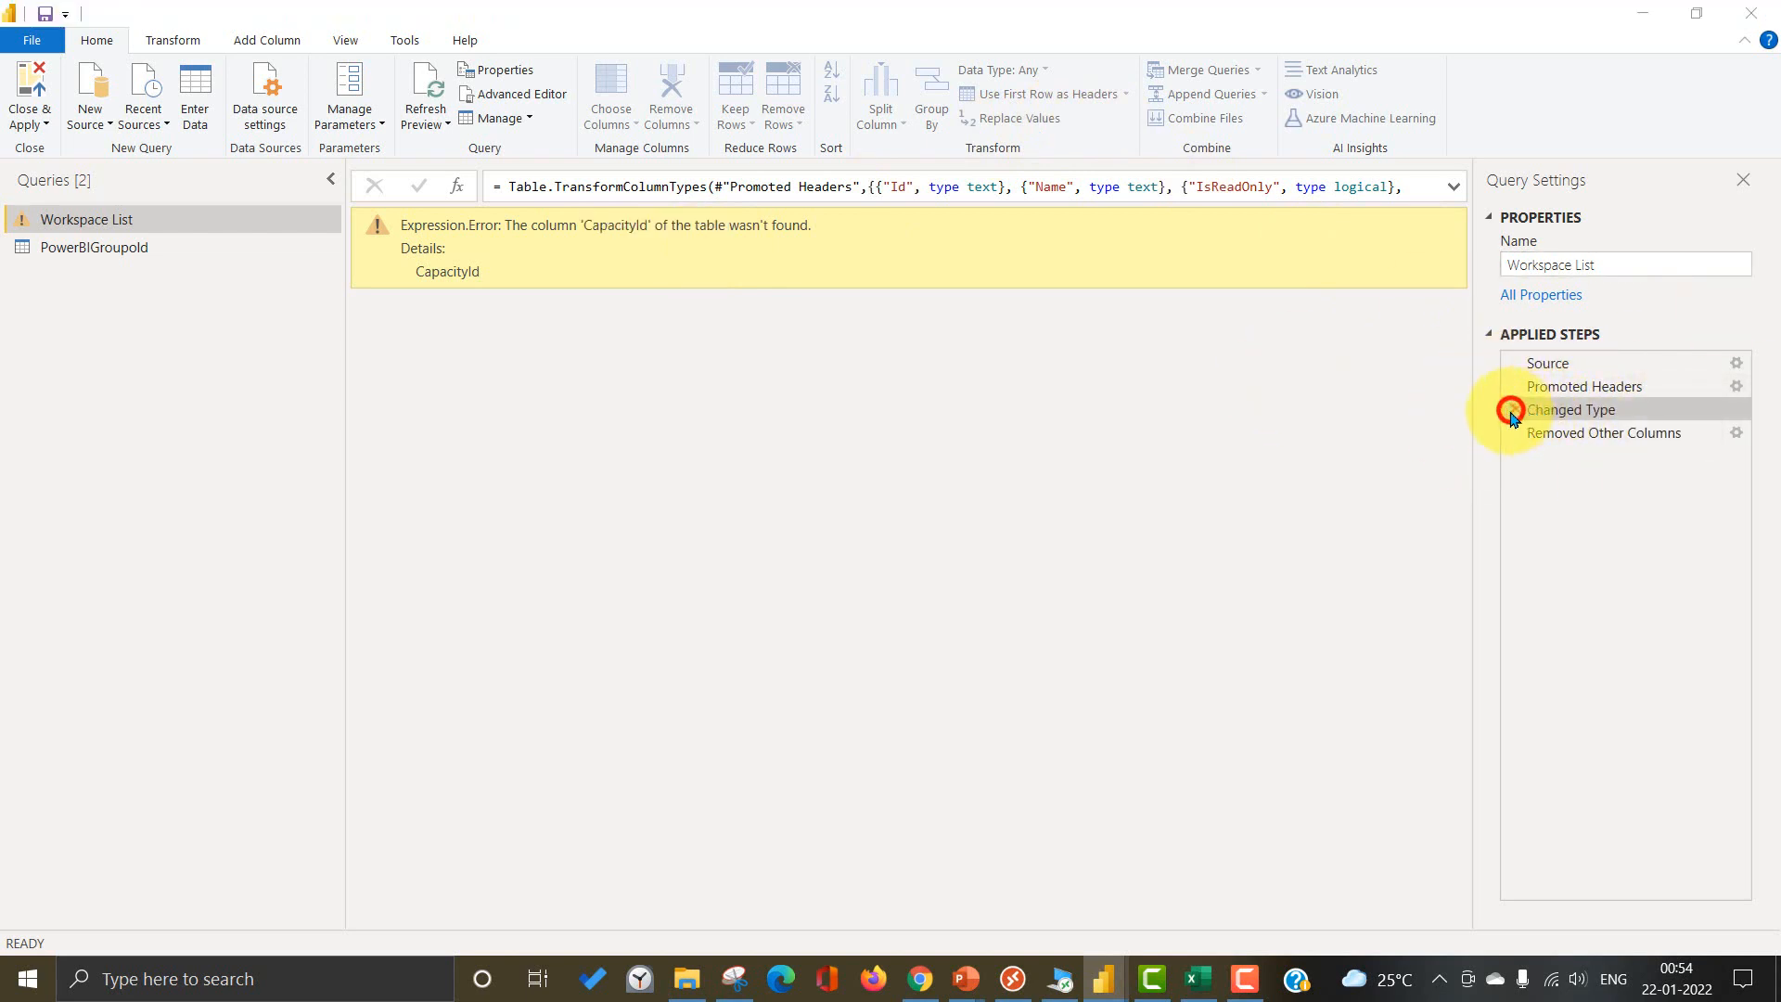
Step: Delete the Changed Type step so Workspace List loads 5 columns and 17 rows without error
{"action": "left_click", "coordinate": [1572, 408]}
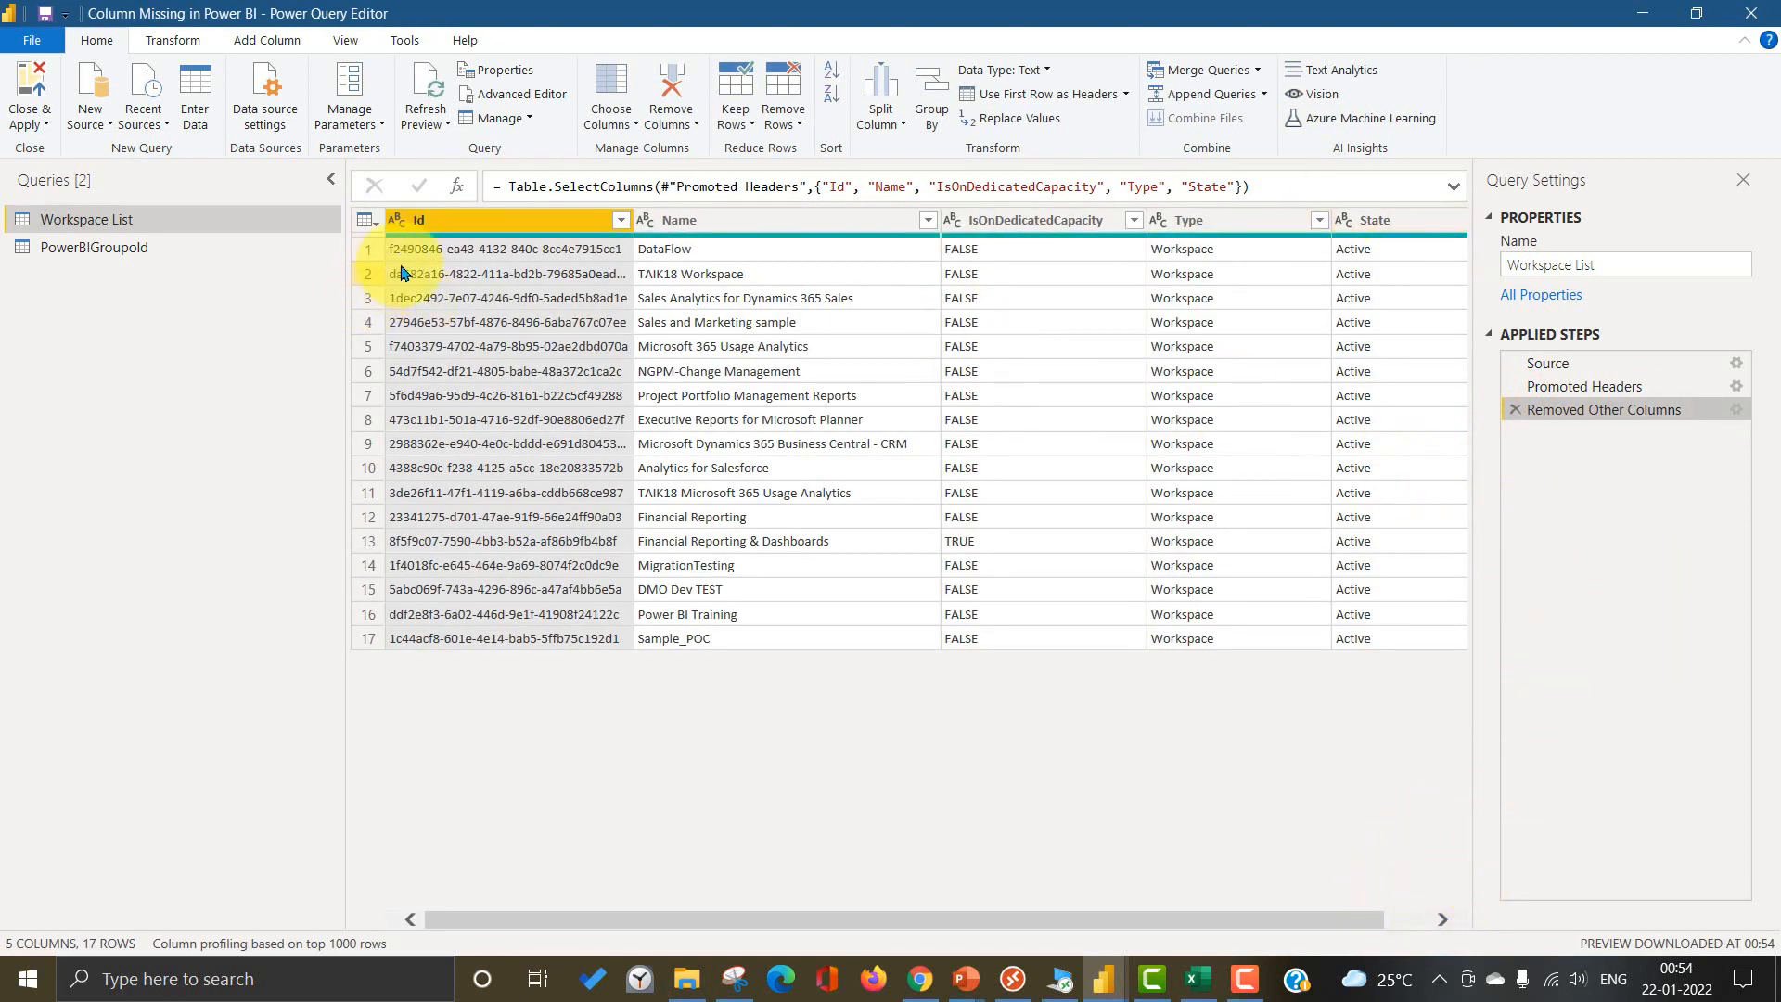
{"action": "mouse_move", "coordinate": [1256, 222]}
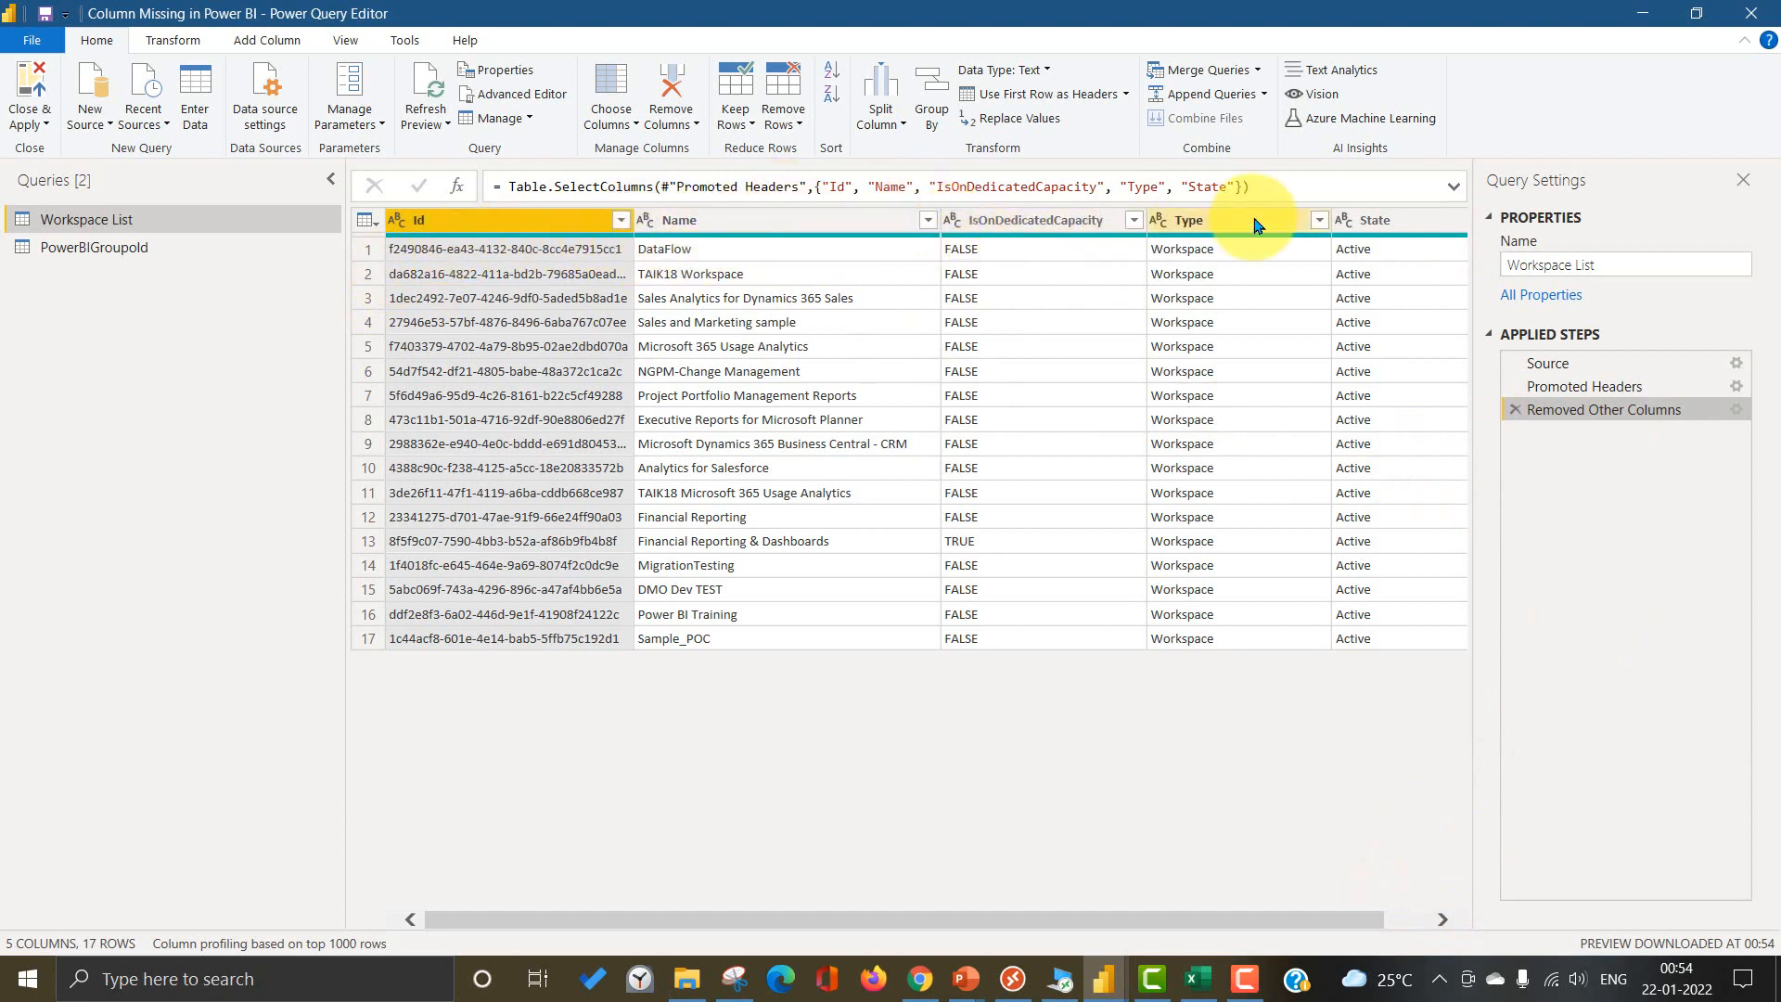
{"action": "mouse_move", "coordinate": [1423, 258]}
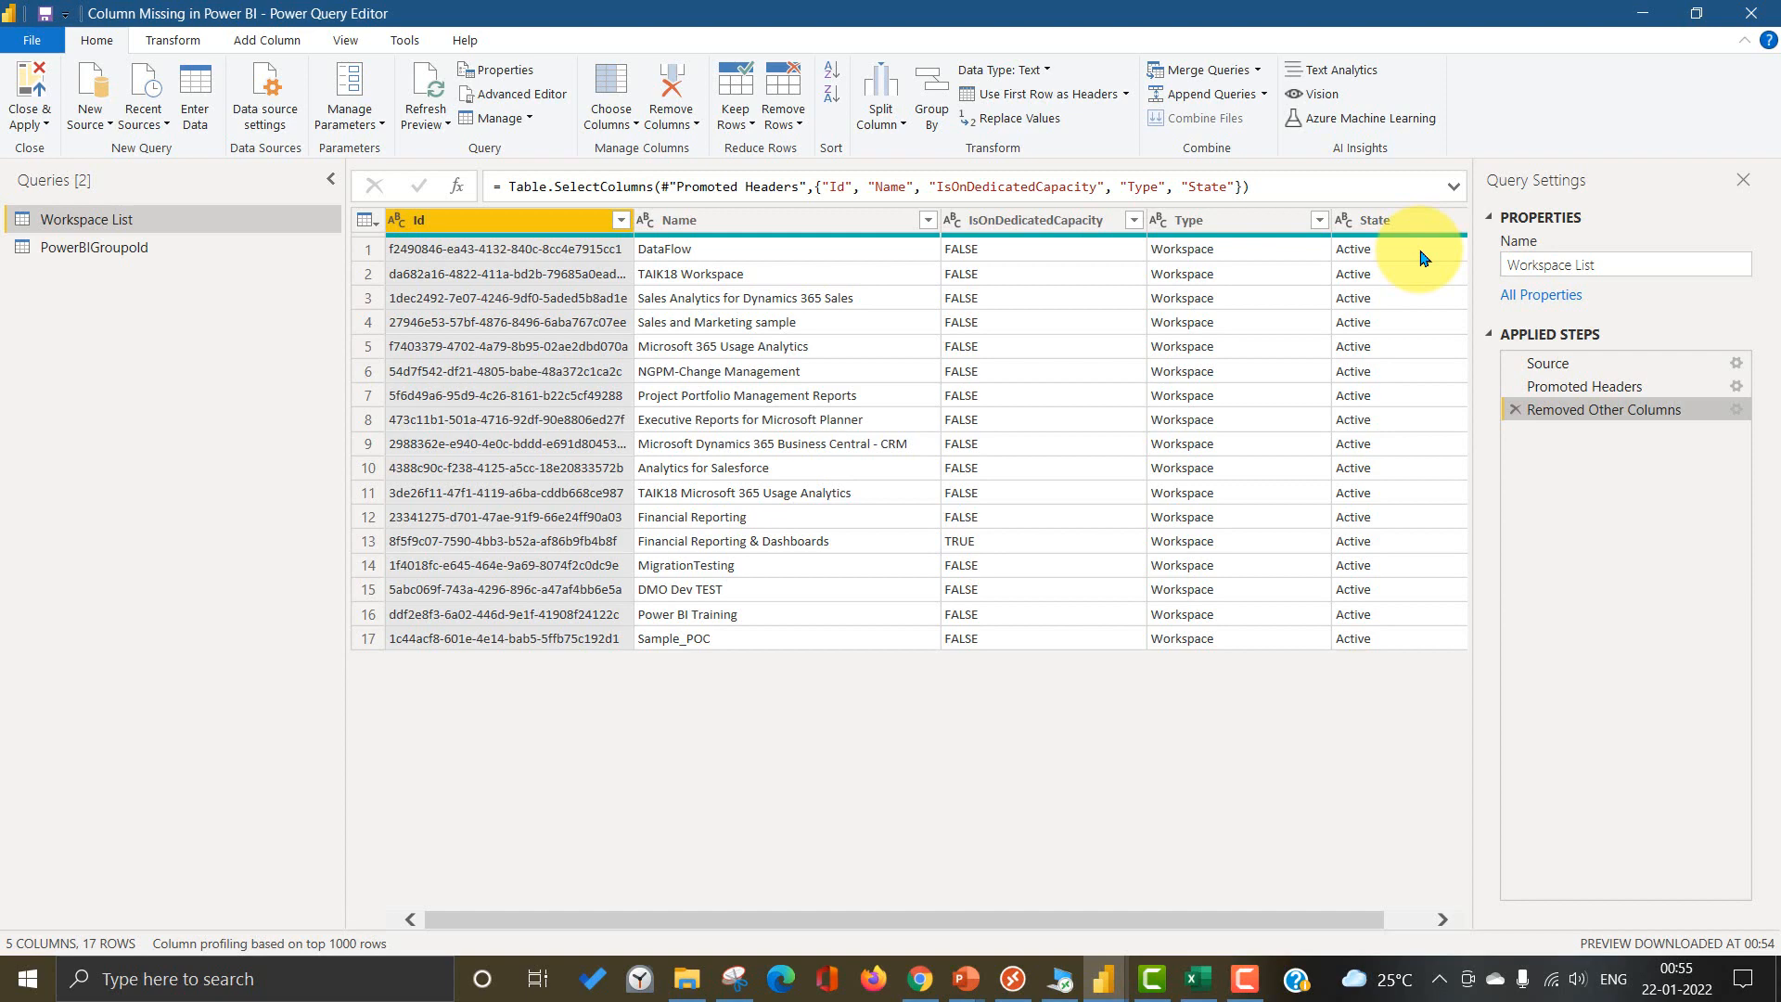
{"action": "mouse_move", "coordinate": [965, 978]}
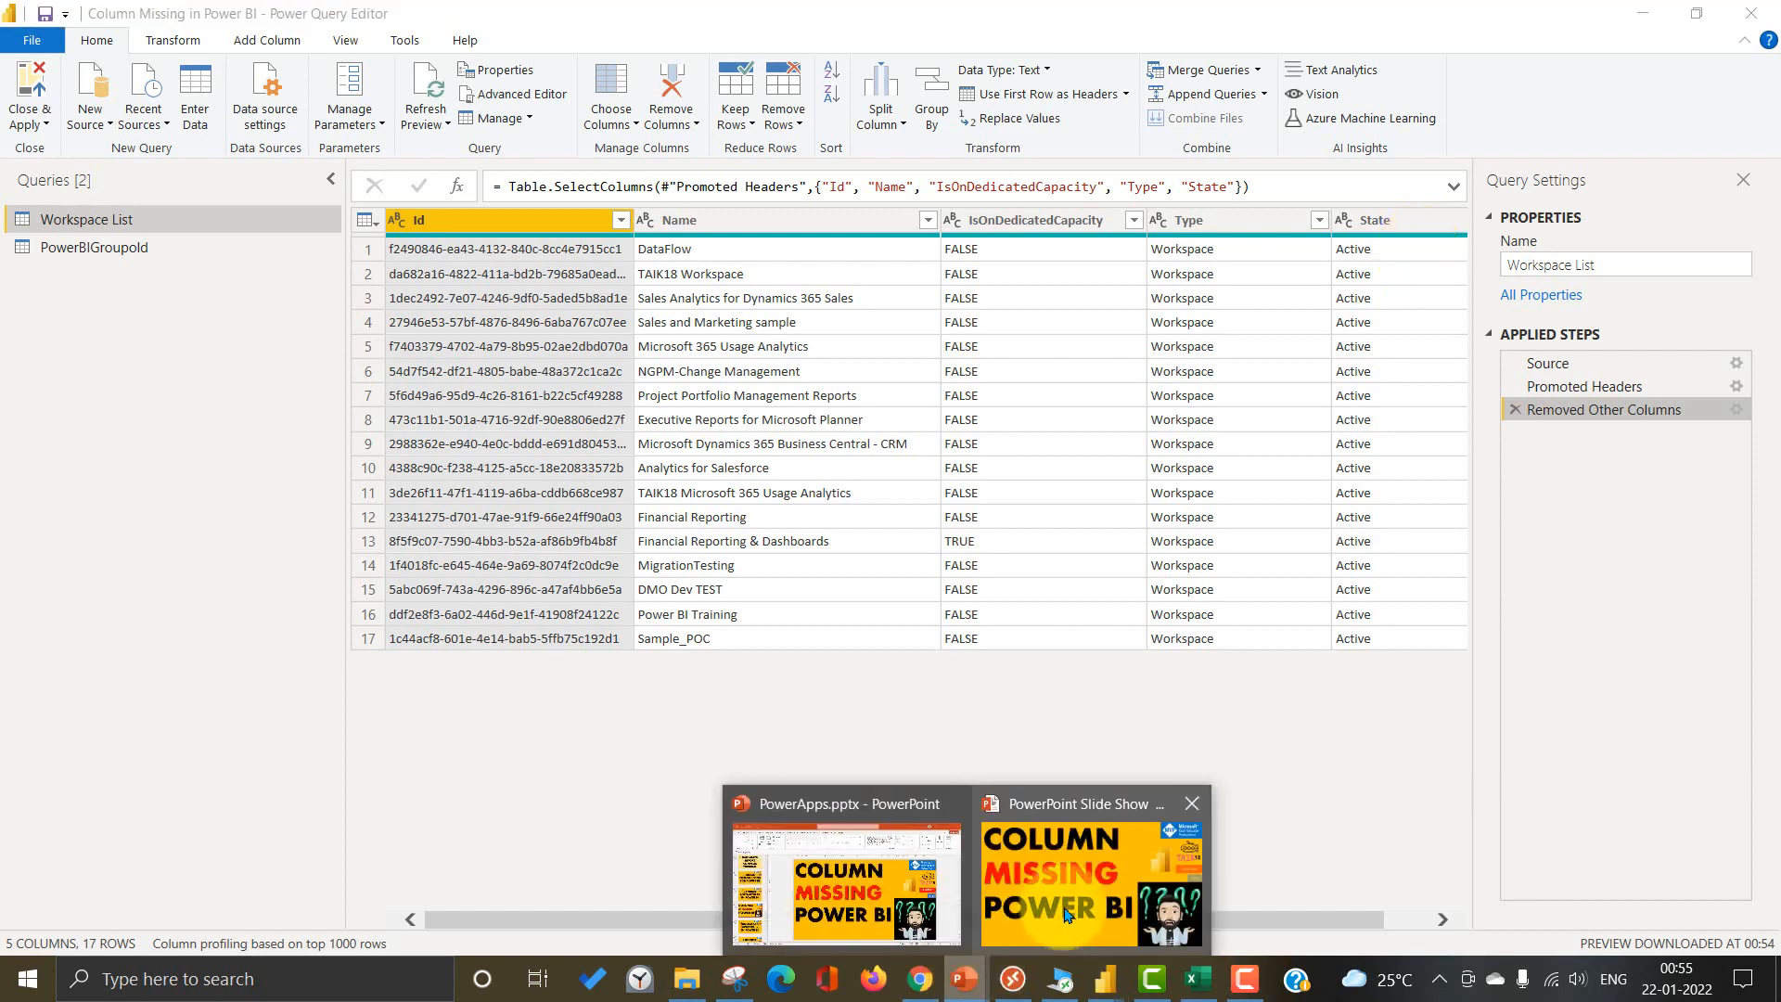